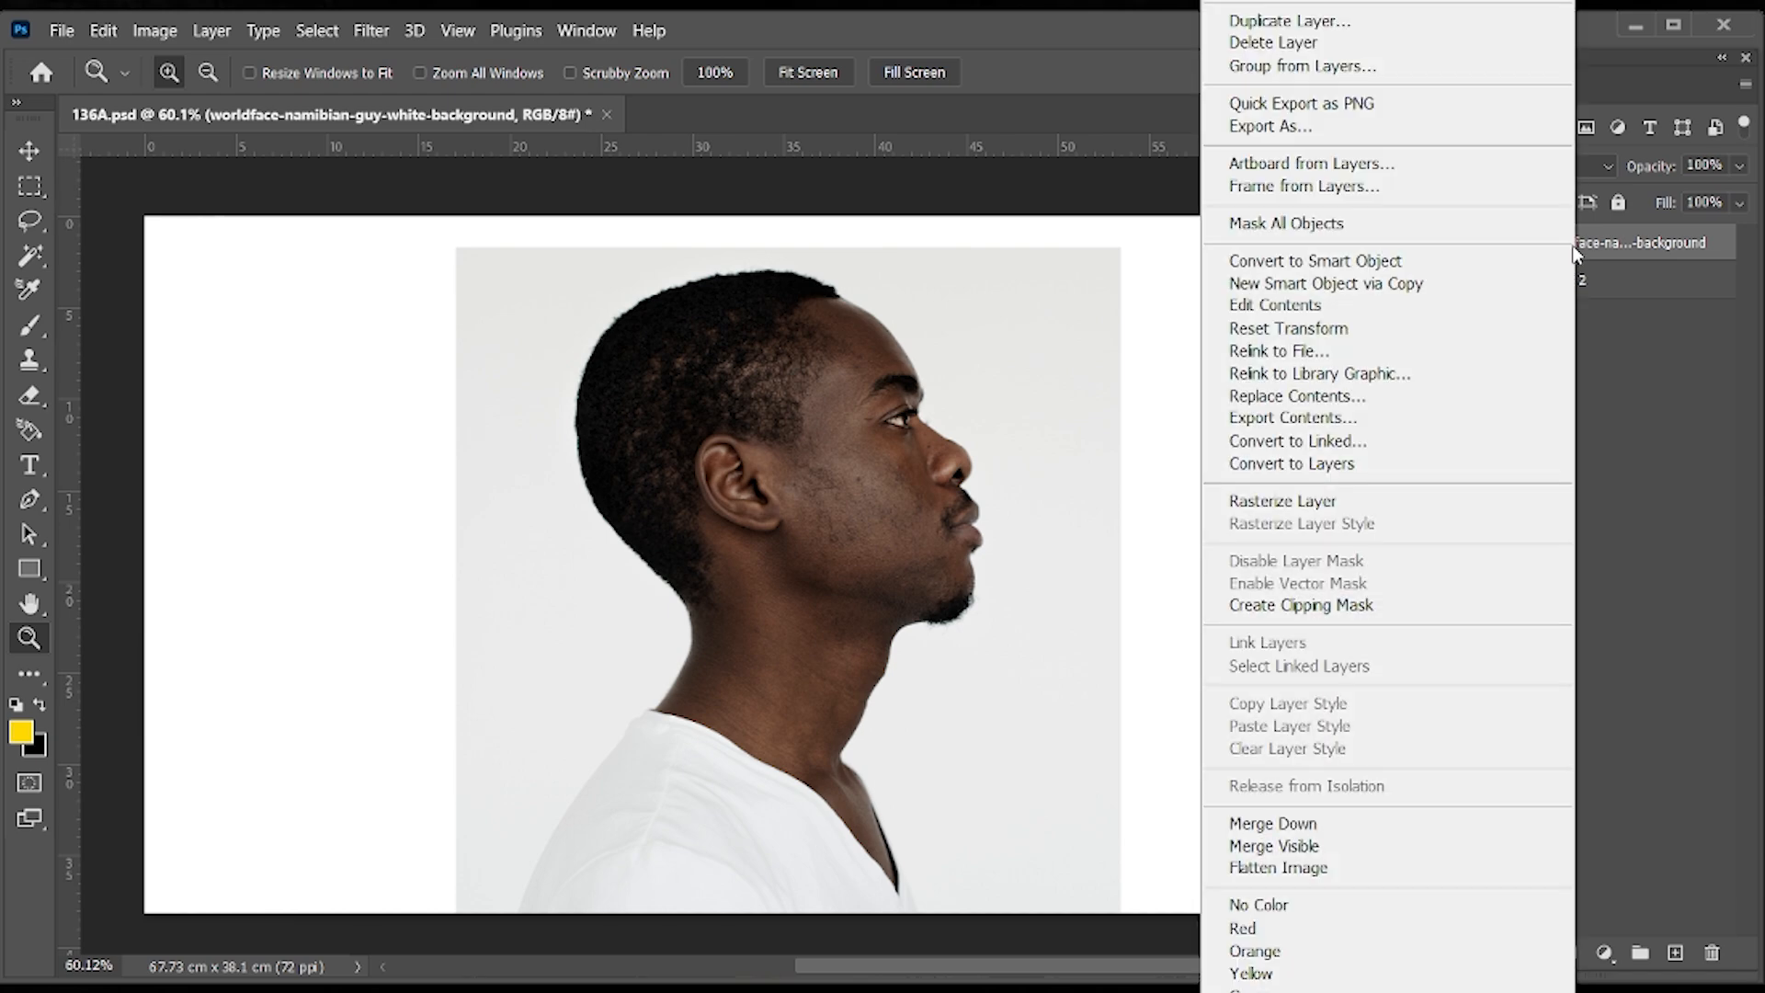
mouse_move(1300, 605)
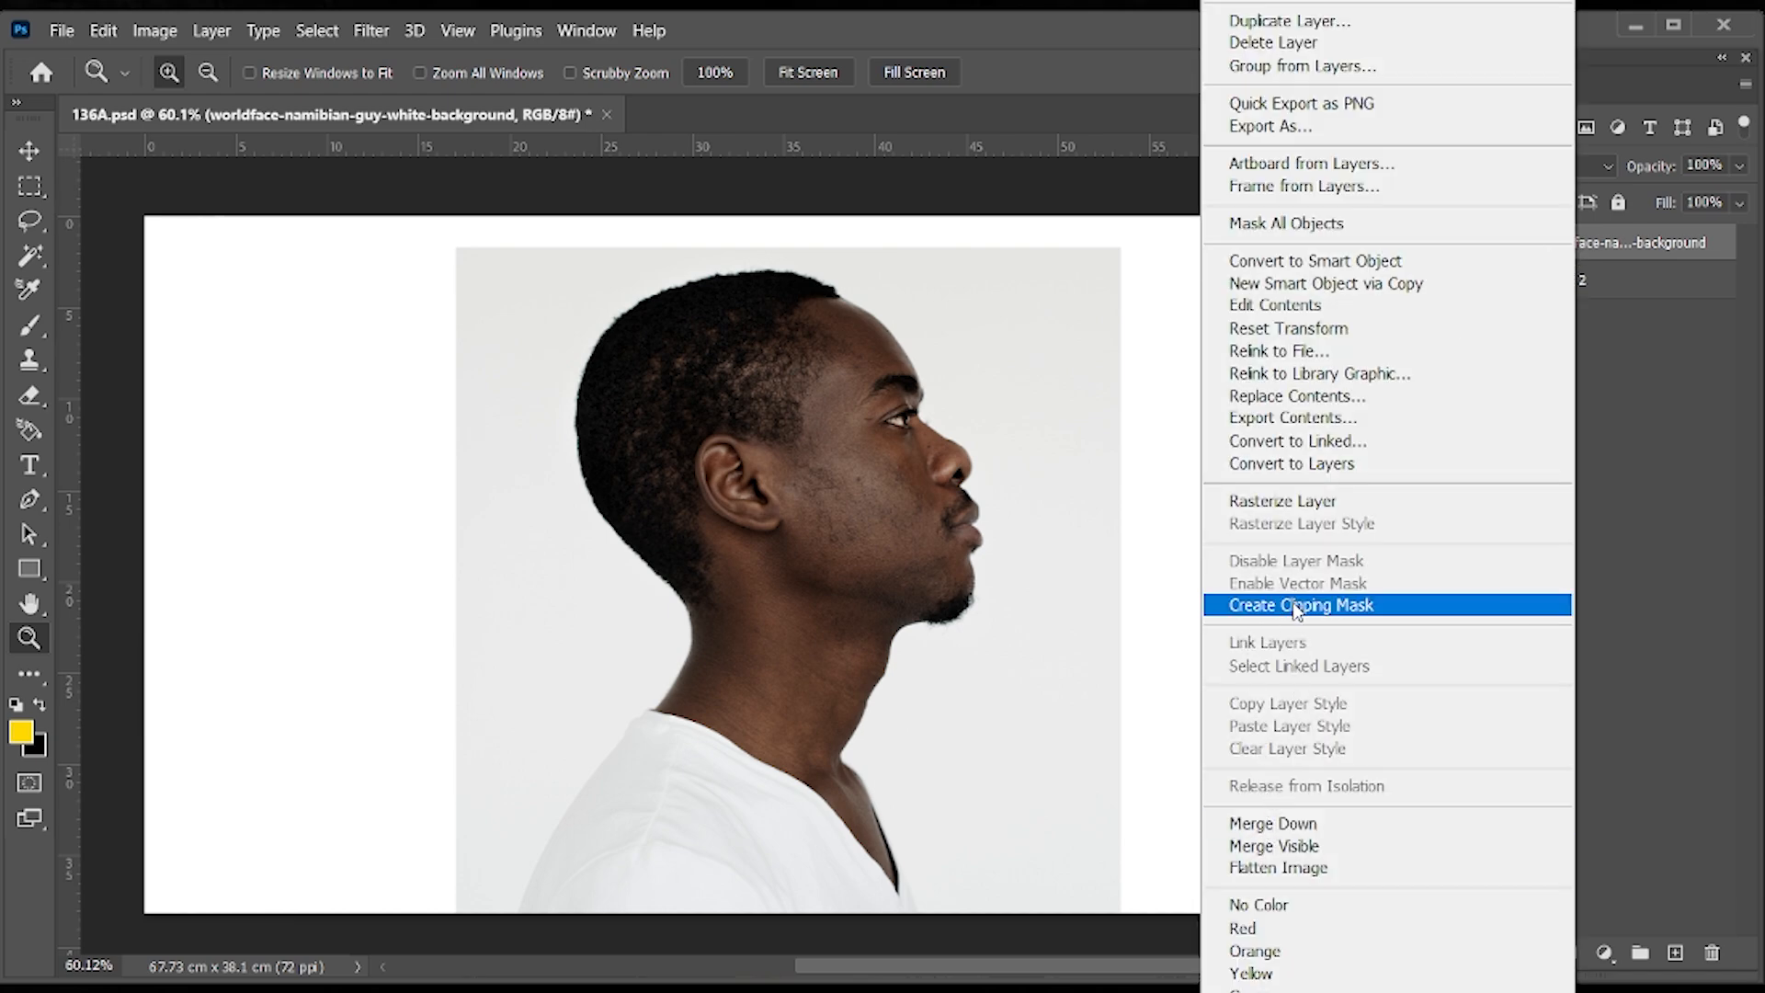
- Close the layer menu and run Select Subject on the man's portrait
left_click(1301, 605)
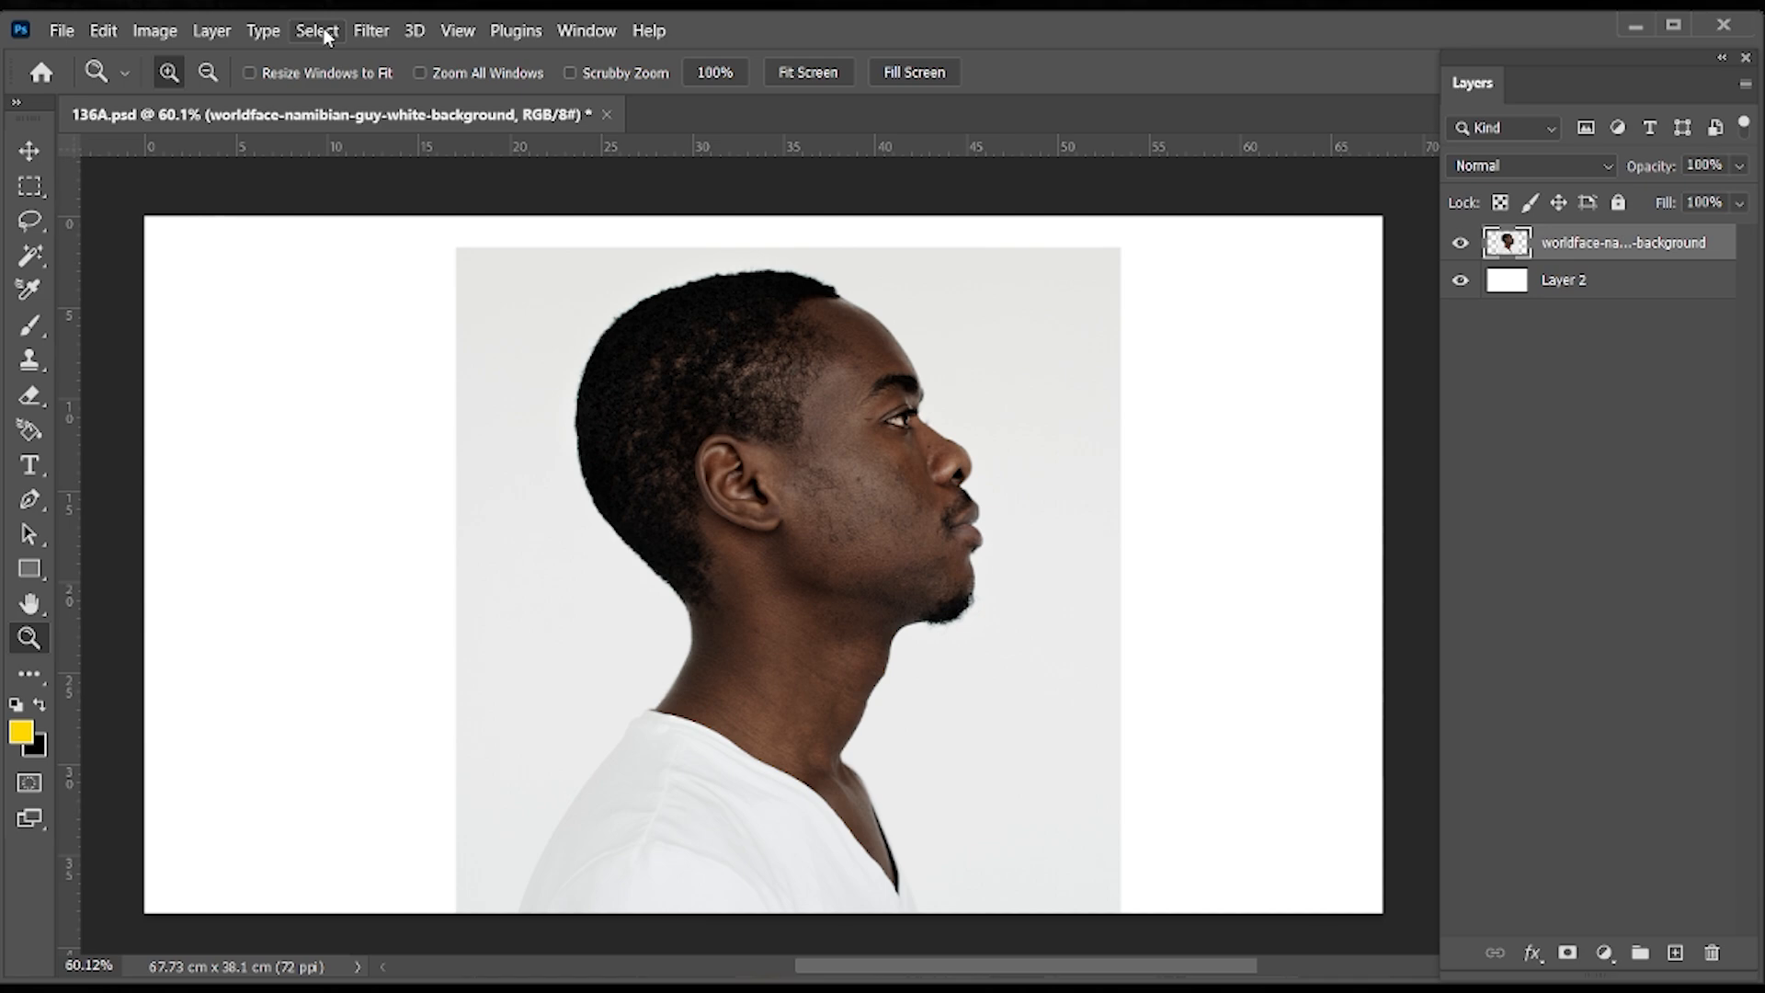
left_click(318, 31)
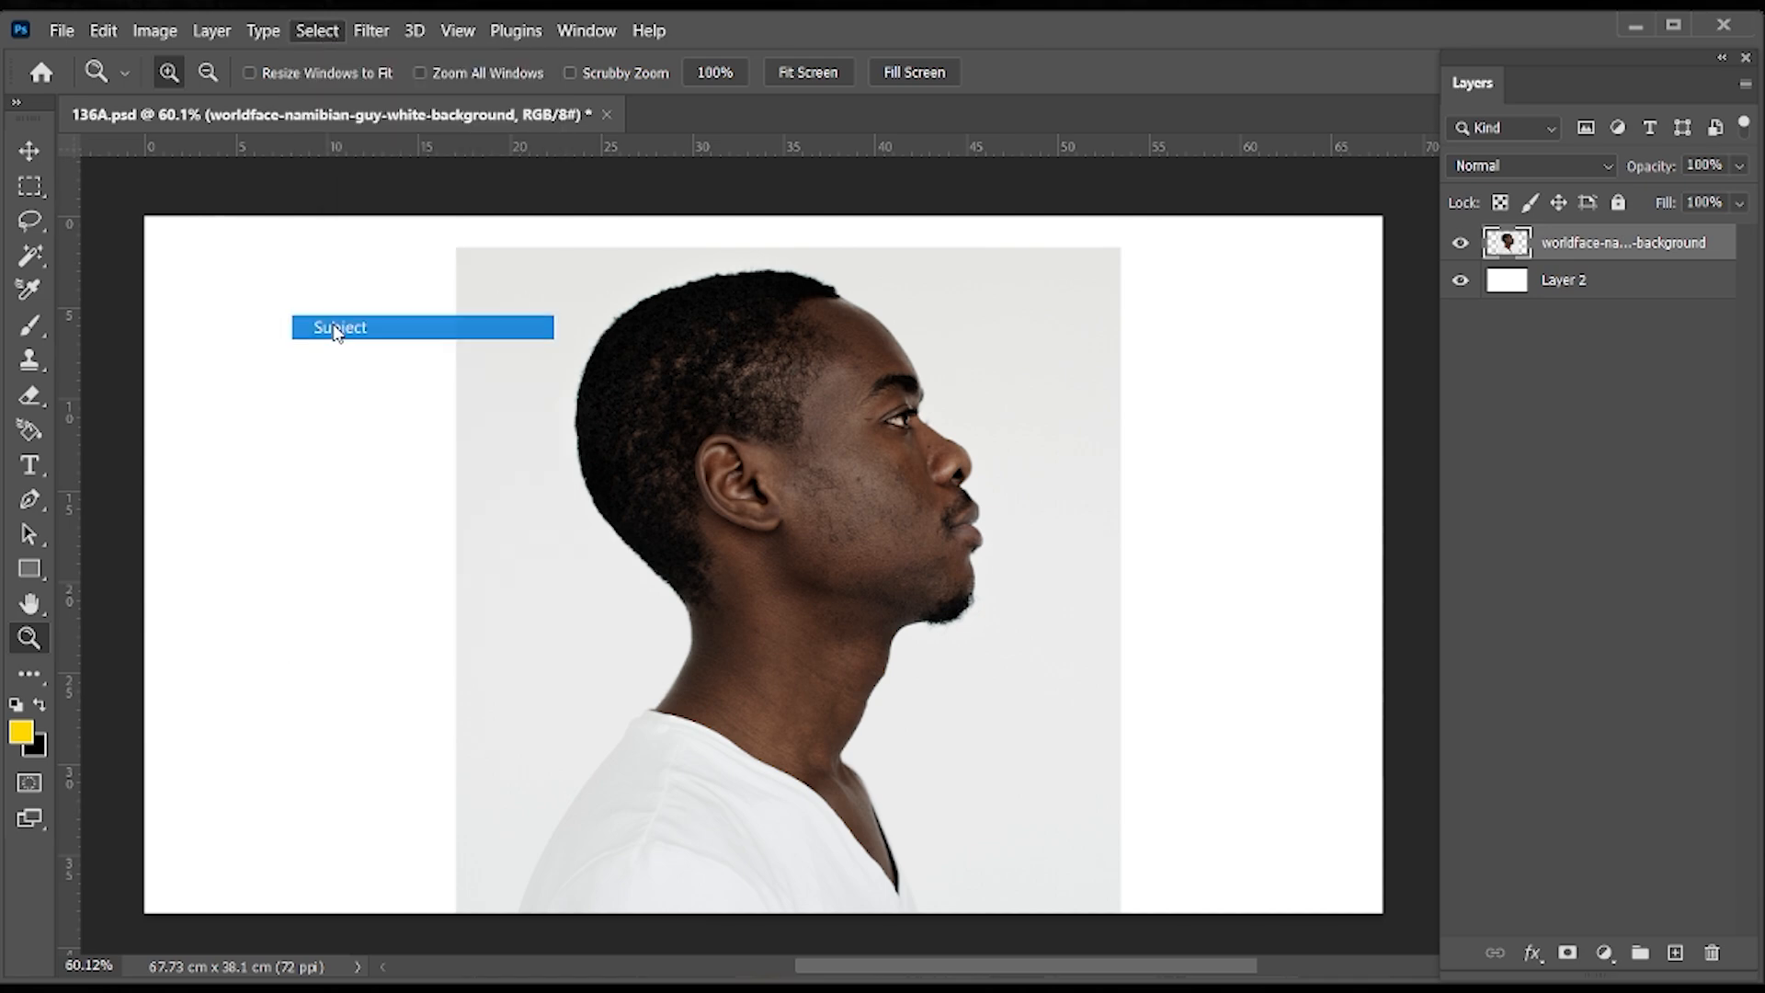
left_click(338, 327)
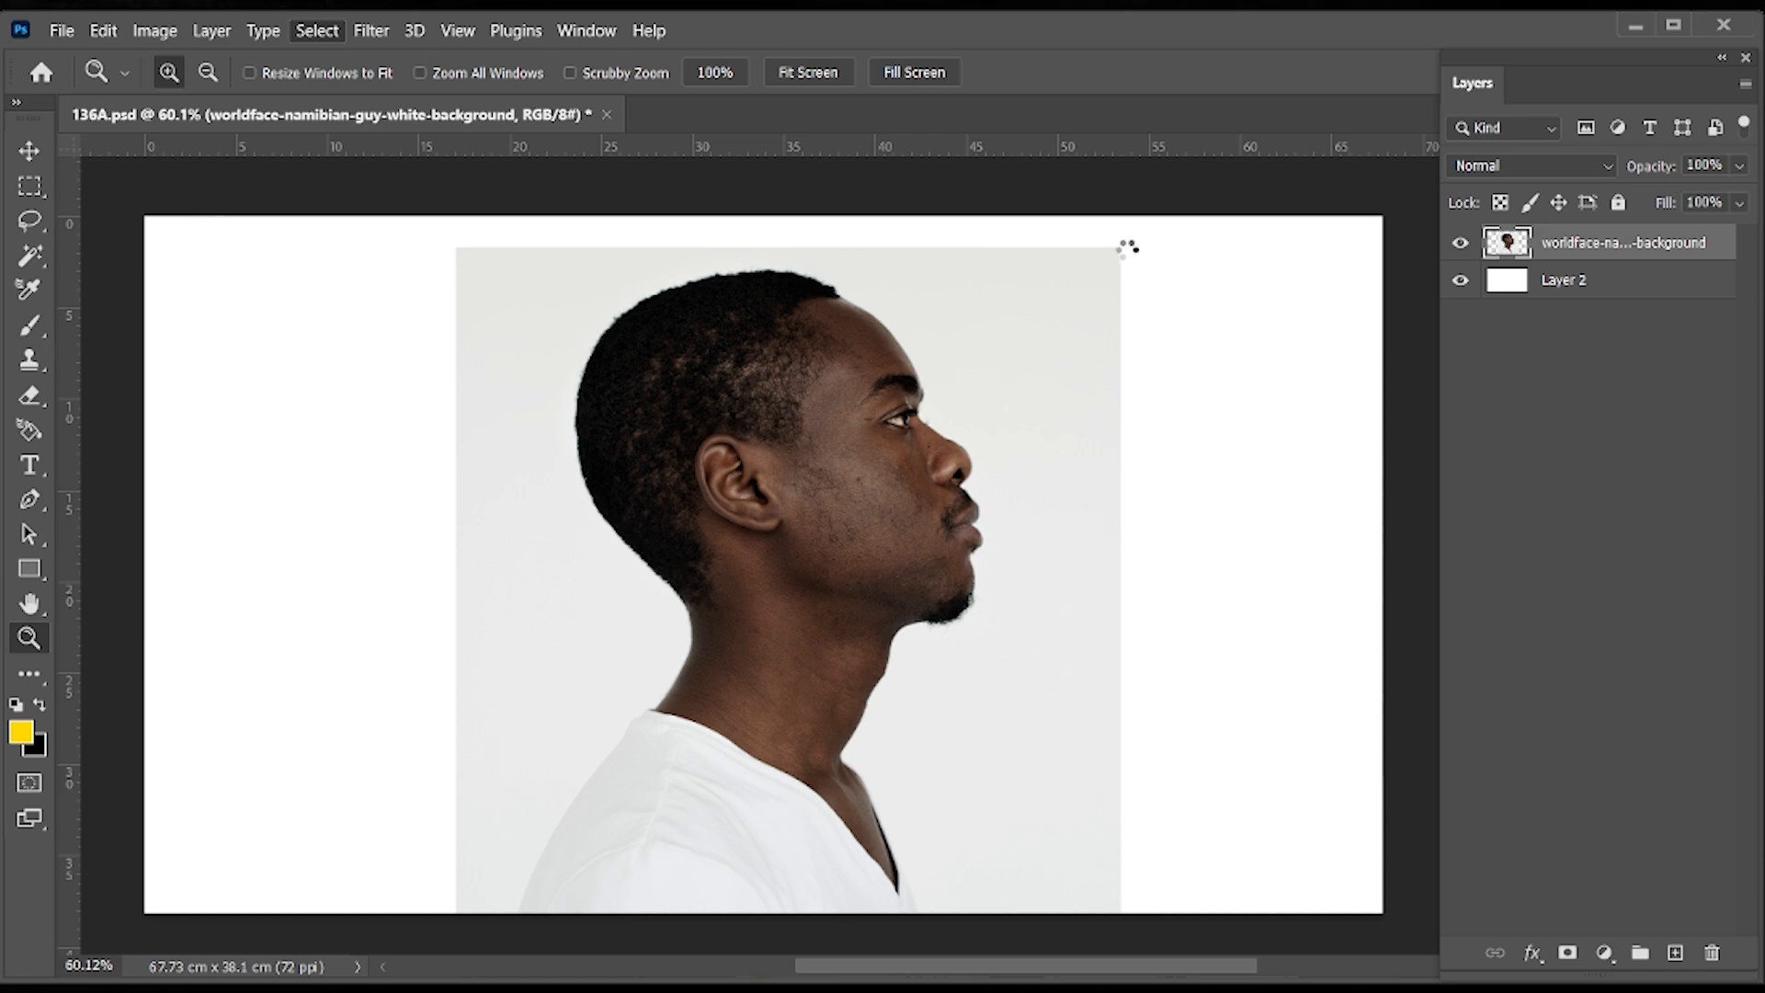
- Copy the selected man to his own layer and hide the original portrait layer
left_click(317, 32)
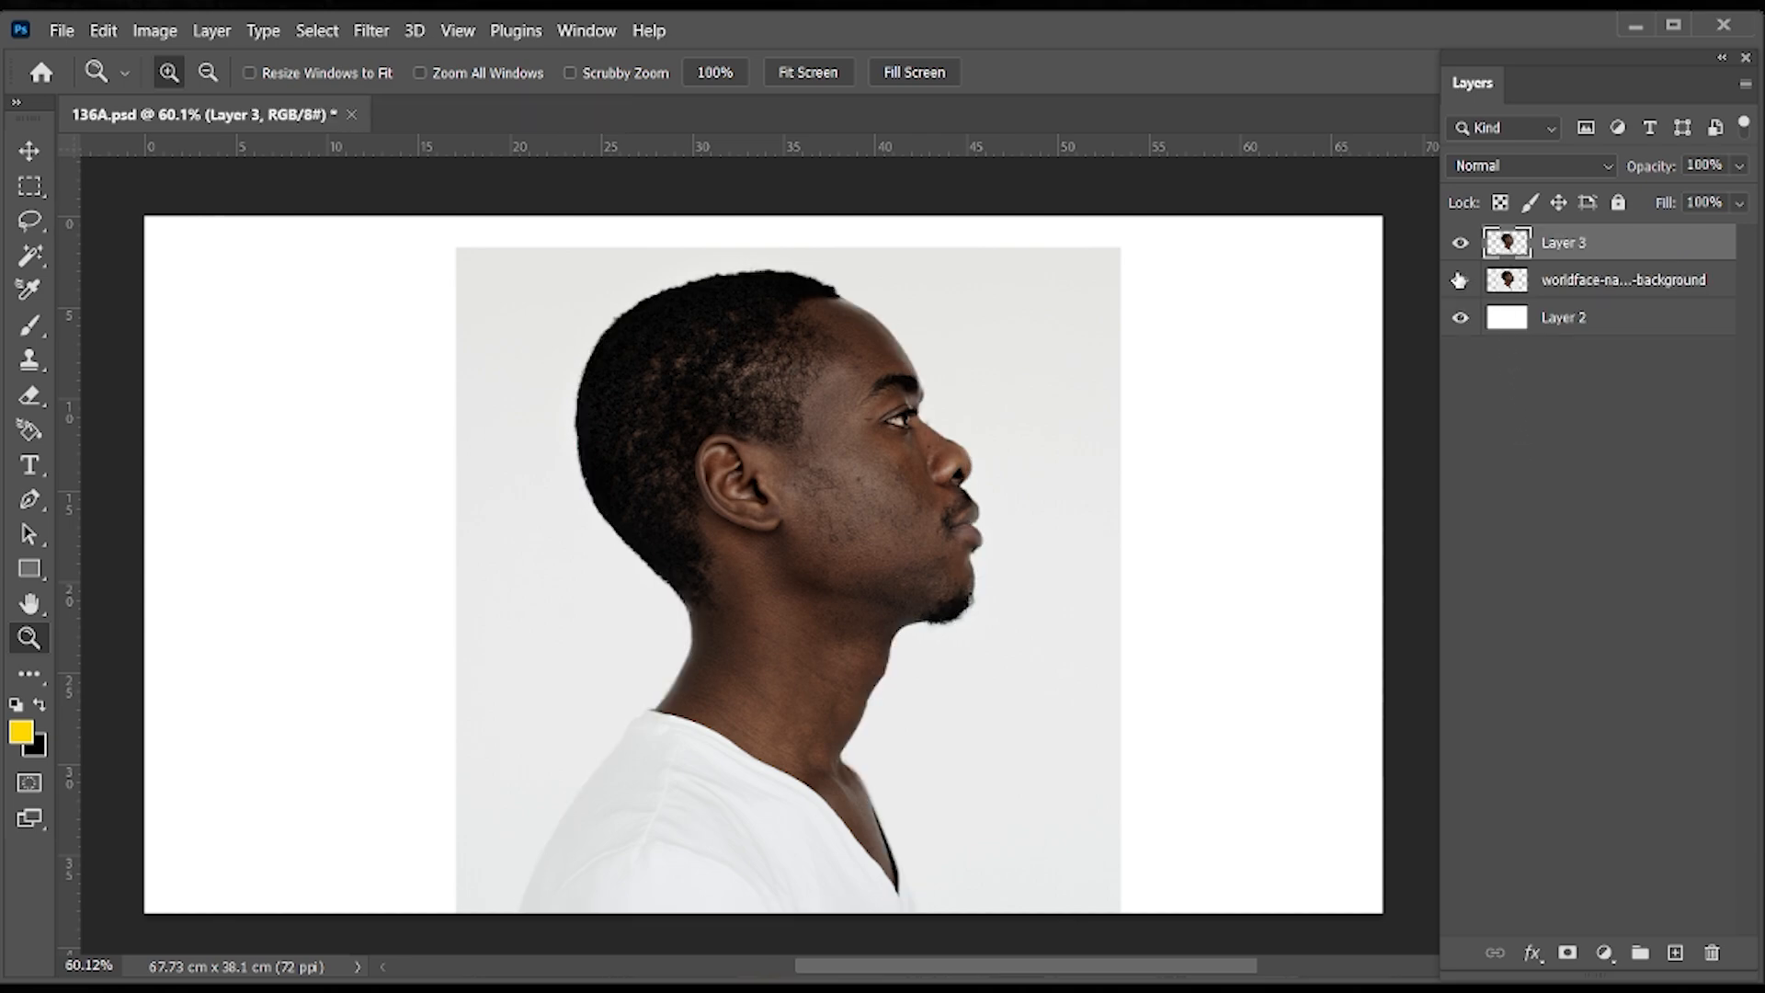
mouse_move(1458, 279)
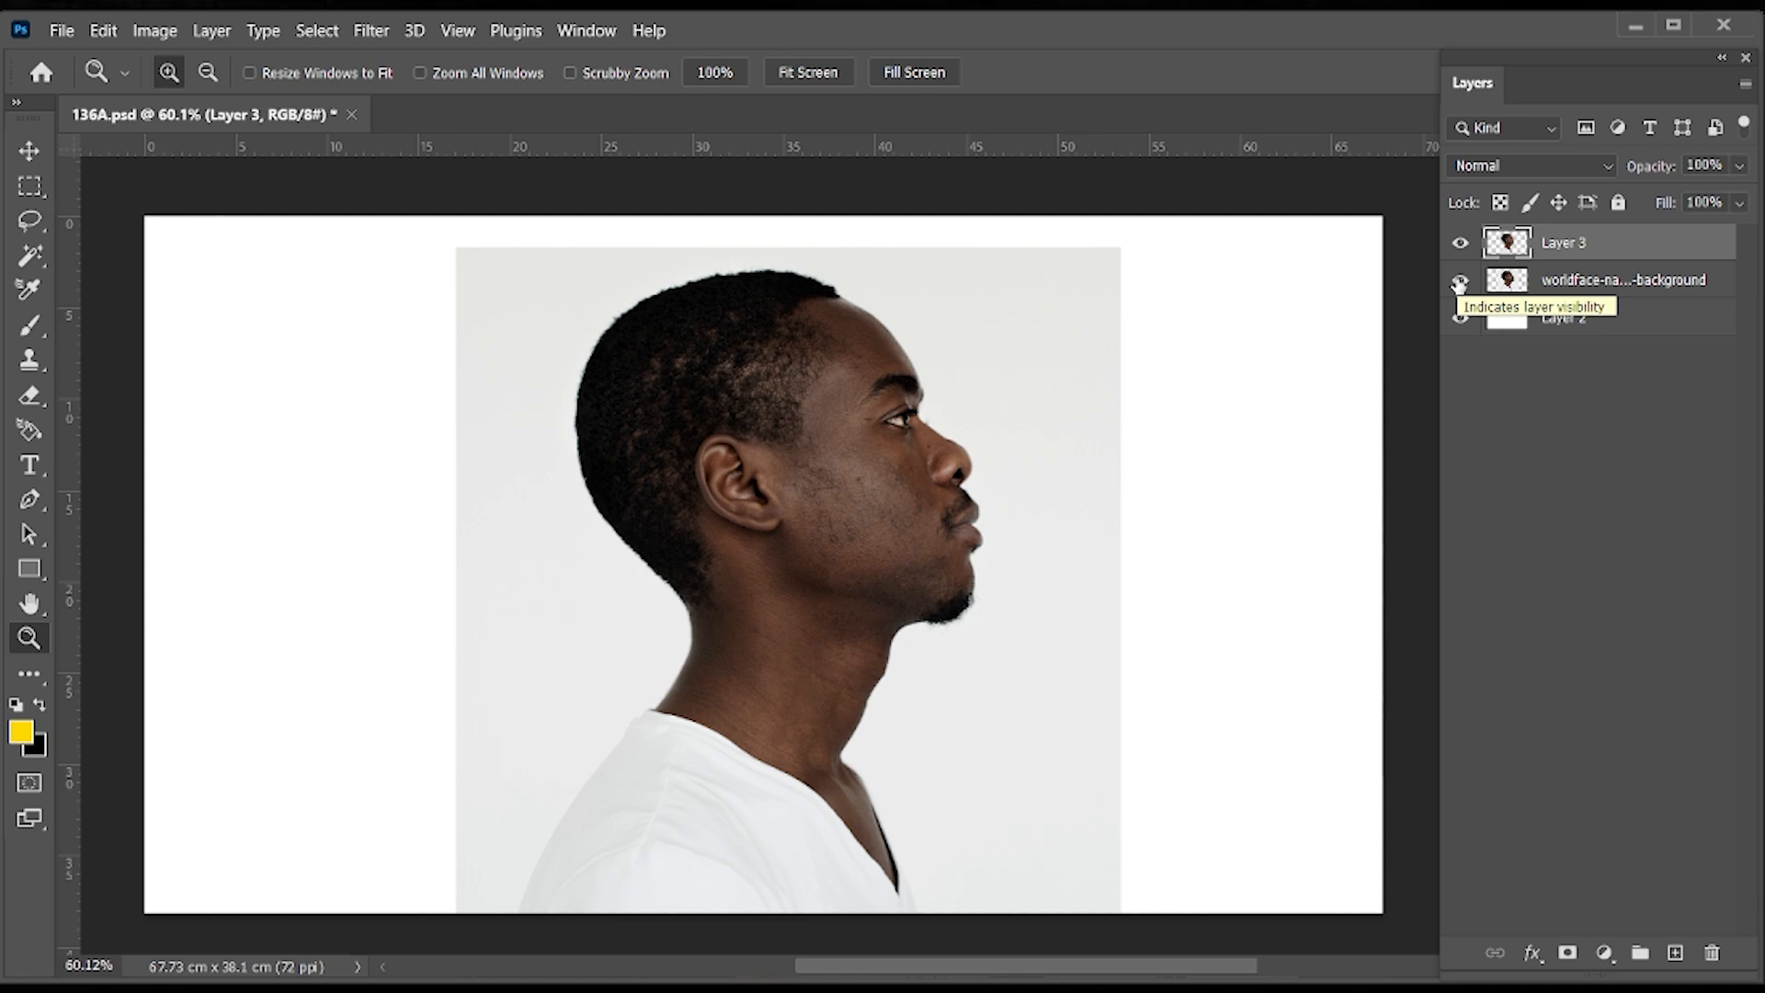
left_click(1460, 284)
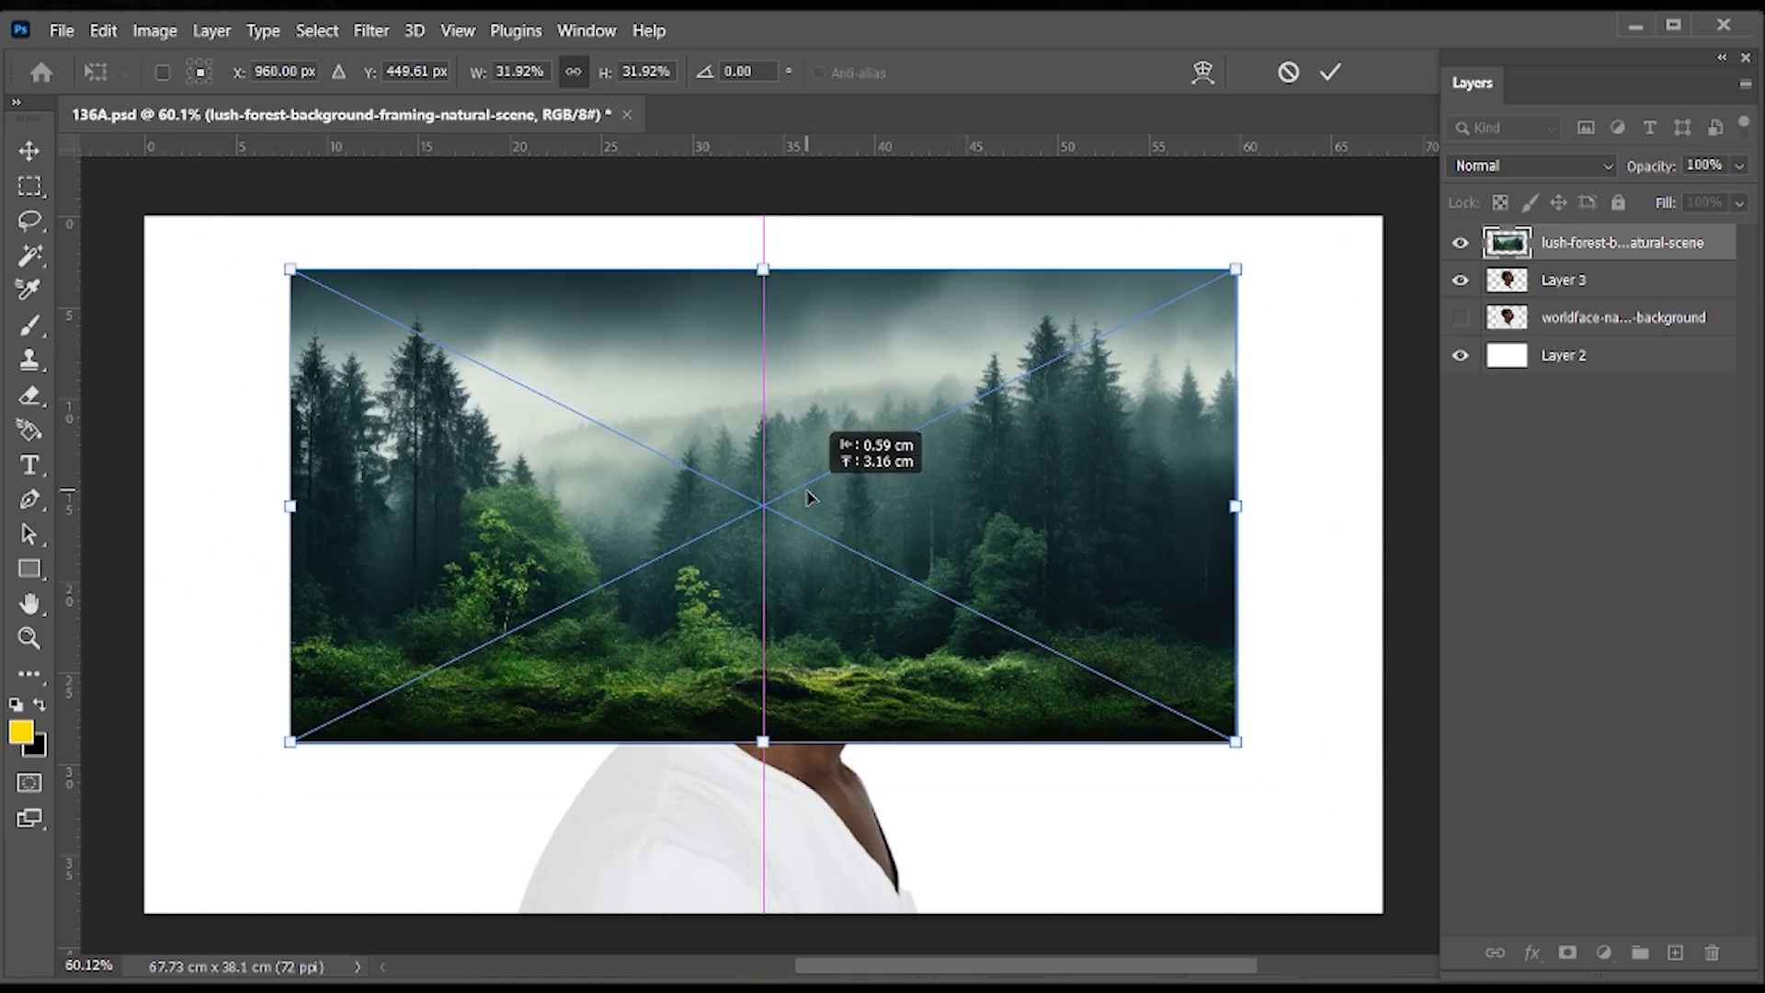
- Commit the forest image placement and bring up transform options for a flipped copy
left_click(30, 638)
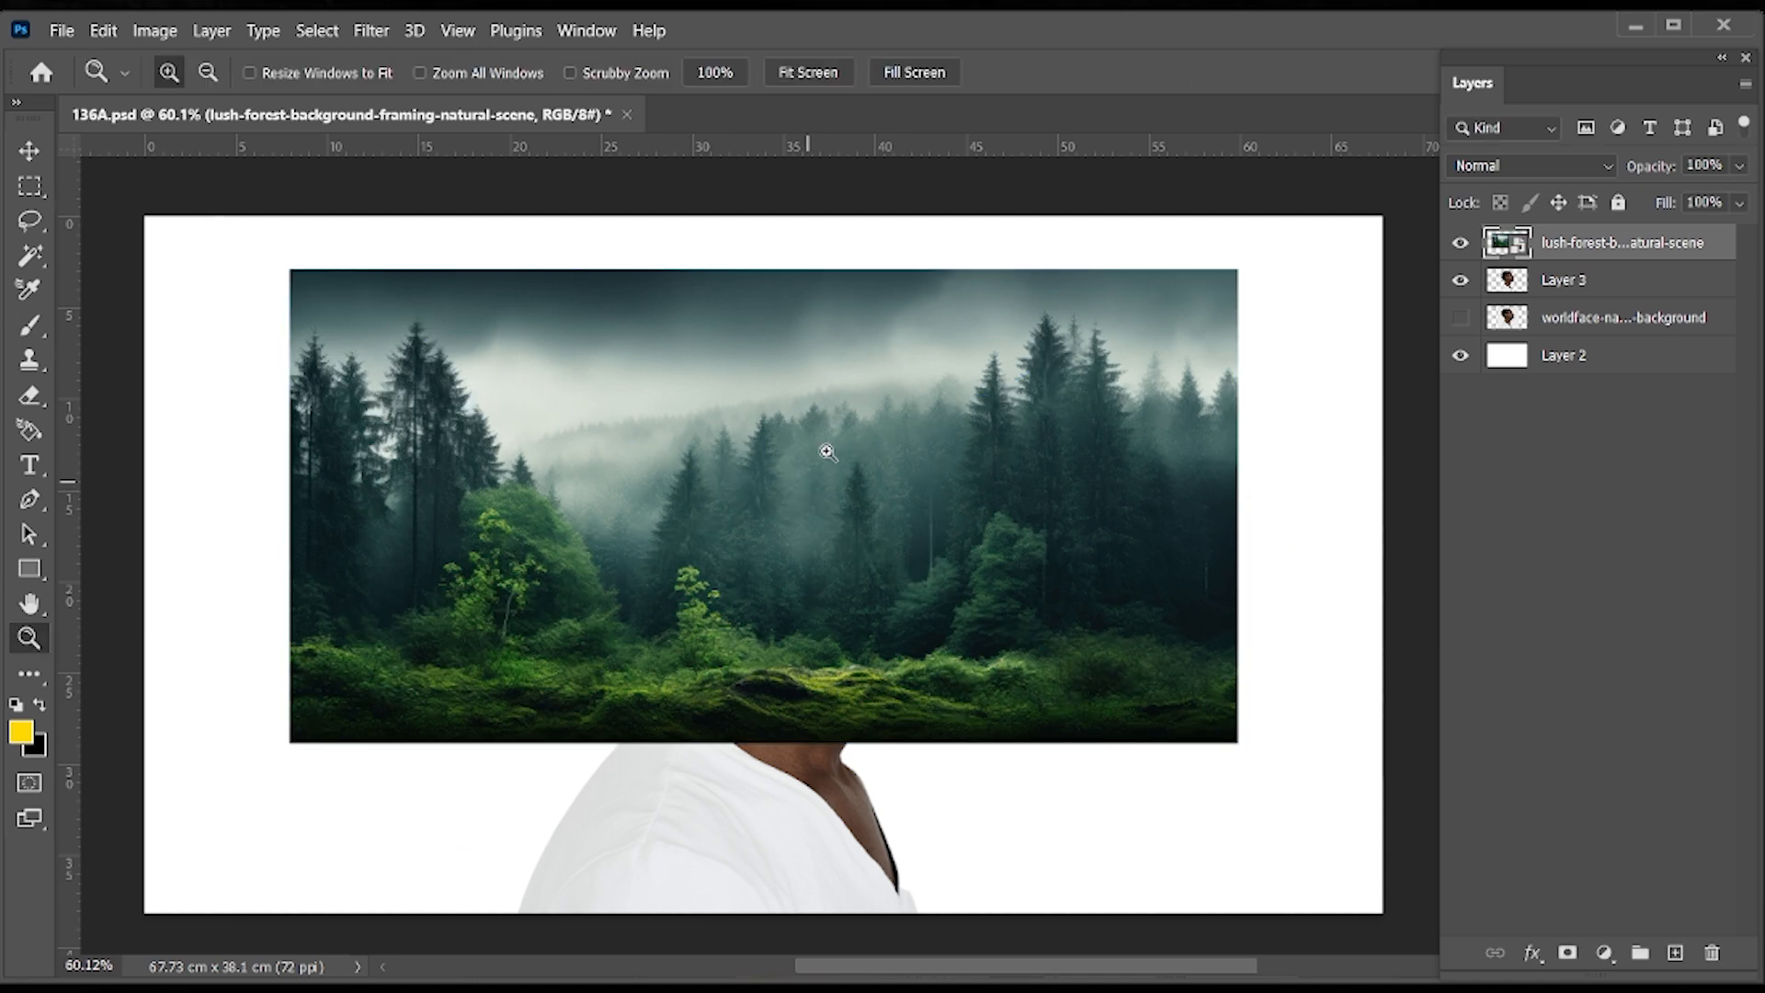
right_click(1616, 243)
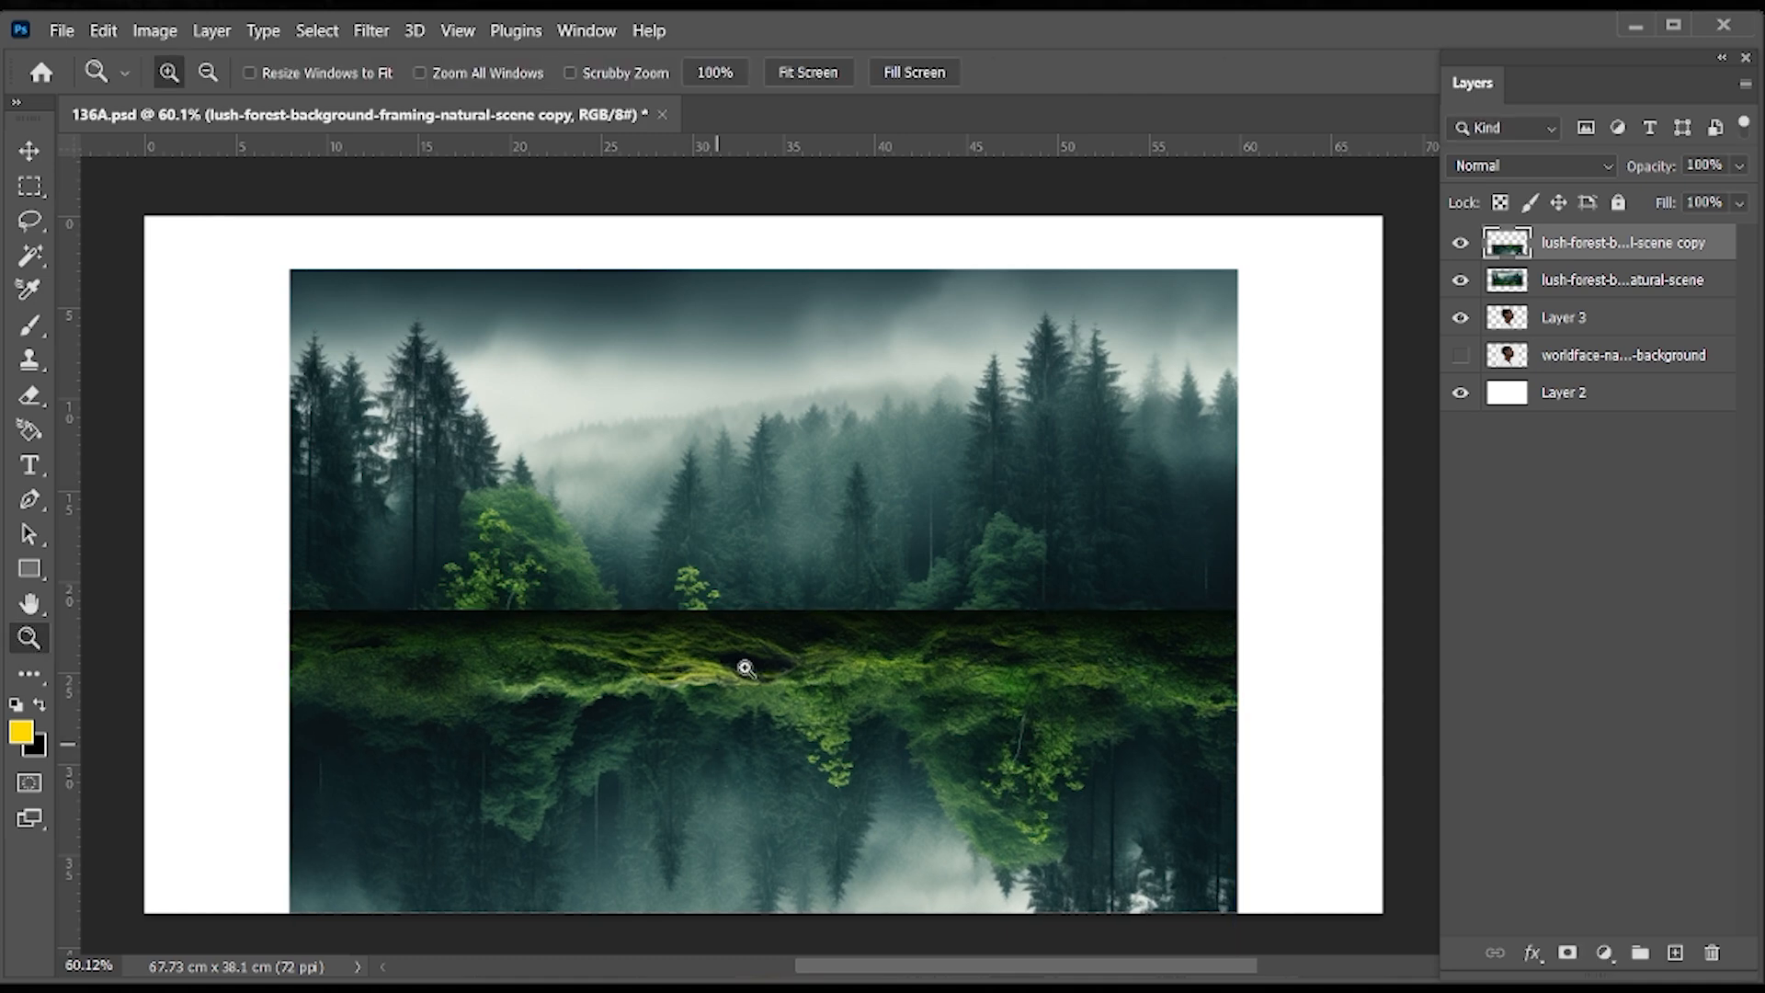
- Clip both forest layers into the silhouette and stretch the upper forest lower over the head
left_click(1622, 279)
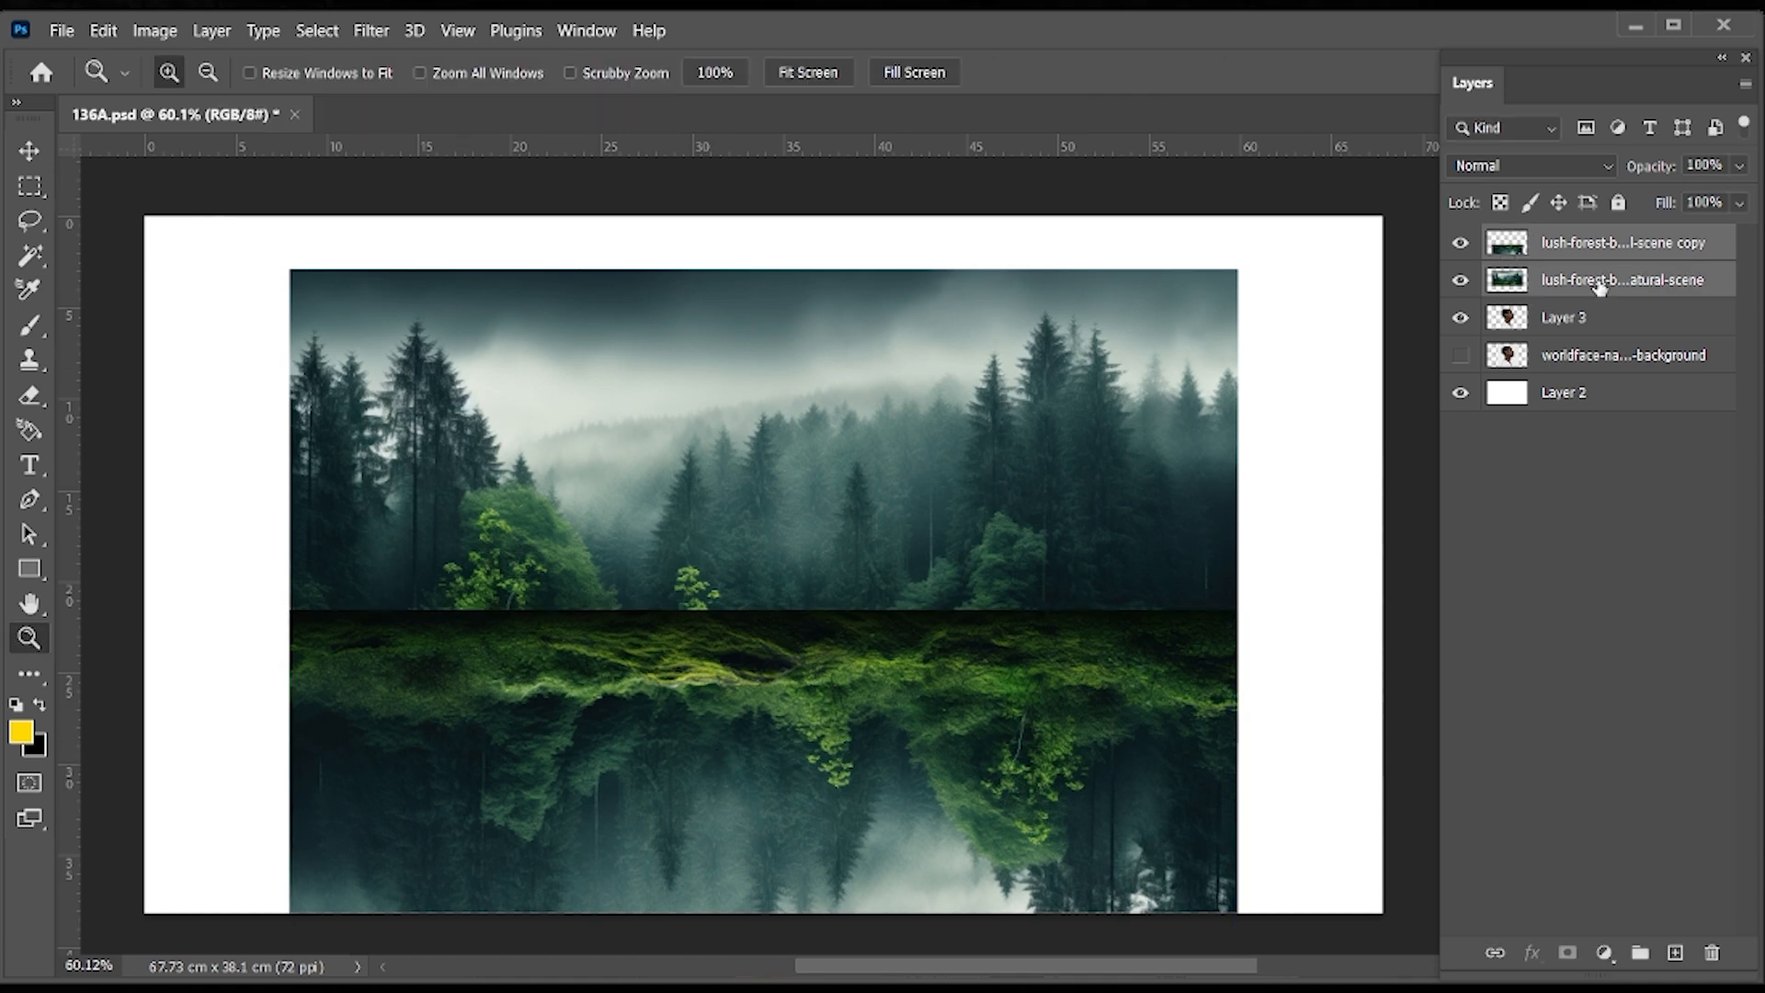
right_click(1618, 242)
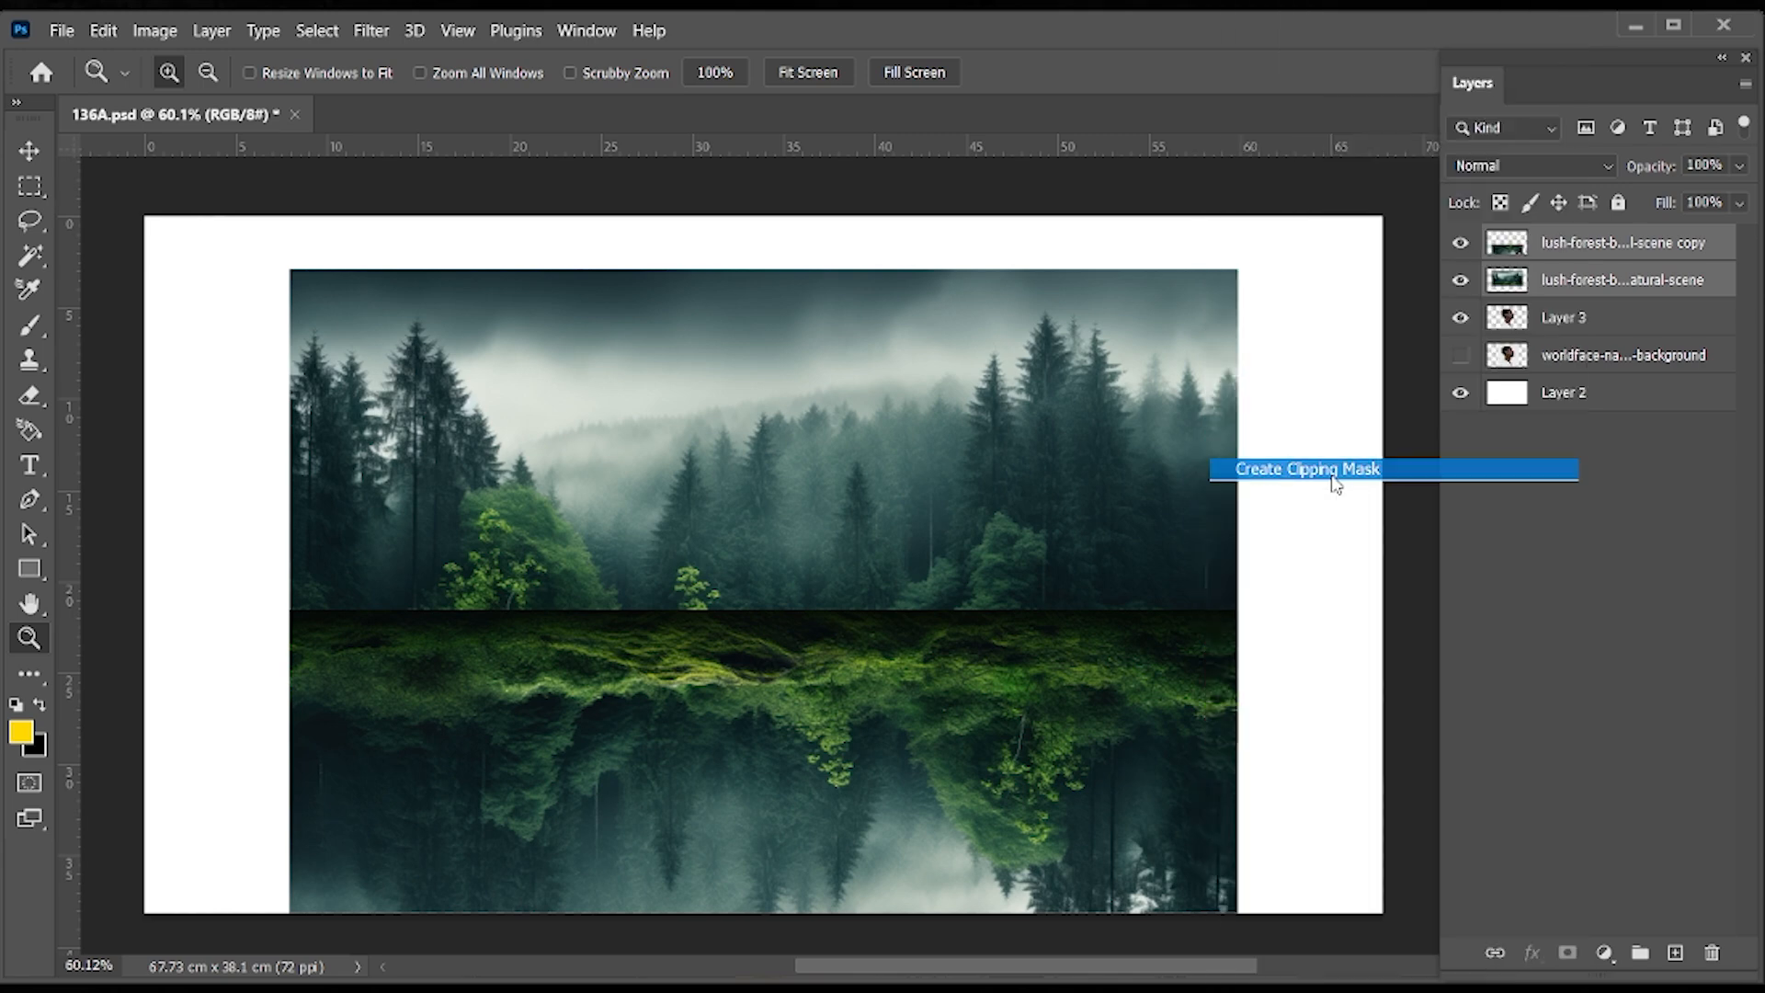
left_click(1305, 469)
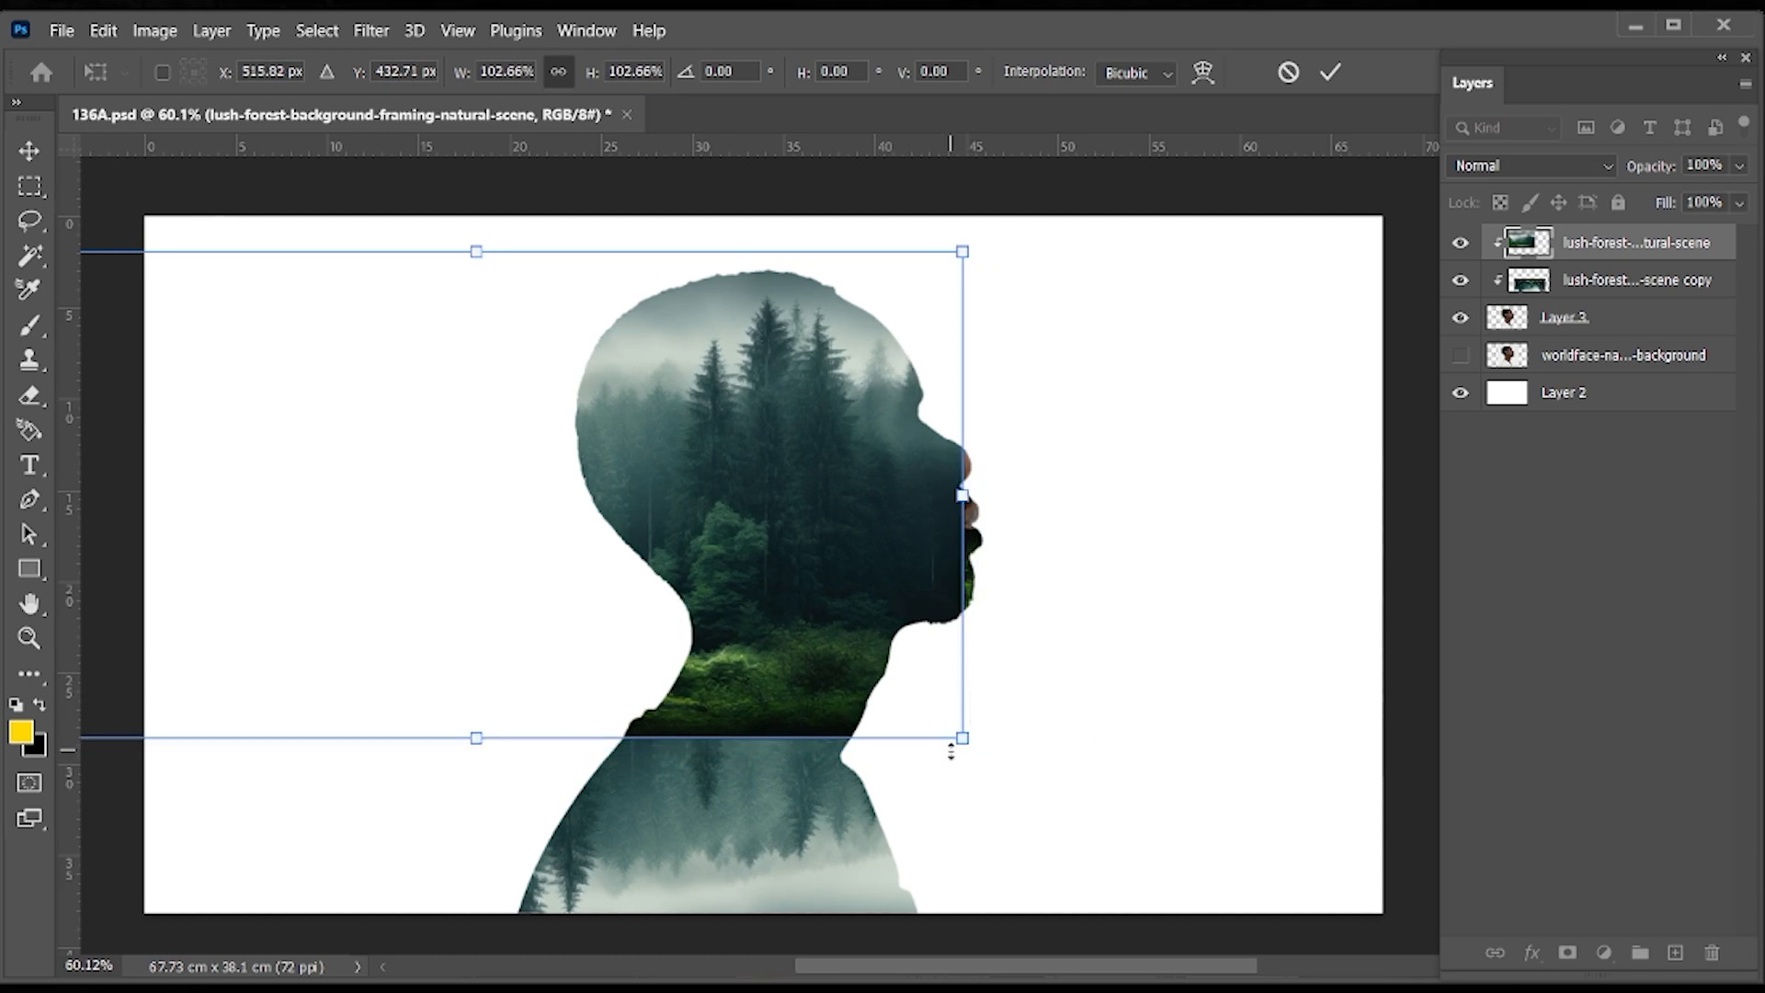
left_click_drag(965, 737, 989, 765)
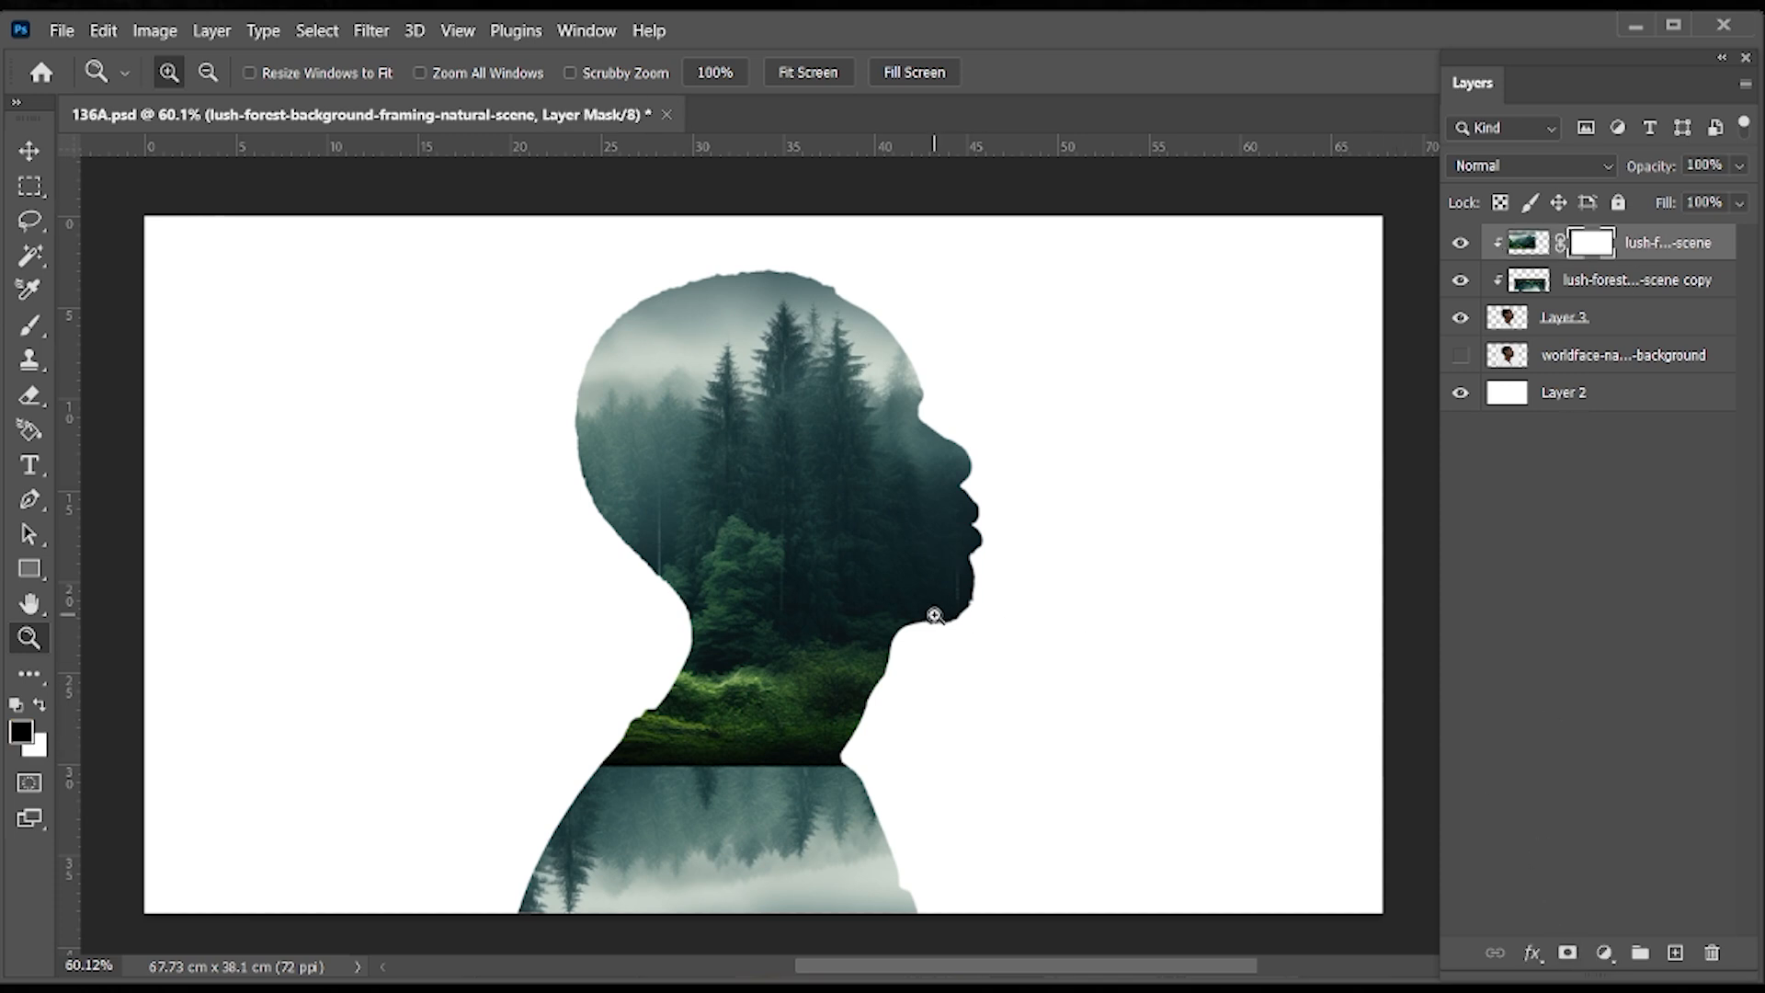
mouse_move(363, 452)
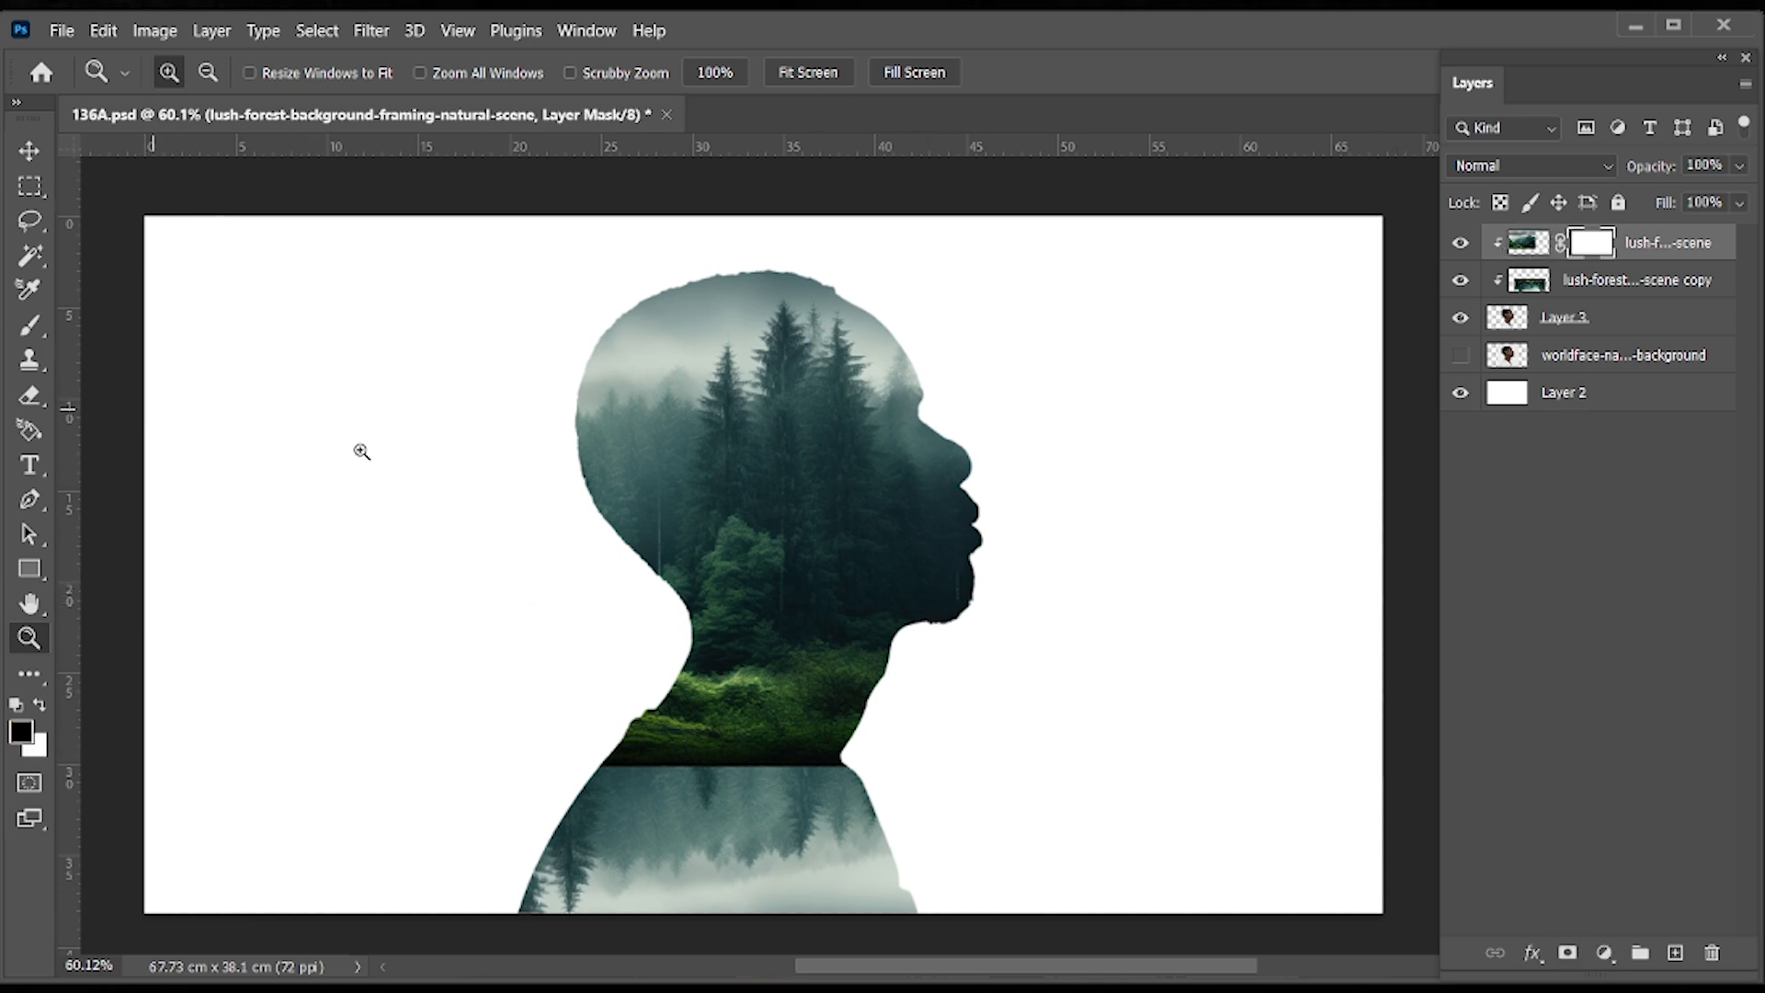
- Paint black on the upper forest's mask across the neck to blend away the seam
left_click(28, 326)
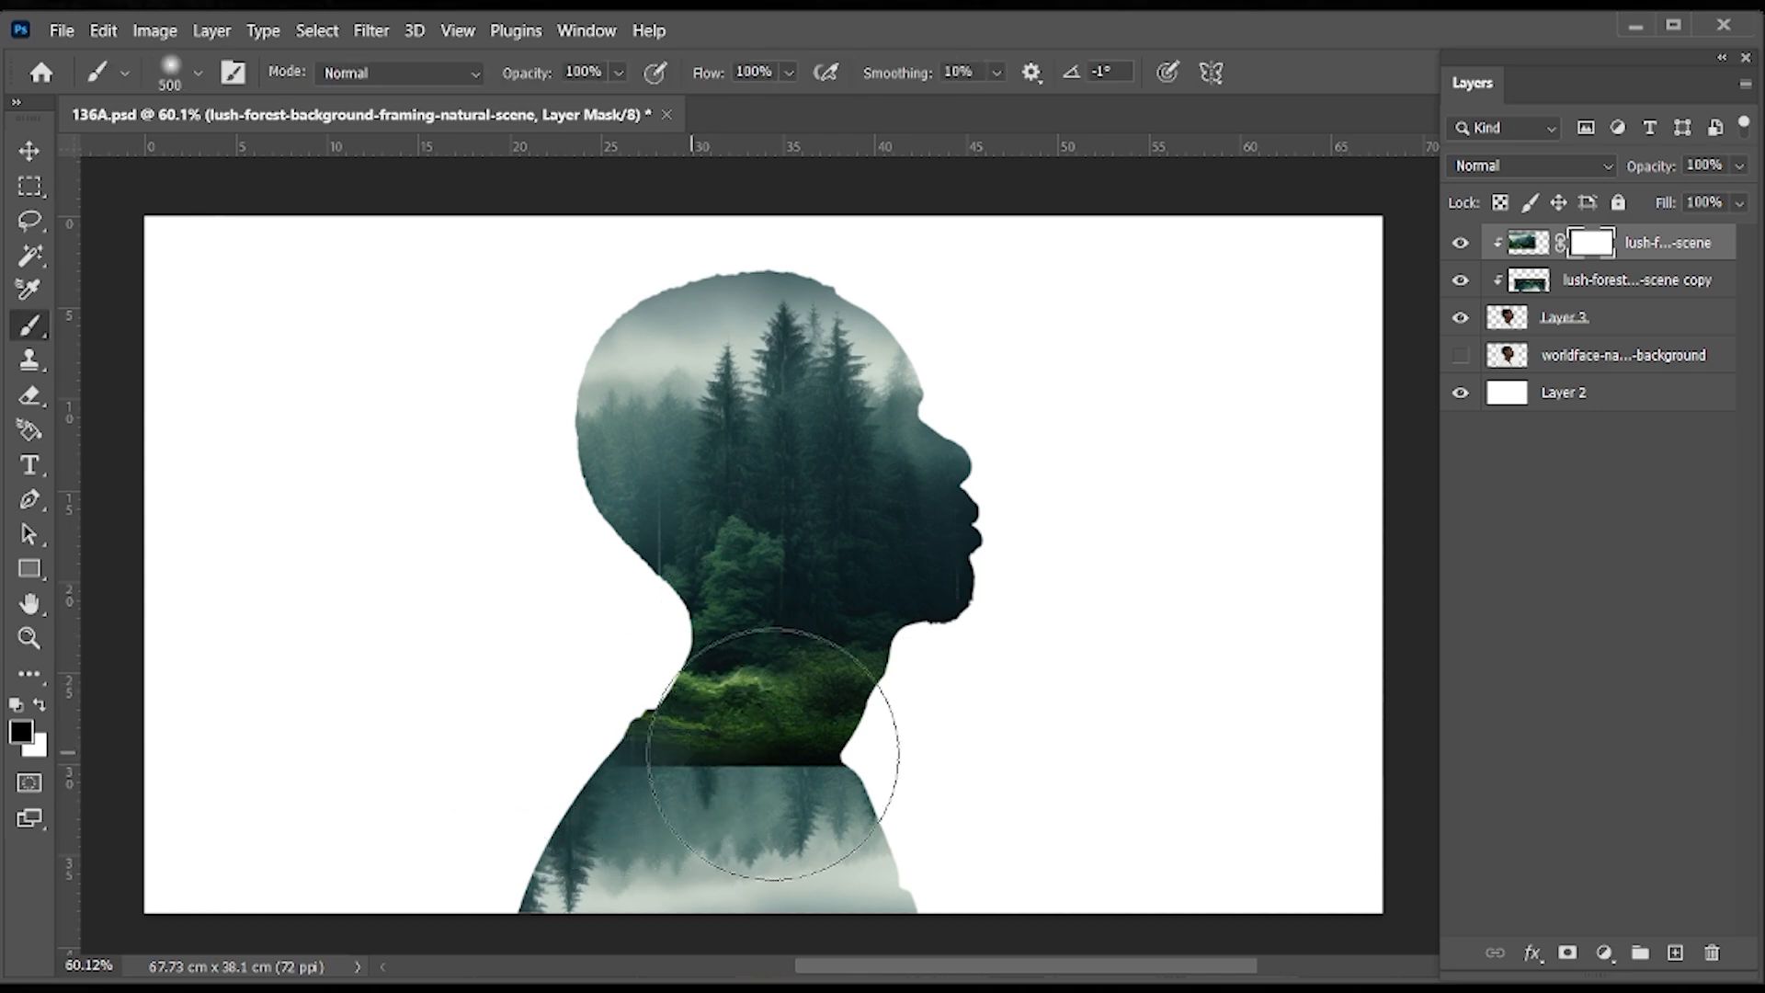
left_click_drag(770, 754, 827, 789)
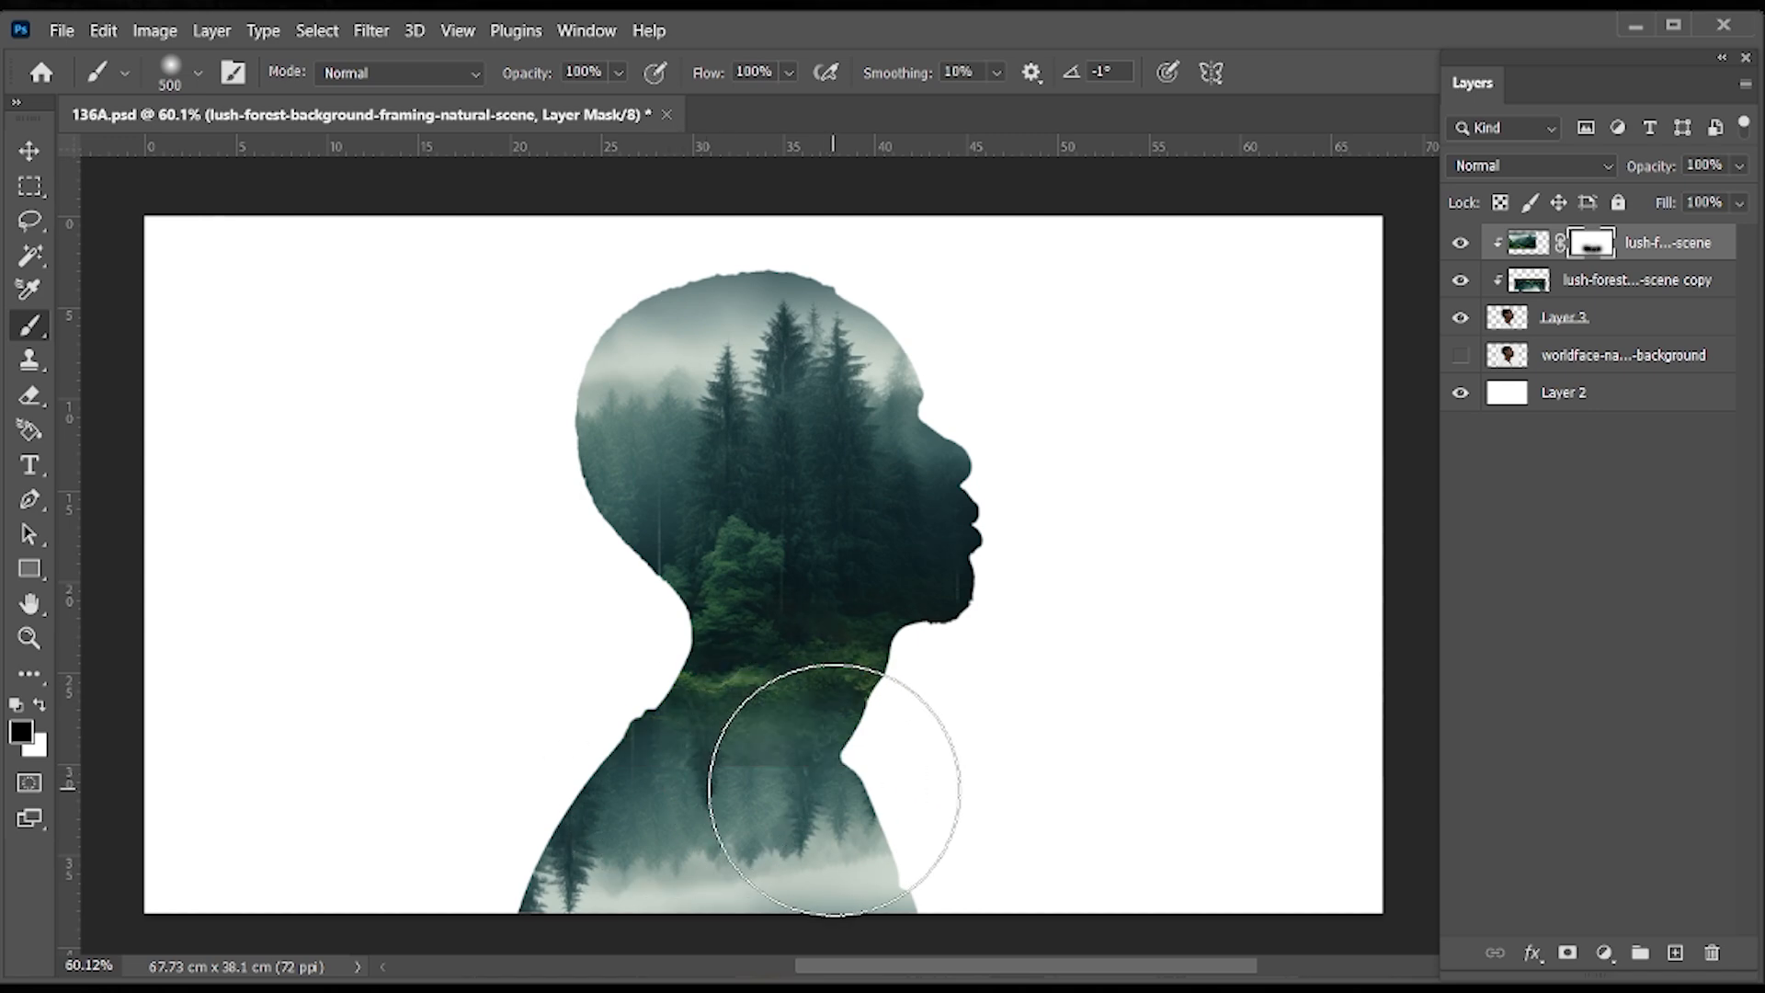
left_click_drag(827, 788, 912, 789)
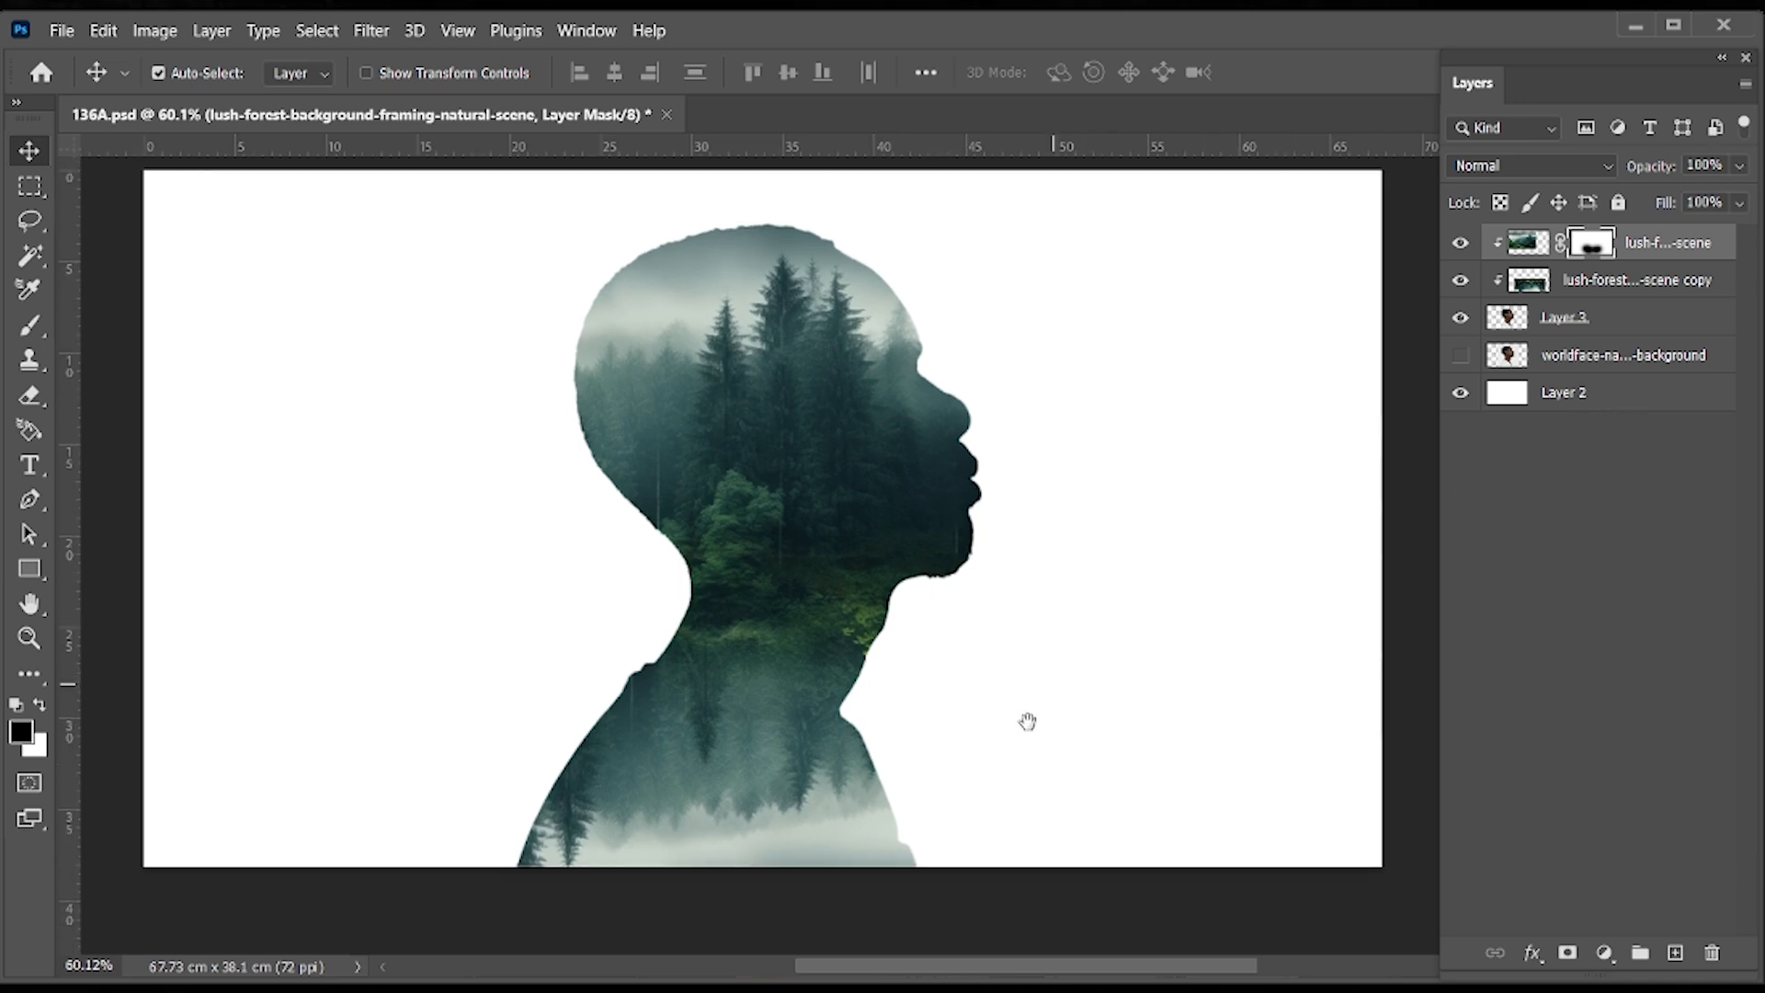
mouse_move(1585, 340)
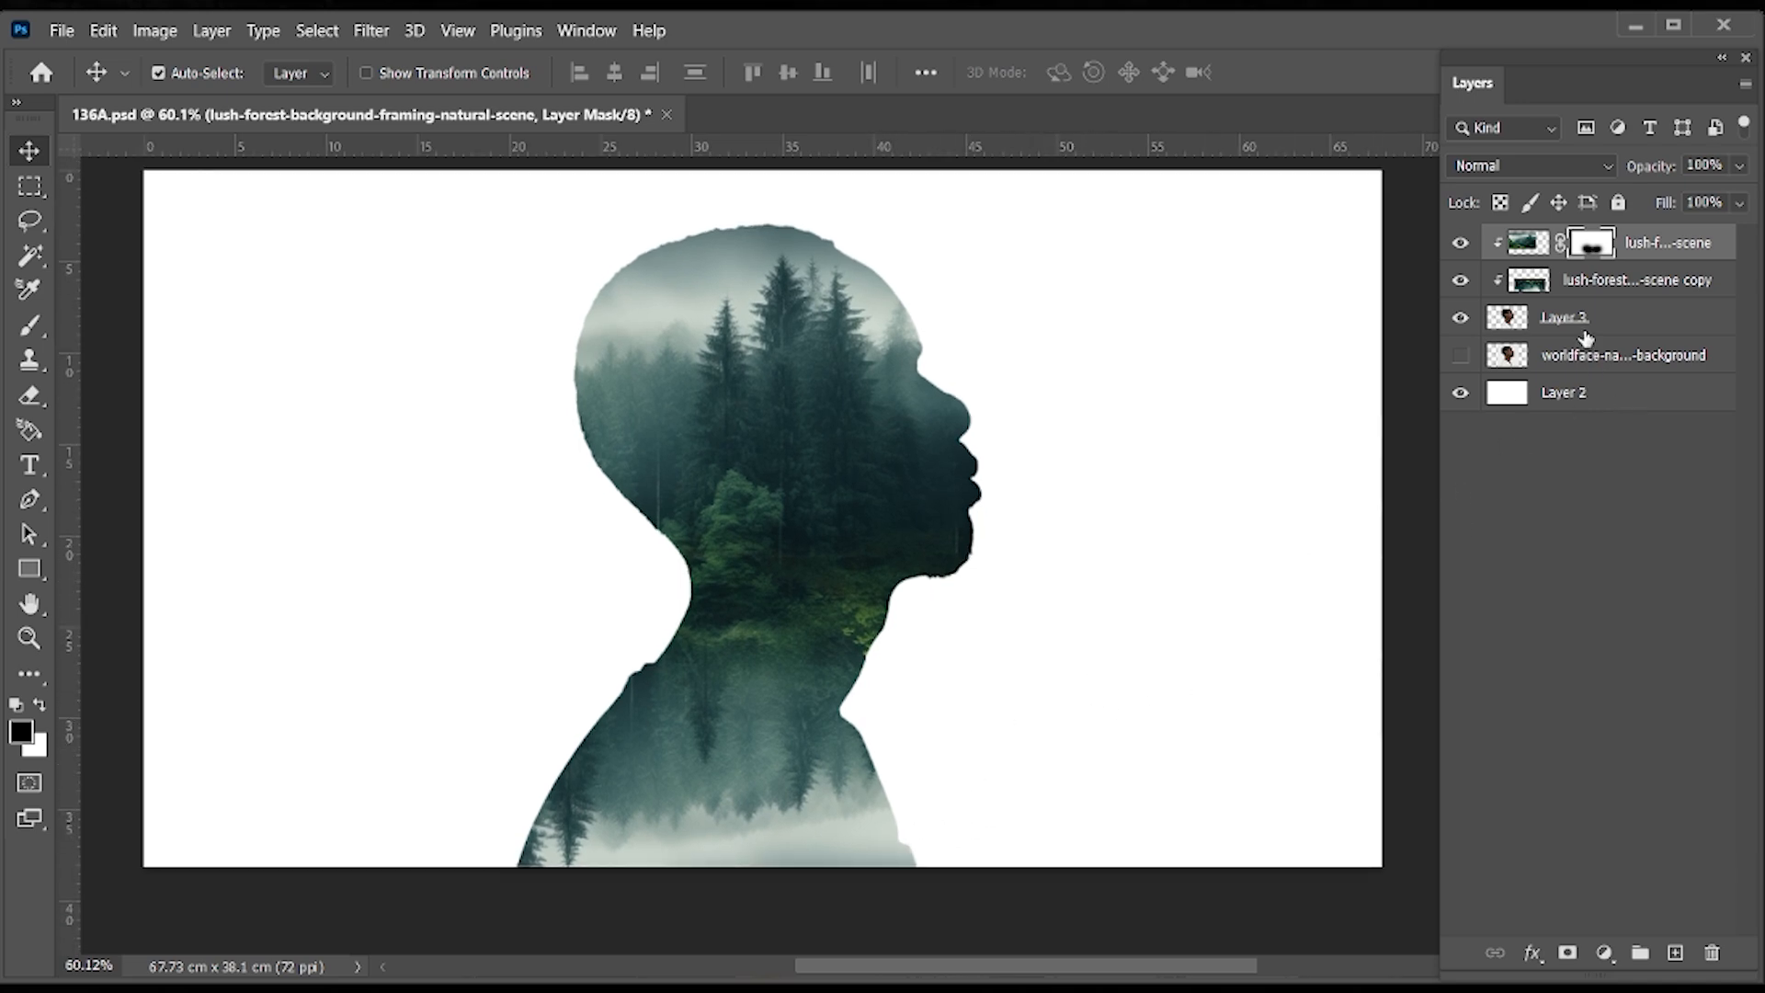
- Mask Layer 3 and brush its bottom edge and head top softly into white
left_click(1563, 316)
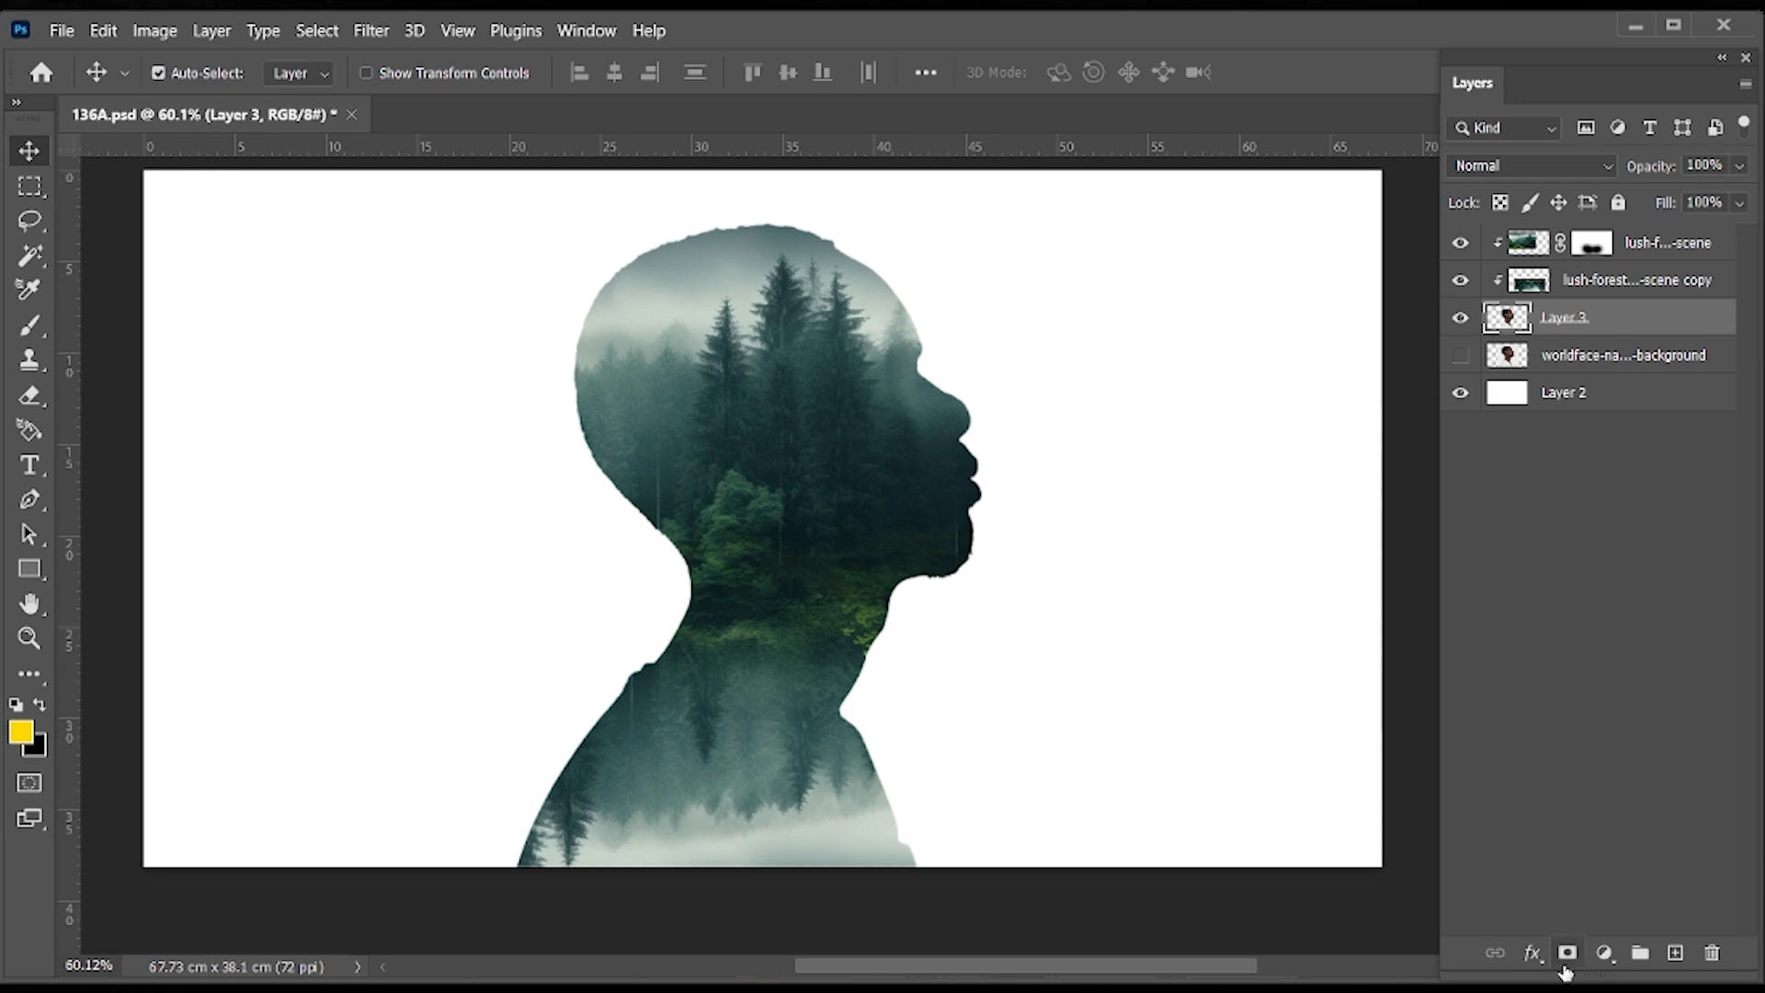
left_click(1567, 953)
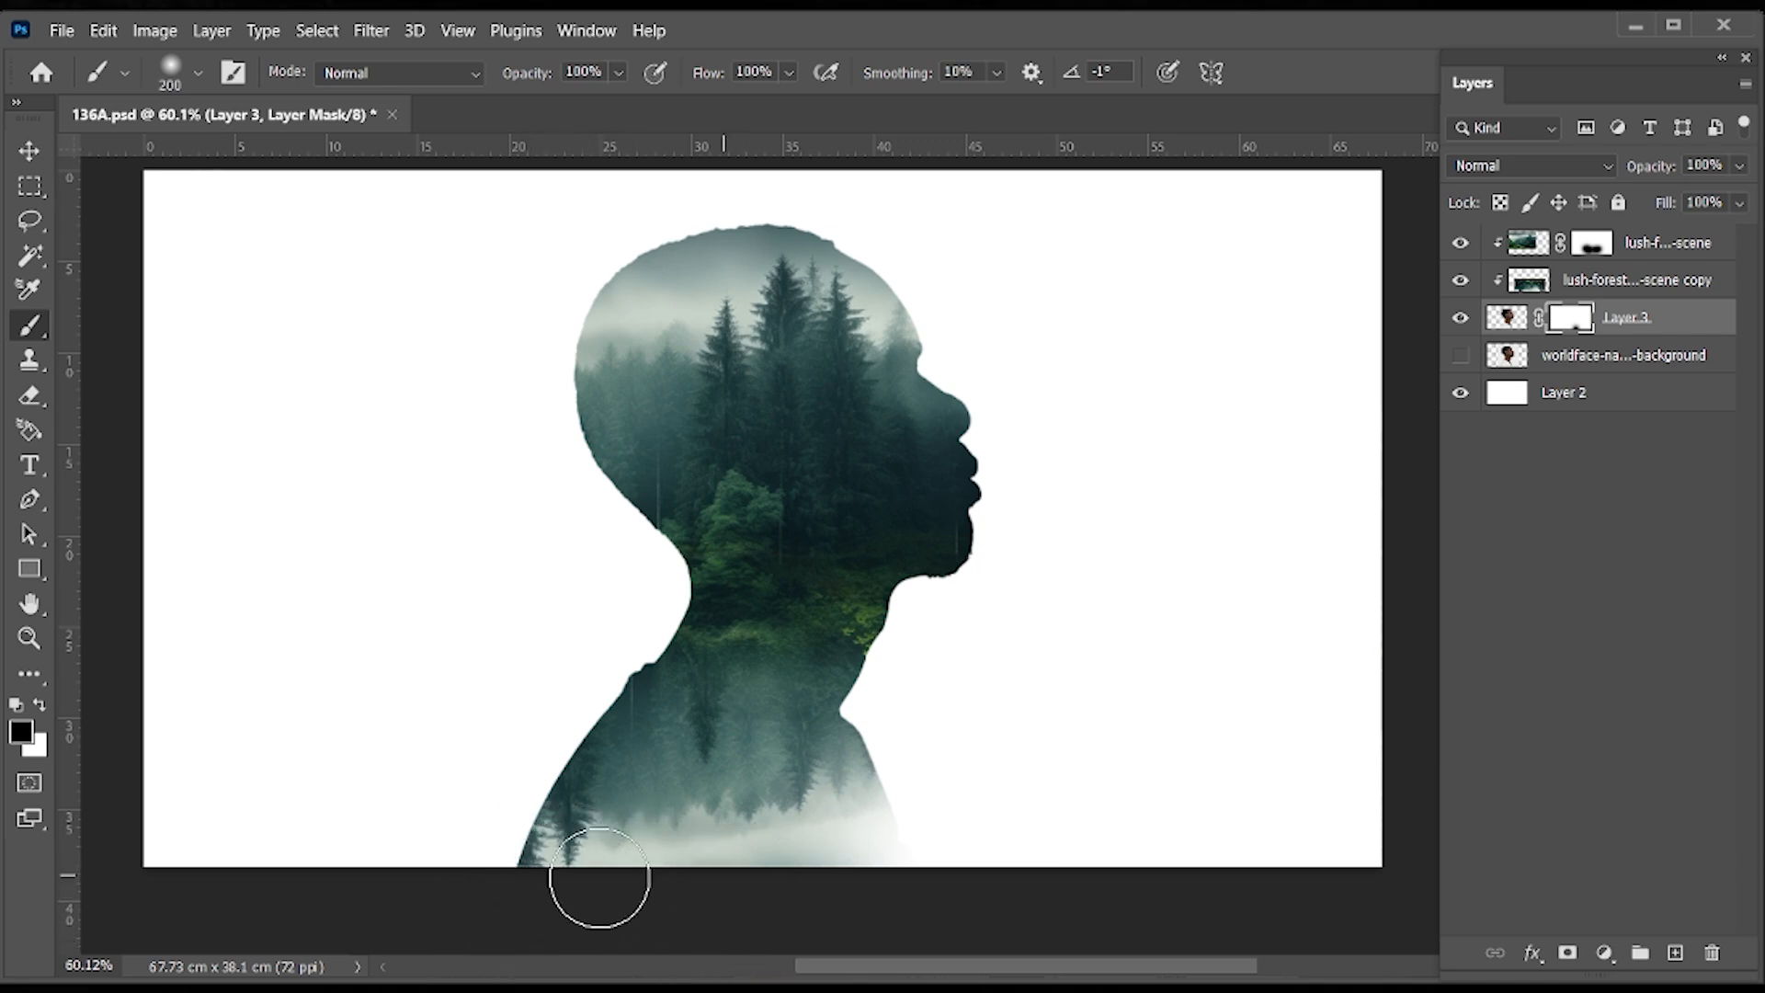
left_click_drag(595, 878, 899, 842)
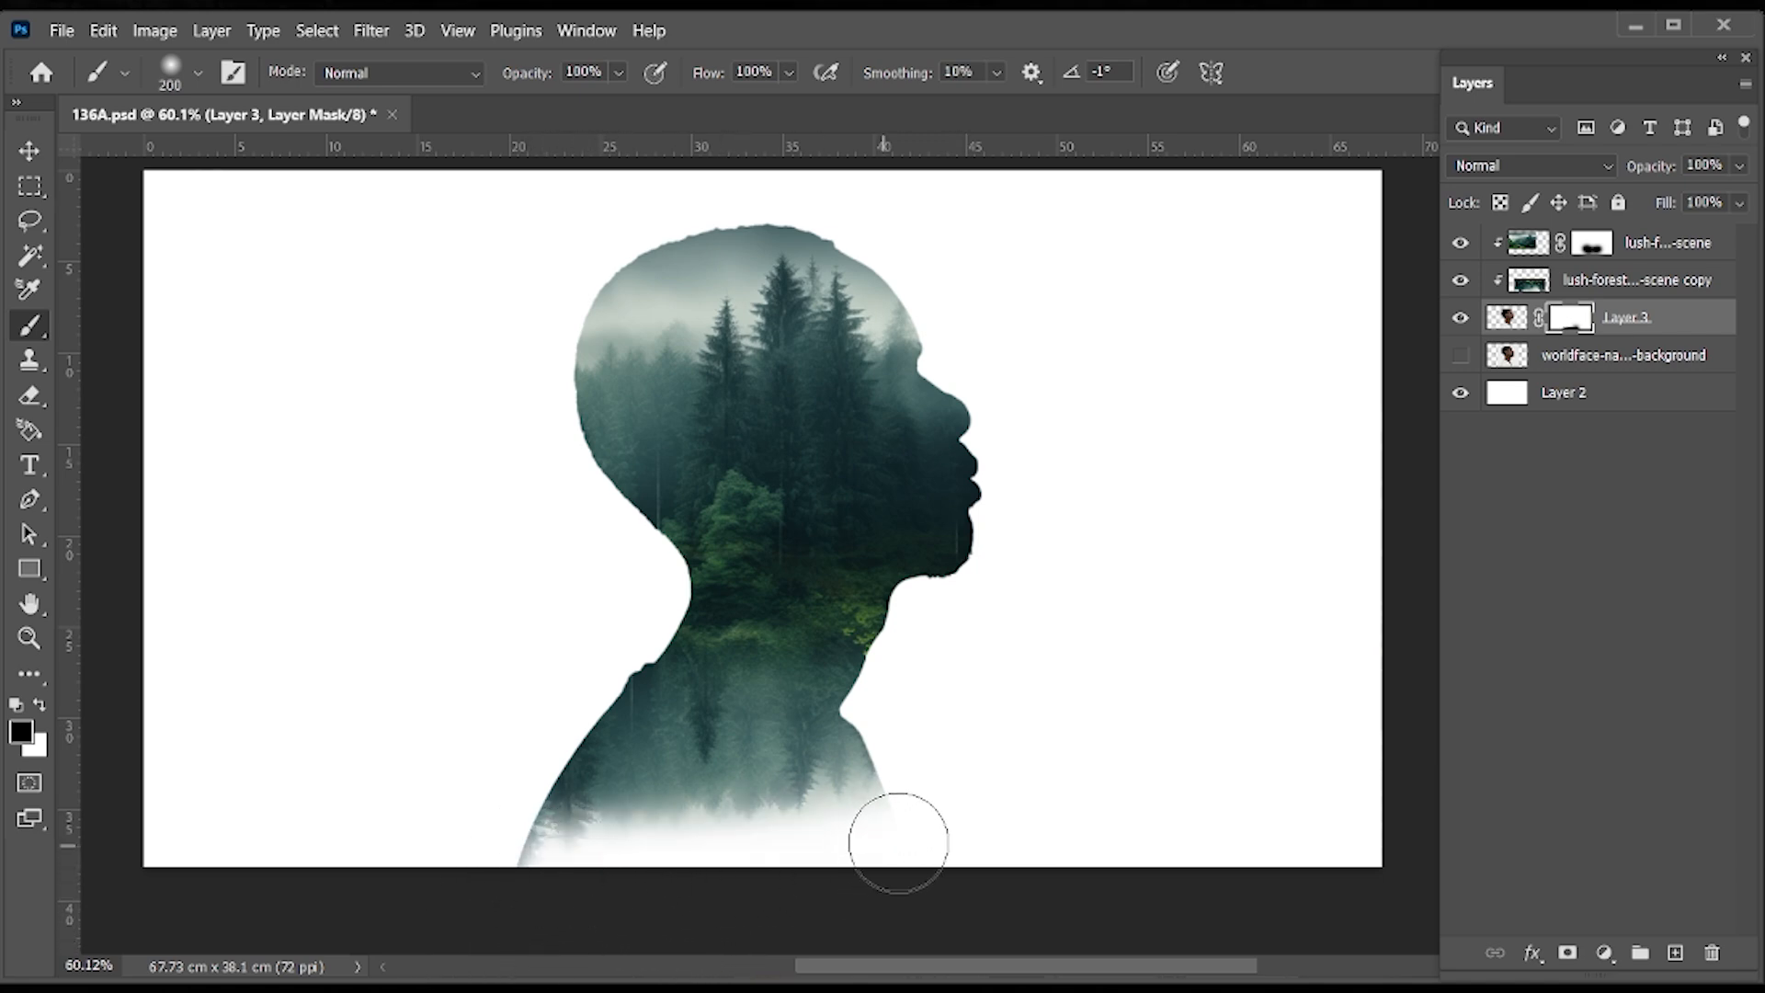
mouse_move(1112, 430)
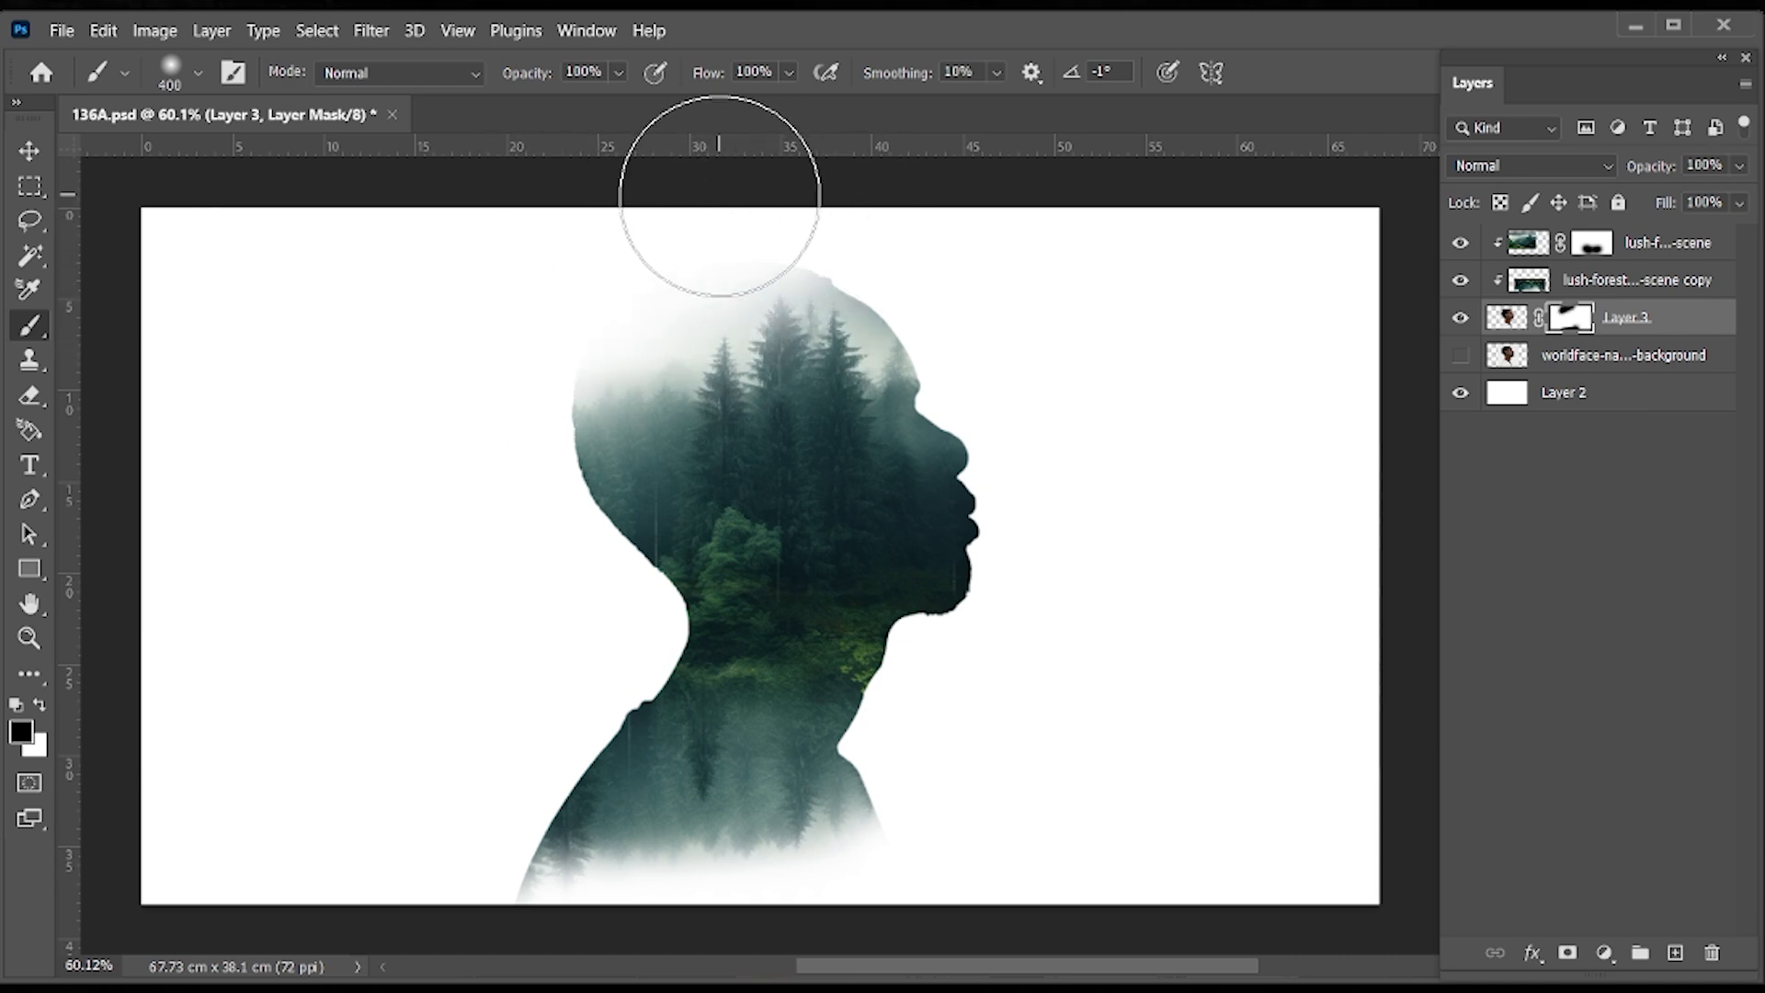
left_click_drag(709, 196, 590, 292)
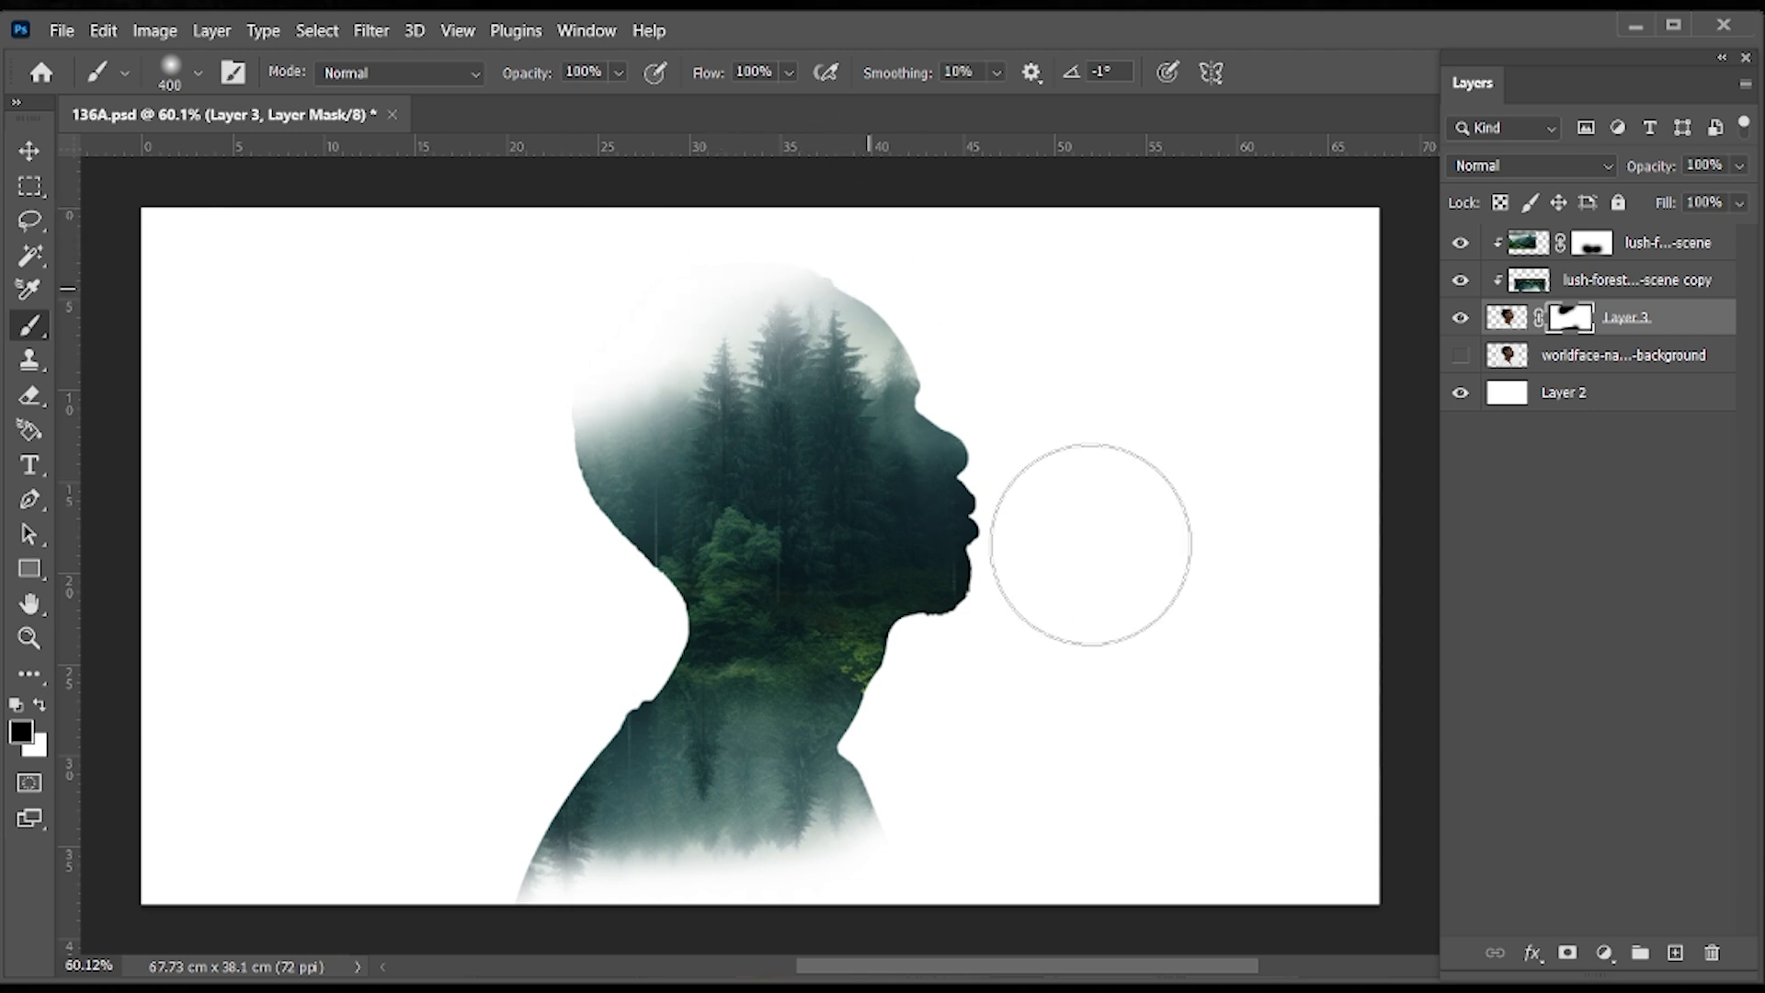
left_click(27, 149)
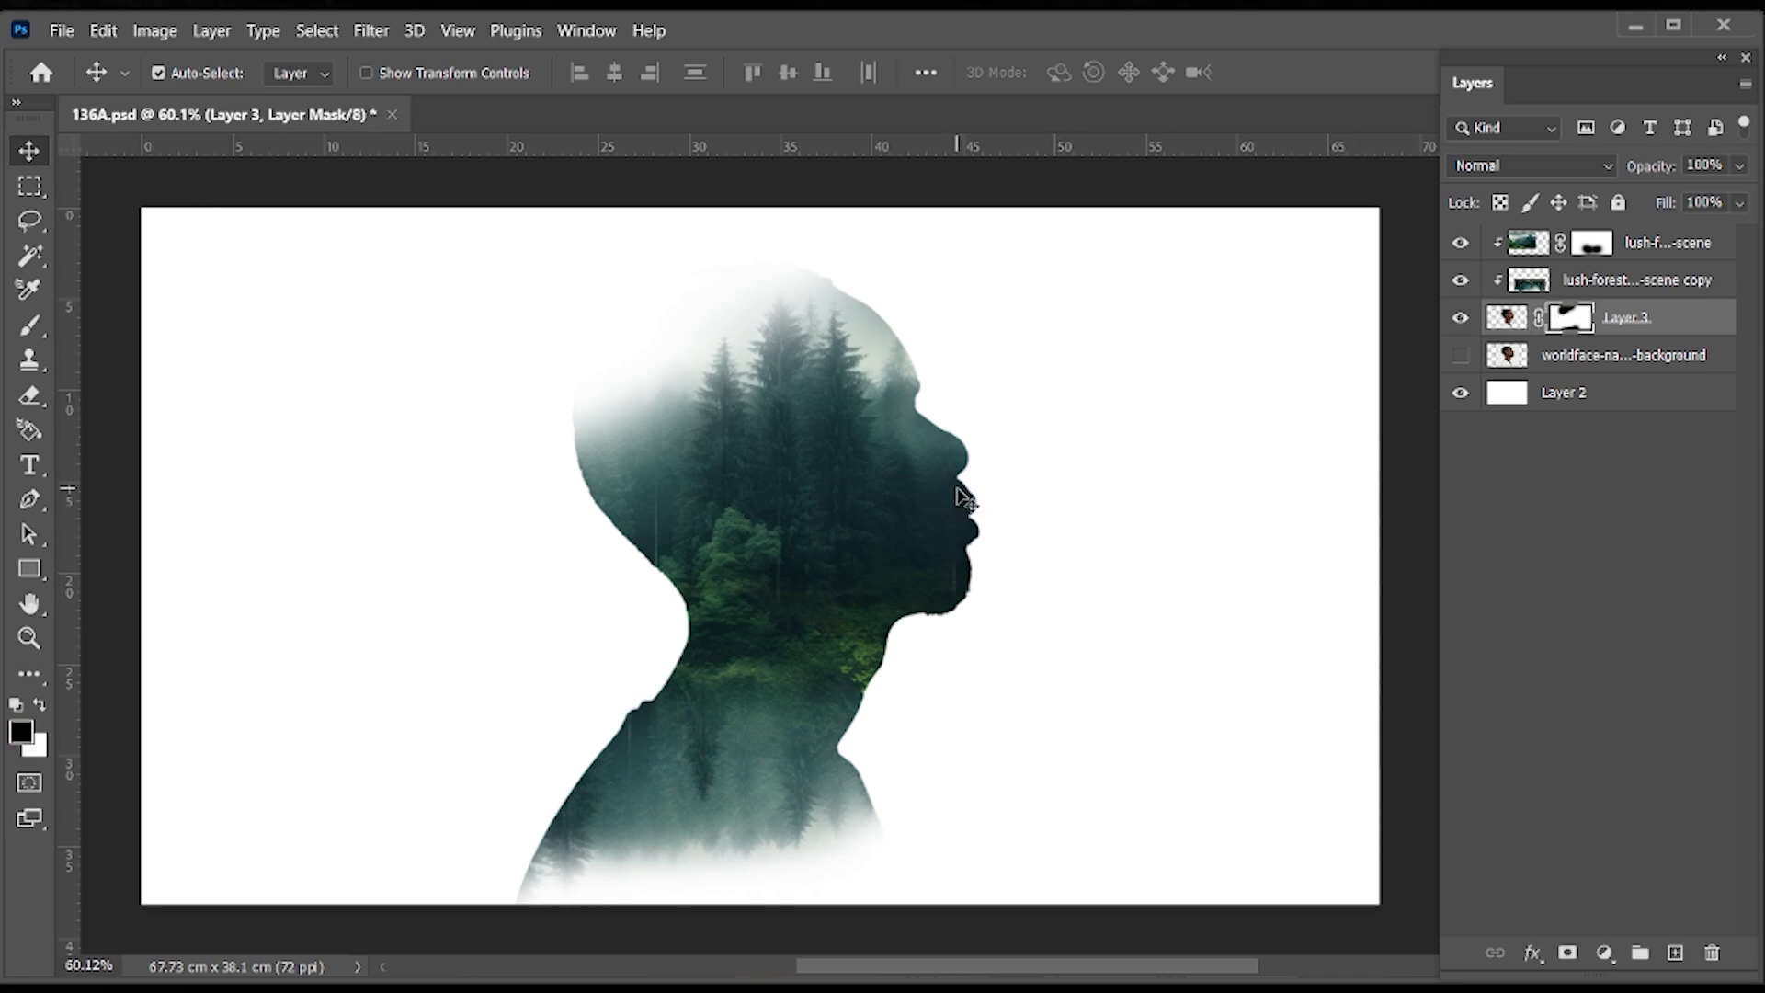
- Brush the forest masks over the face and ear, then return to the silhouette layer
left_click(30, 327)
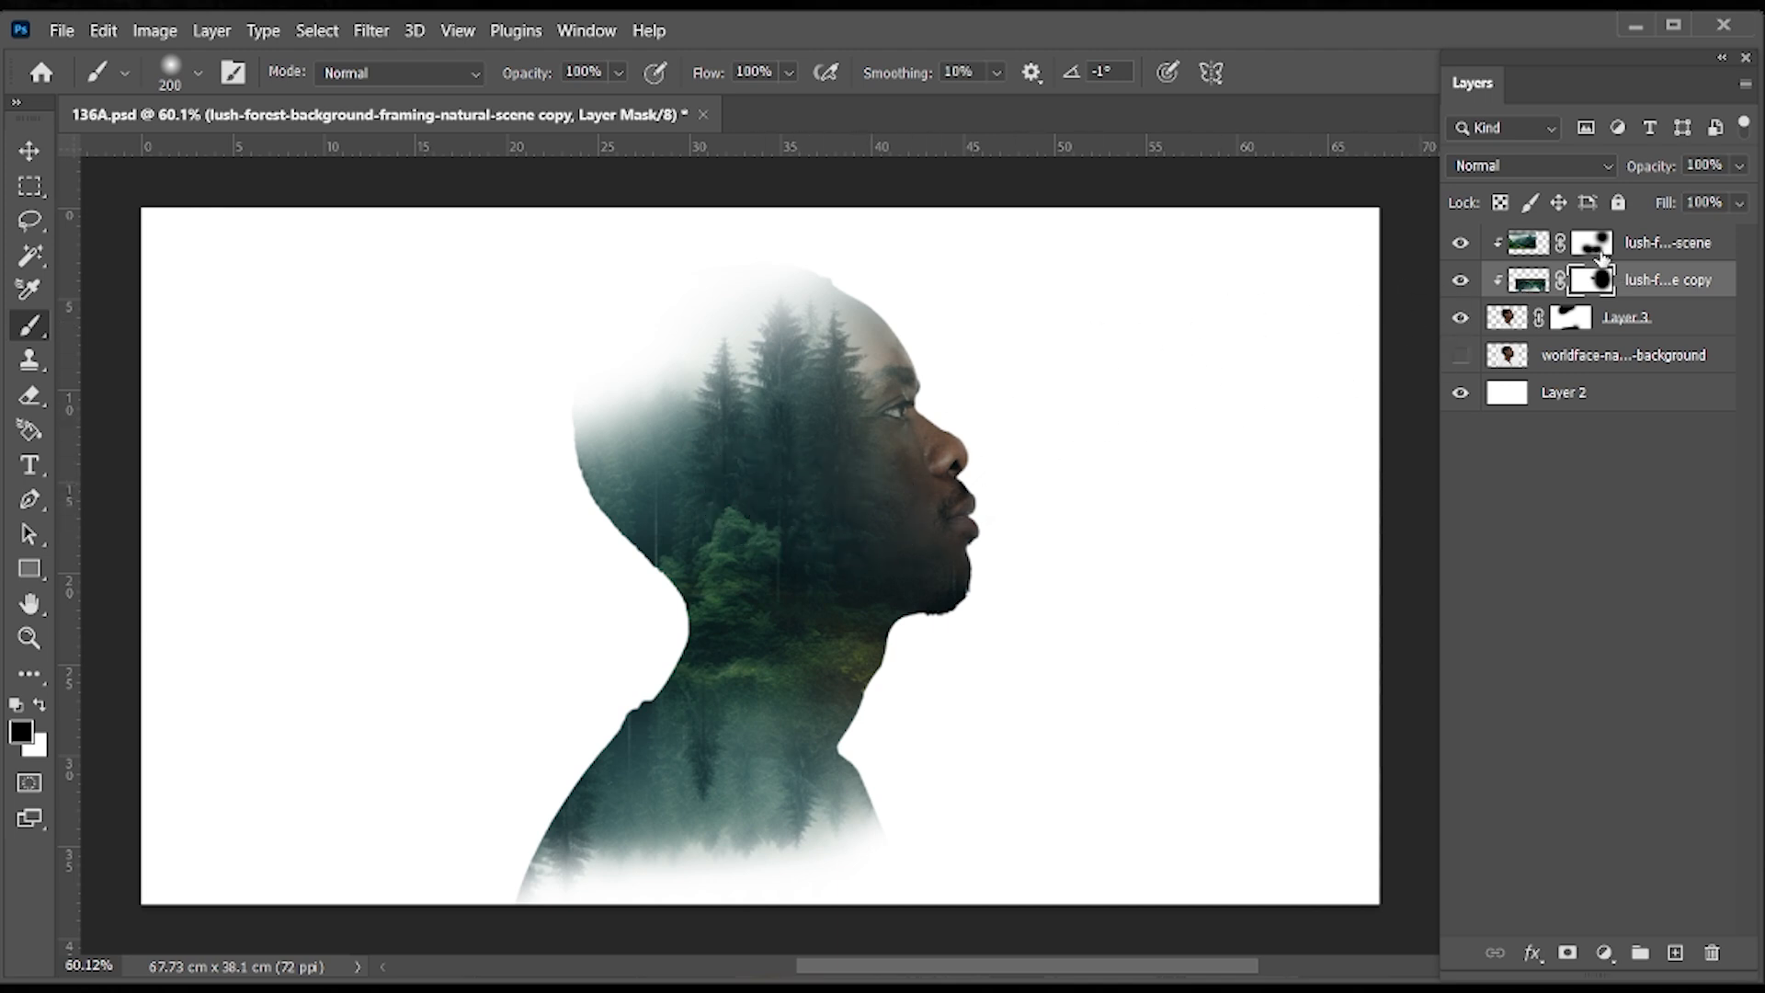
left_click(754, 498)
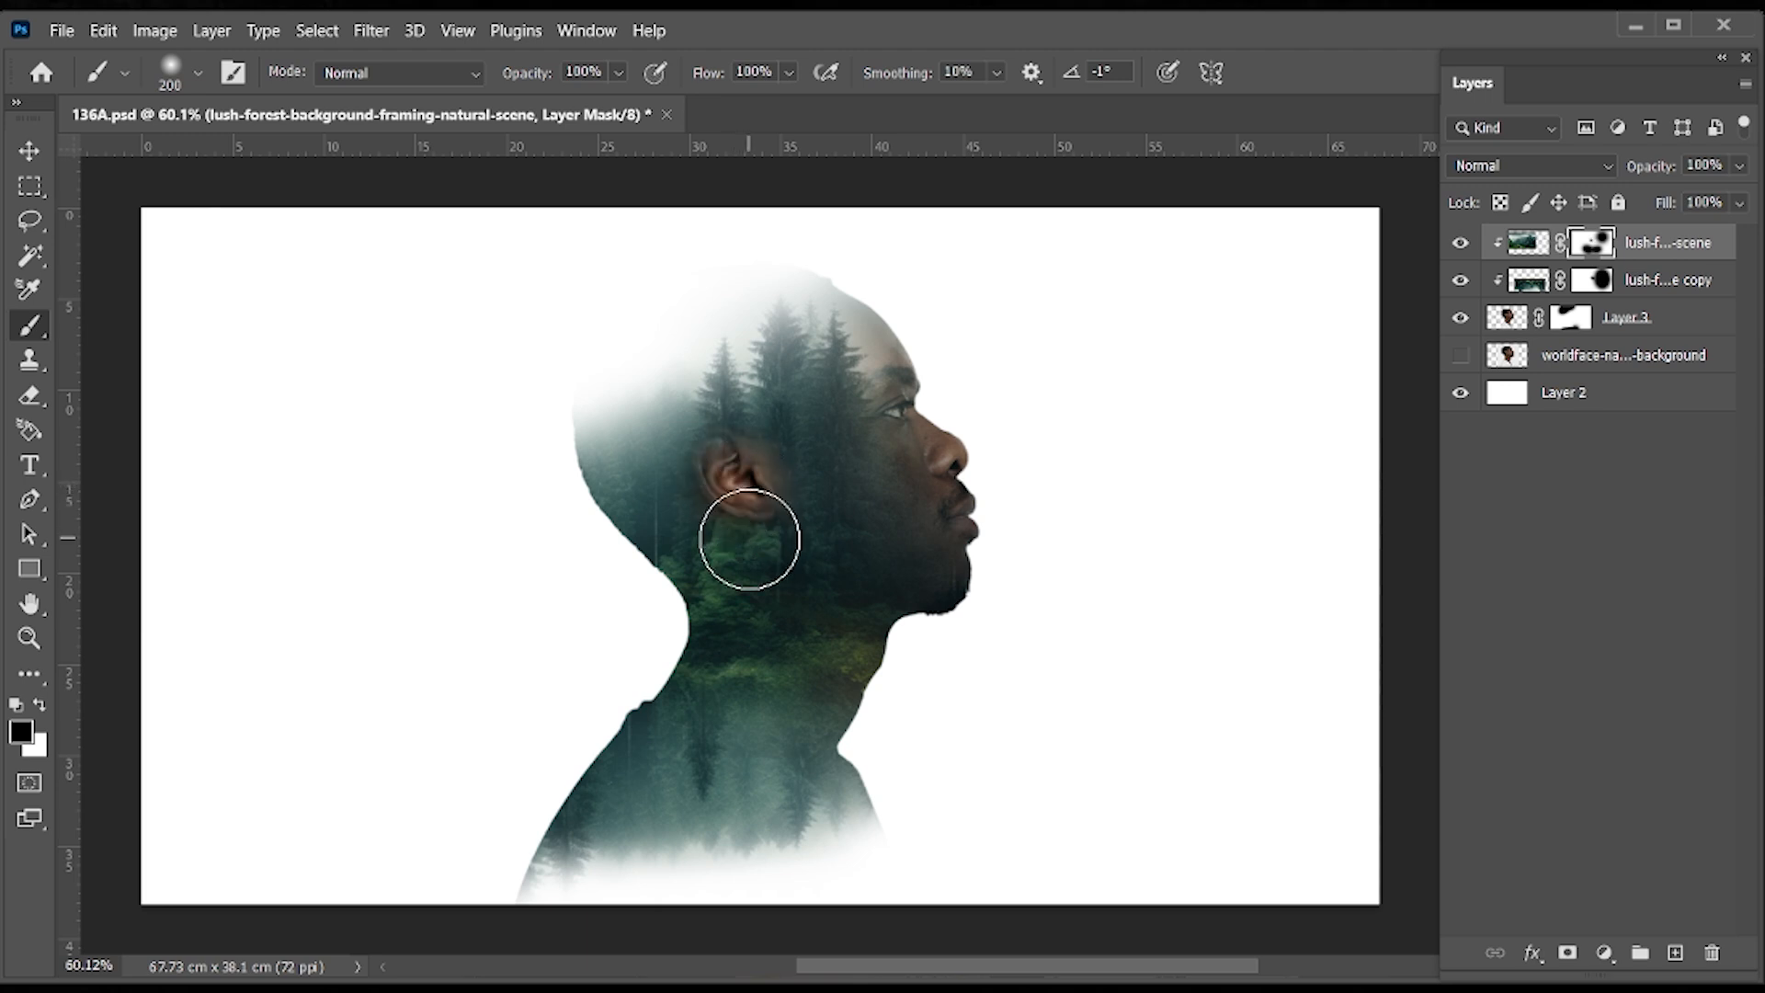
mouse_move(1033, 484)
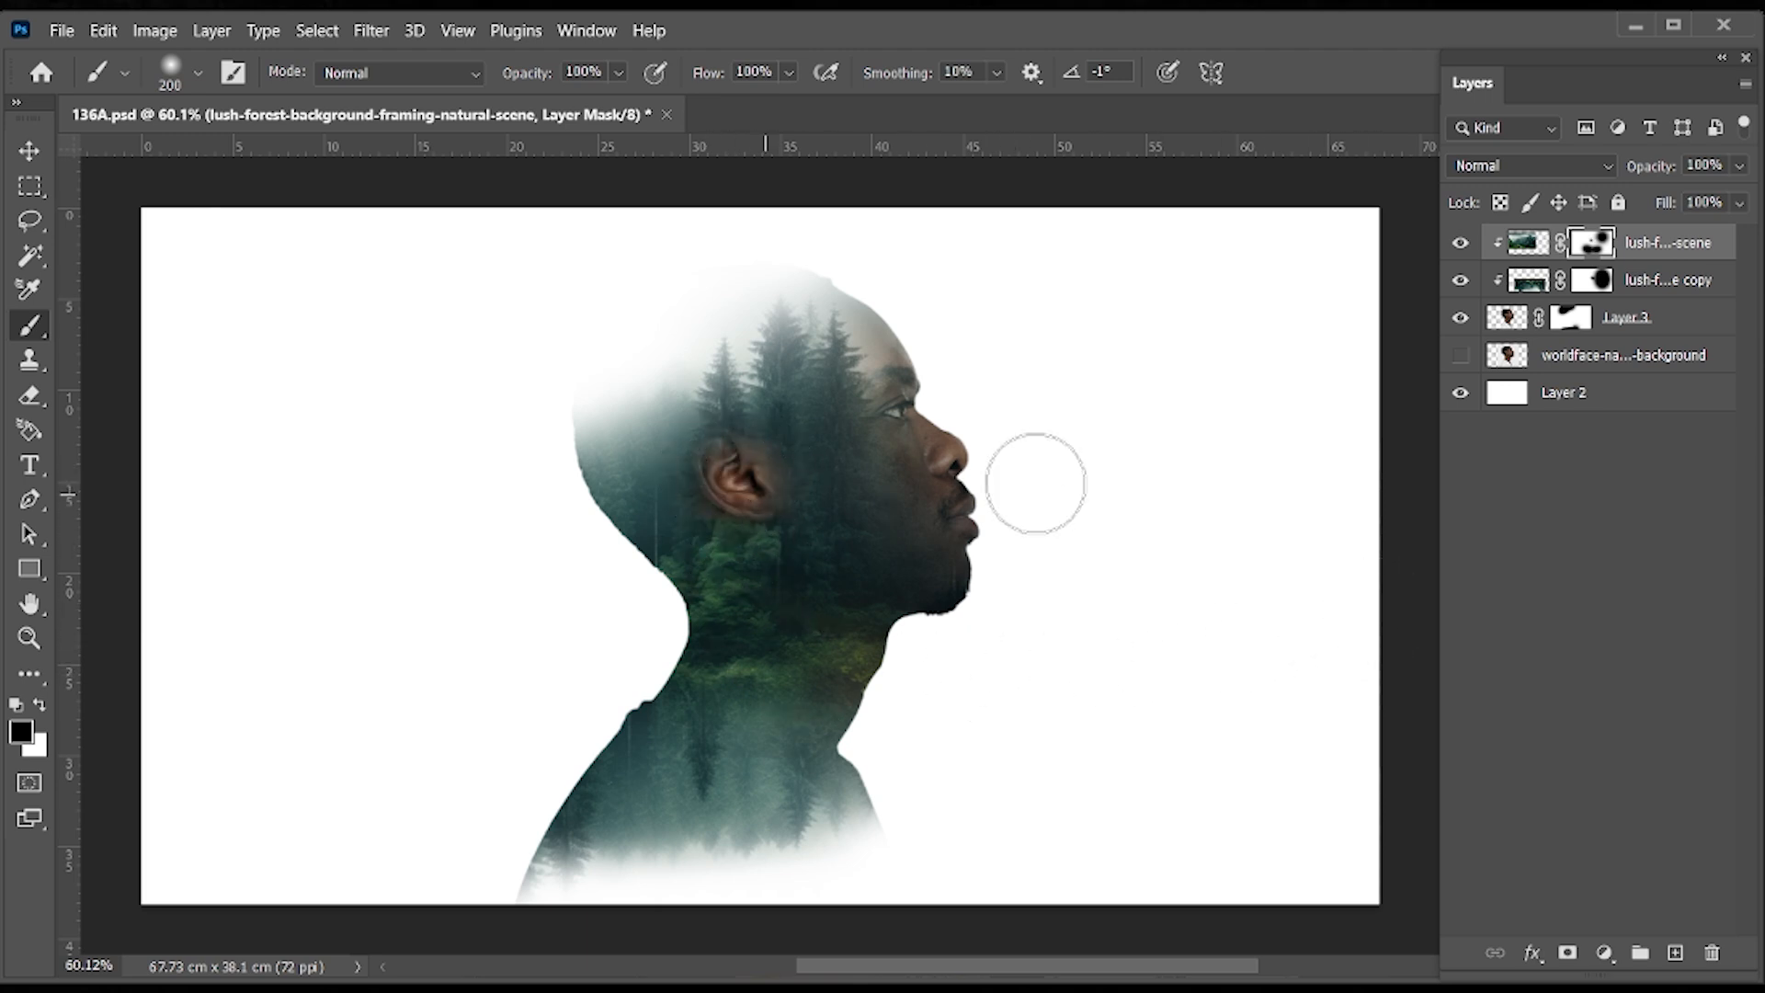
left_click(1506, 318)
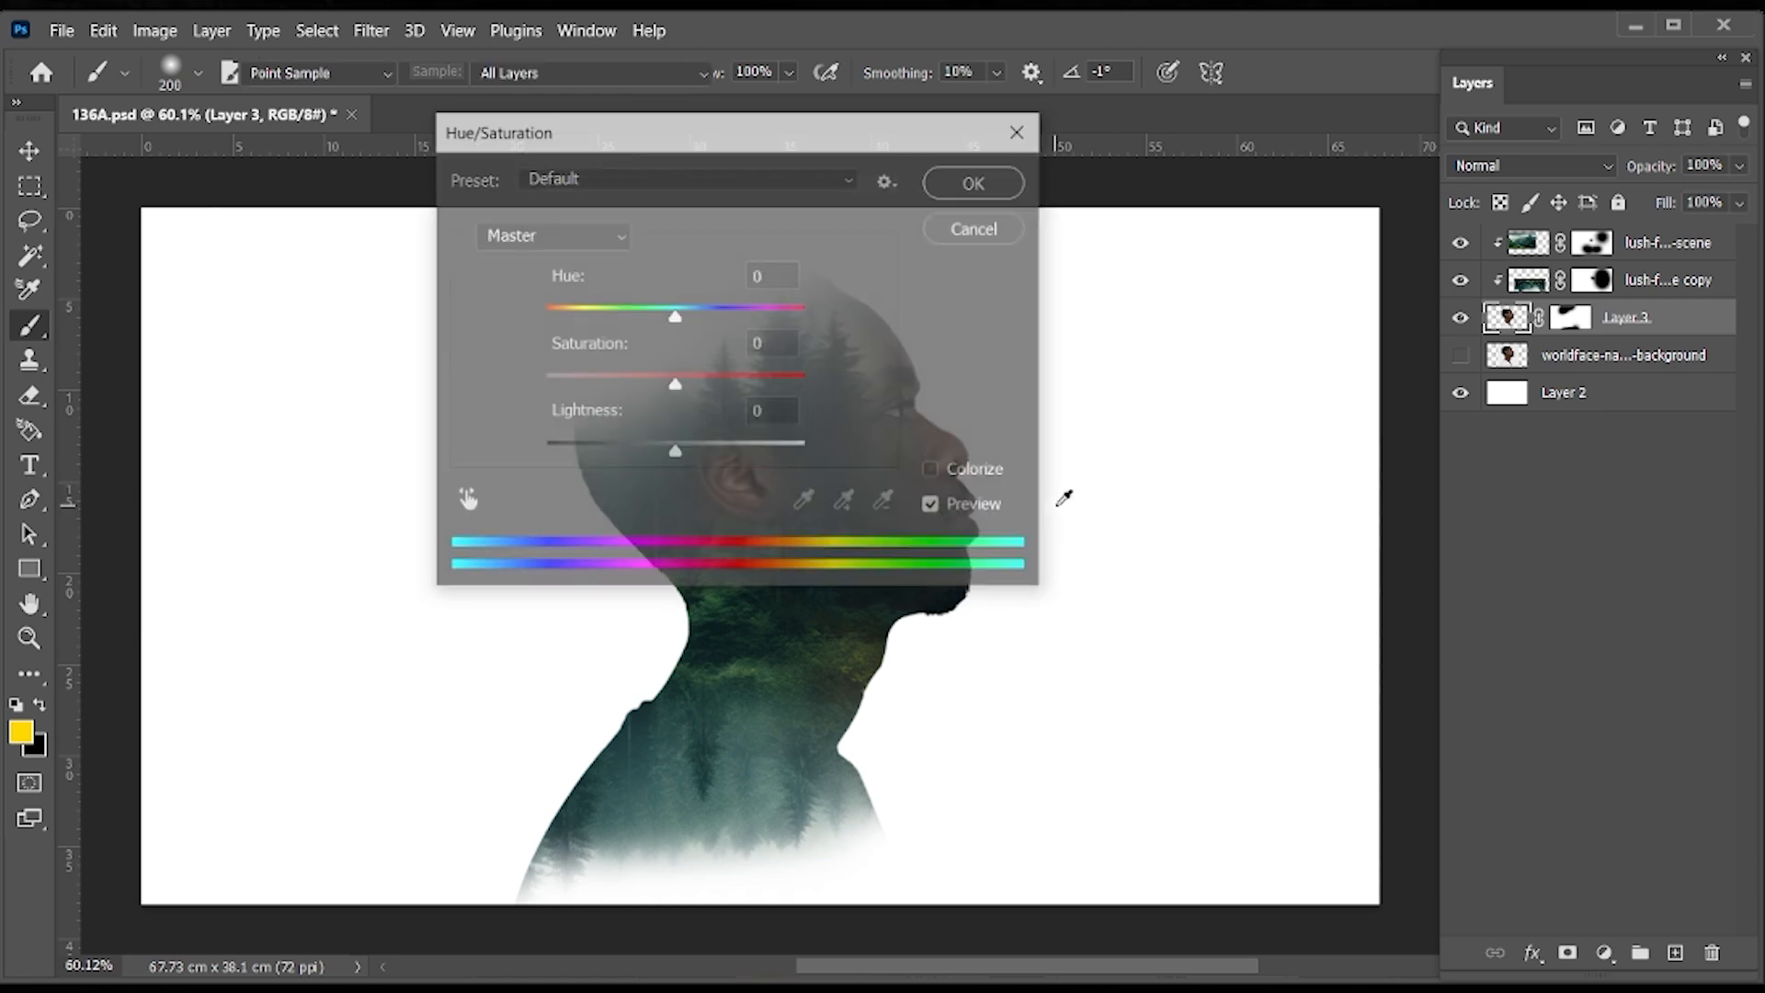
- Lower the silhouette's saturation in Hue/Saturation with the dialog moved off the face
left_click_drag(499, 132, 864, 327)
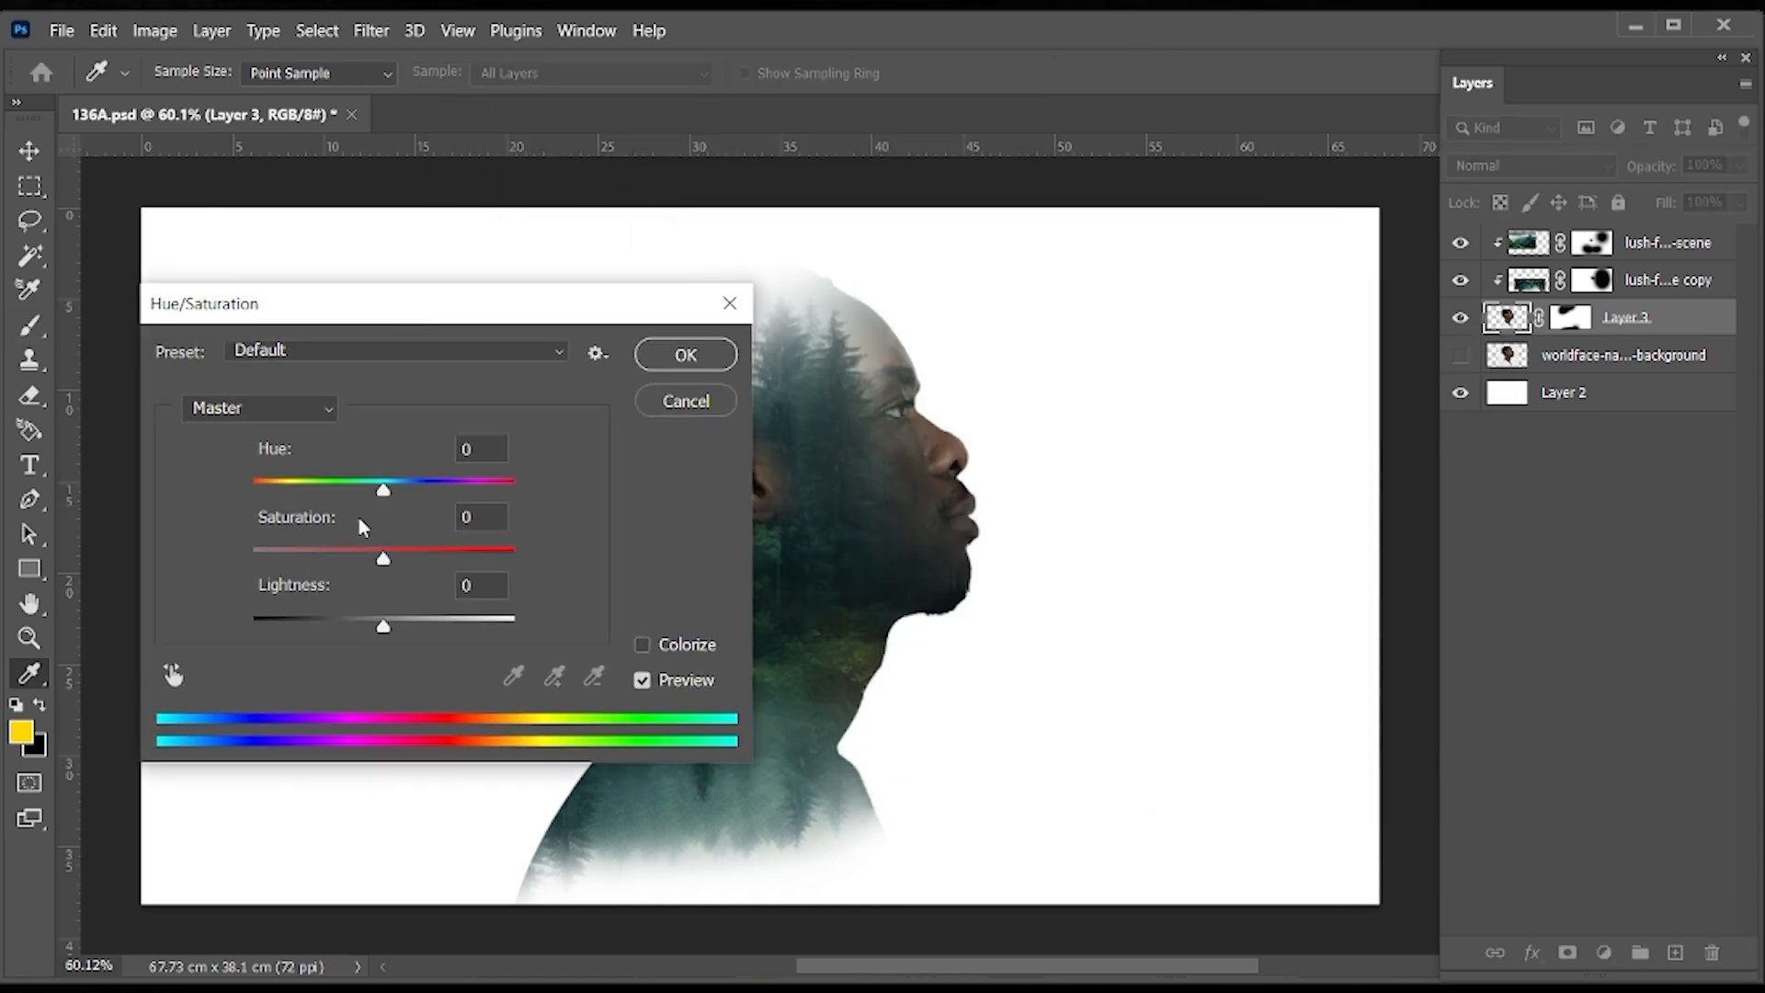
left_click_drag(383, 557, 276, 557)
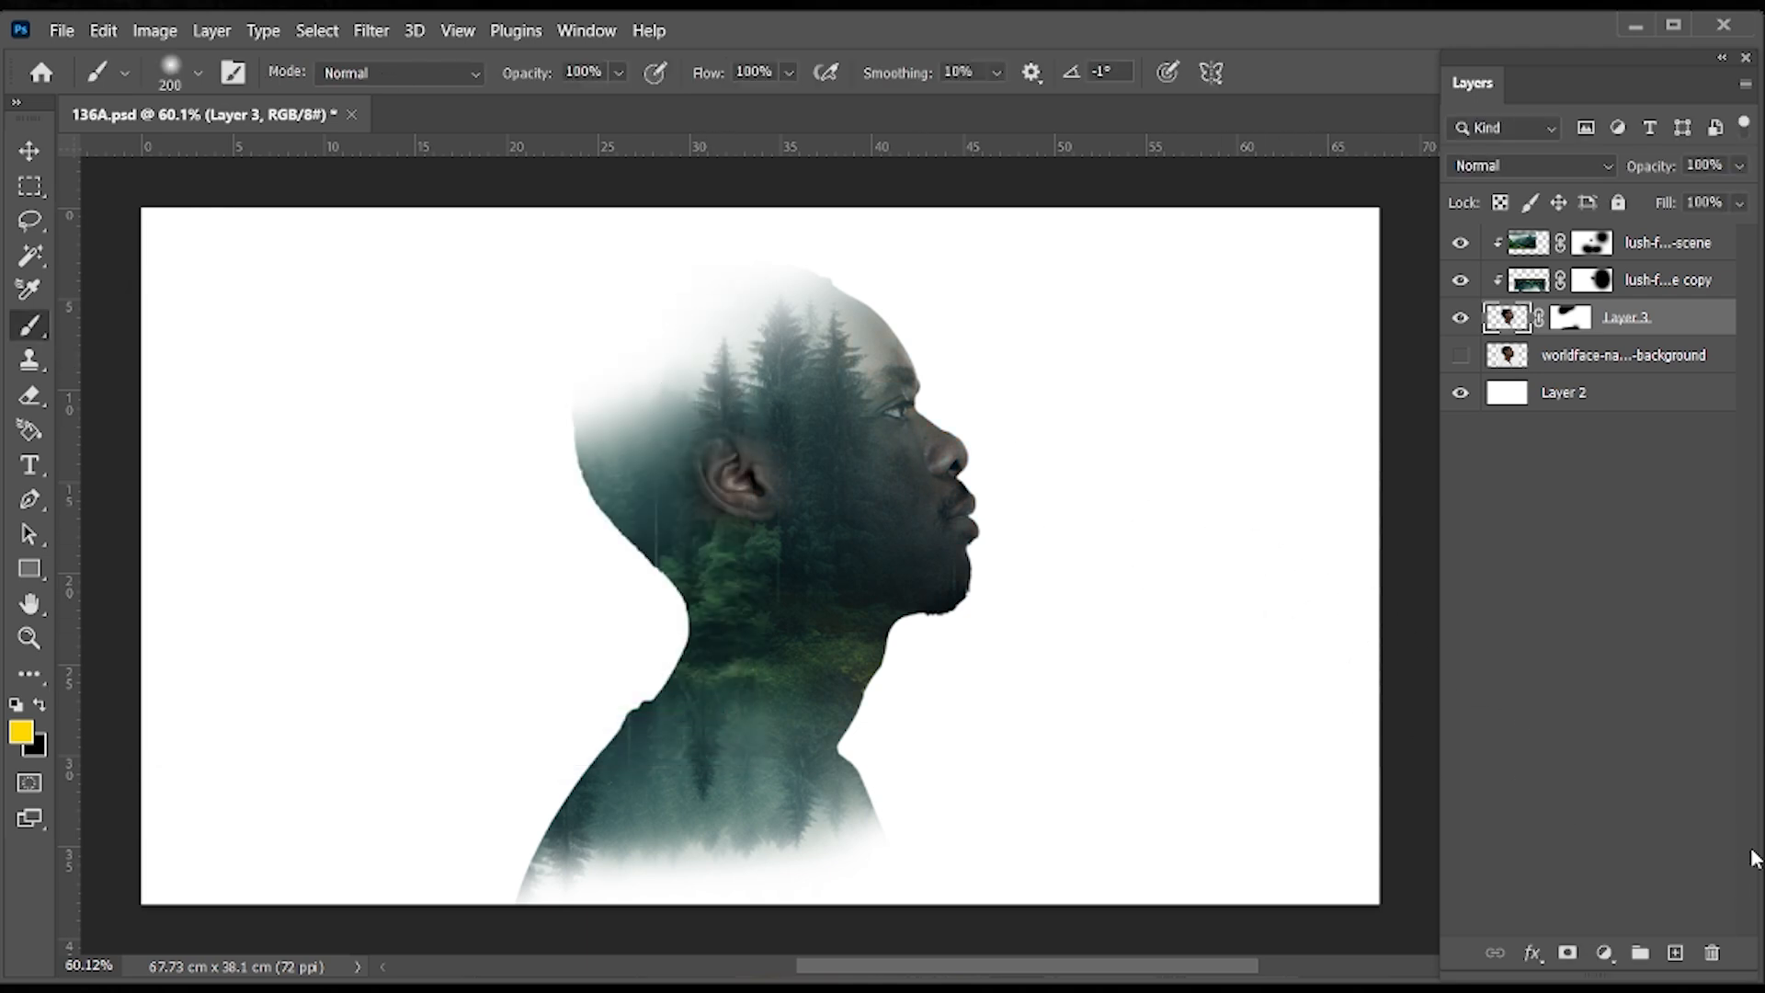
left_click(29, 149)
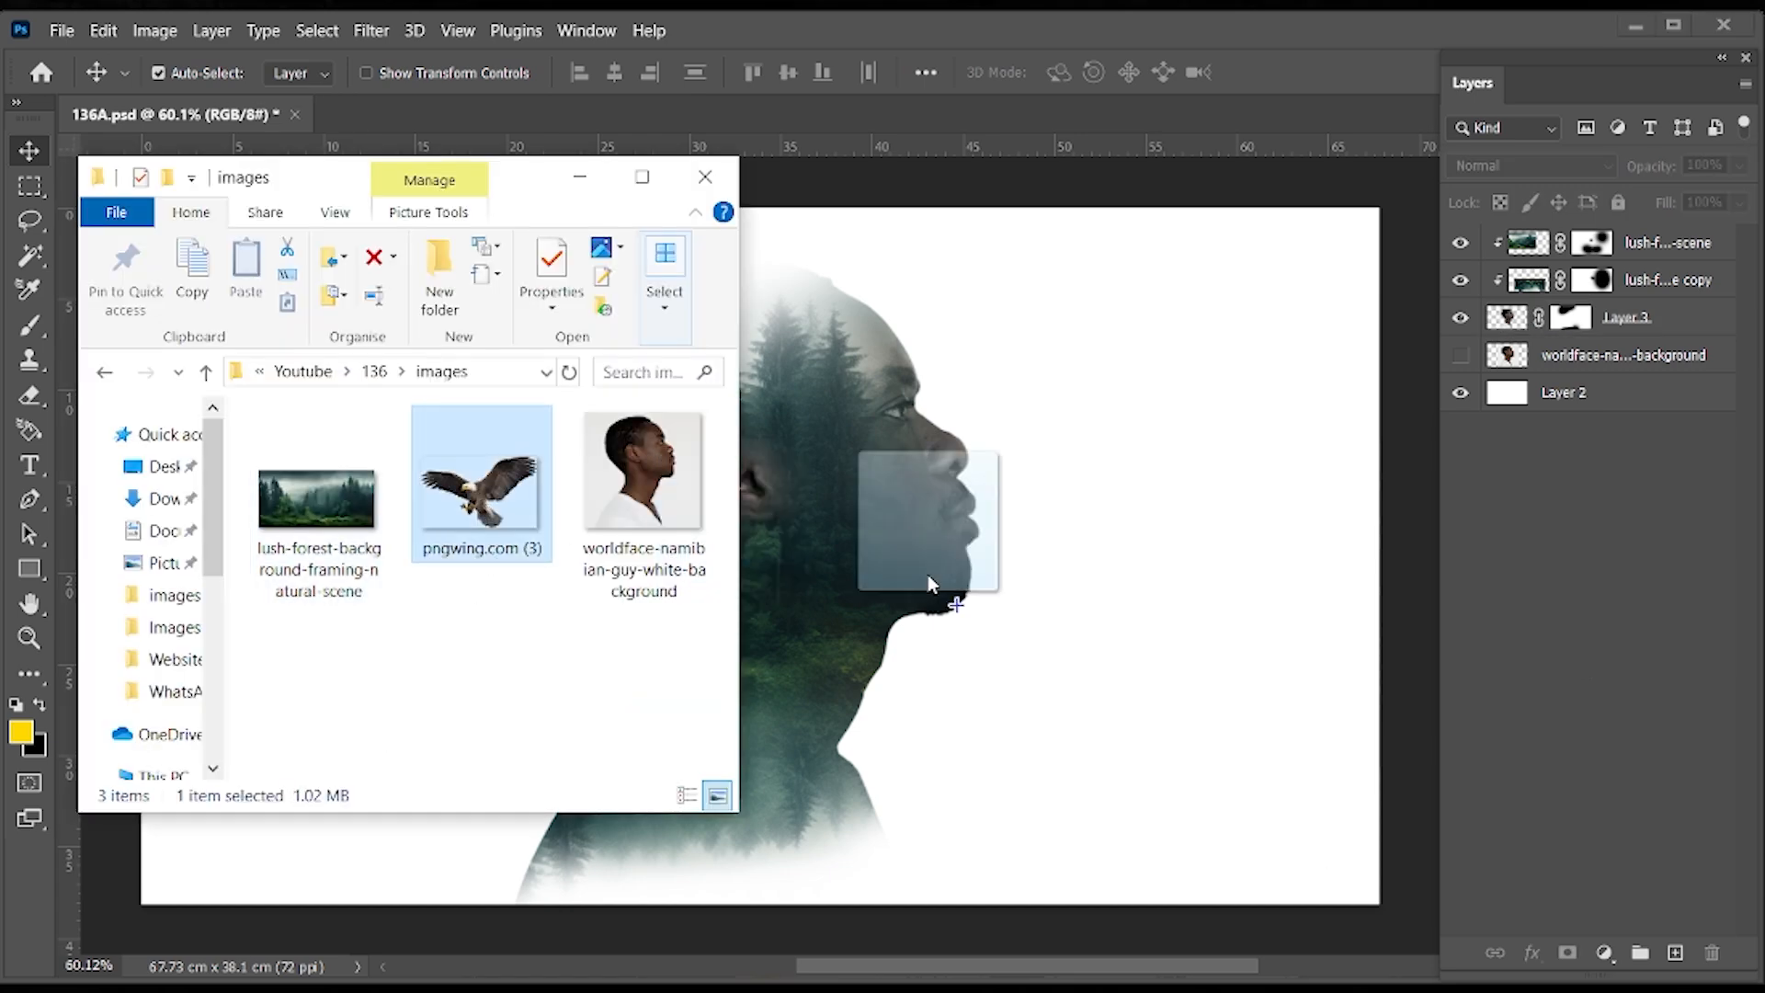
- Bring in the eagle PNG, shrink it and sit it just above the head
double_click(480, 473)
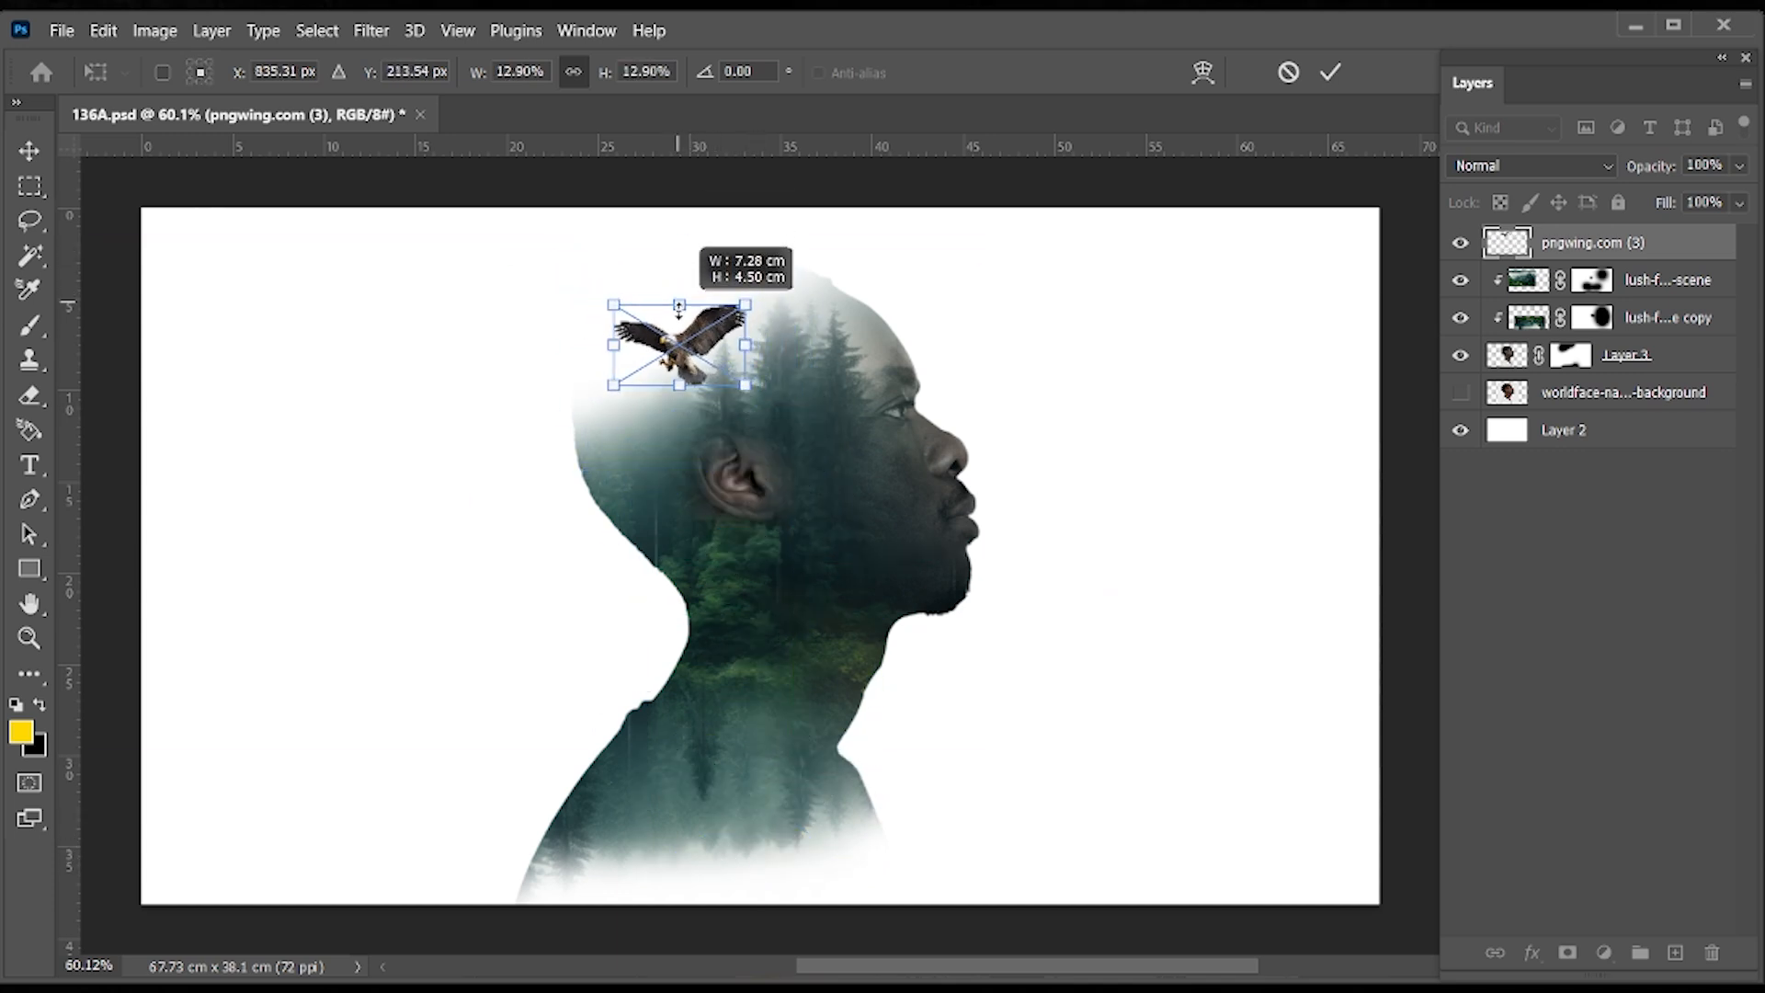
left_click_drag(677, 346, 658, 324)
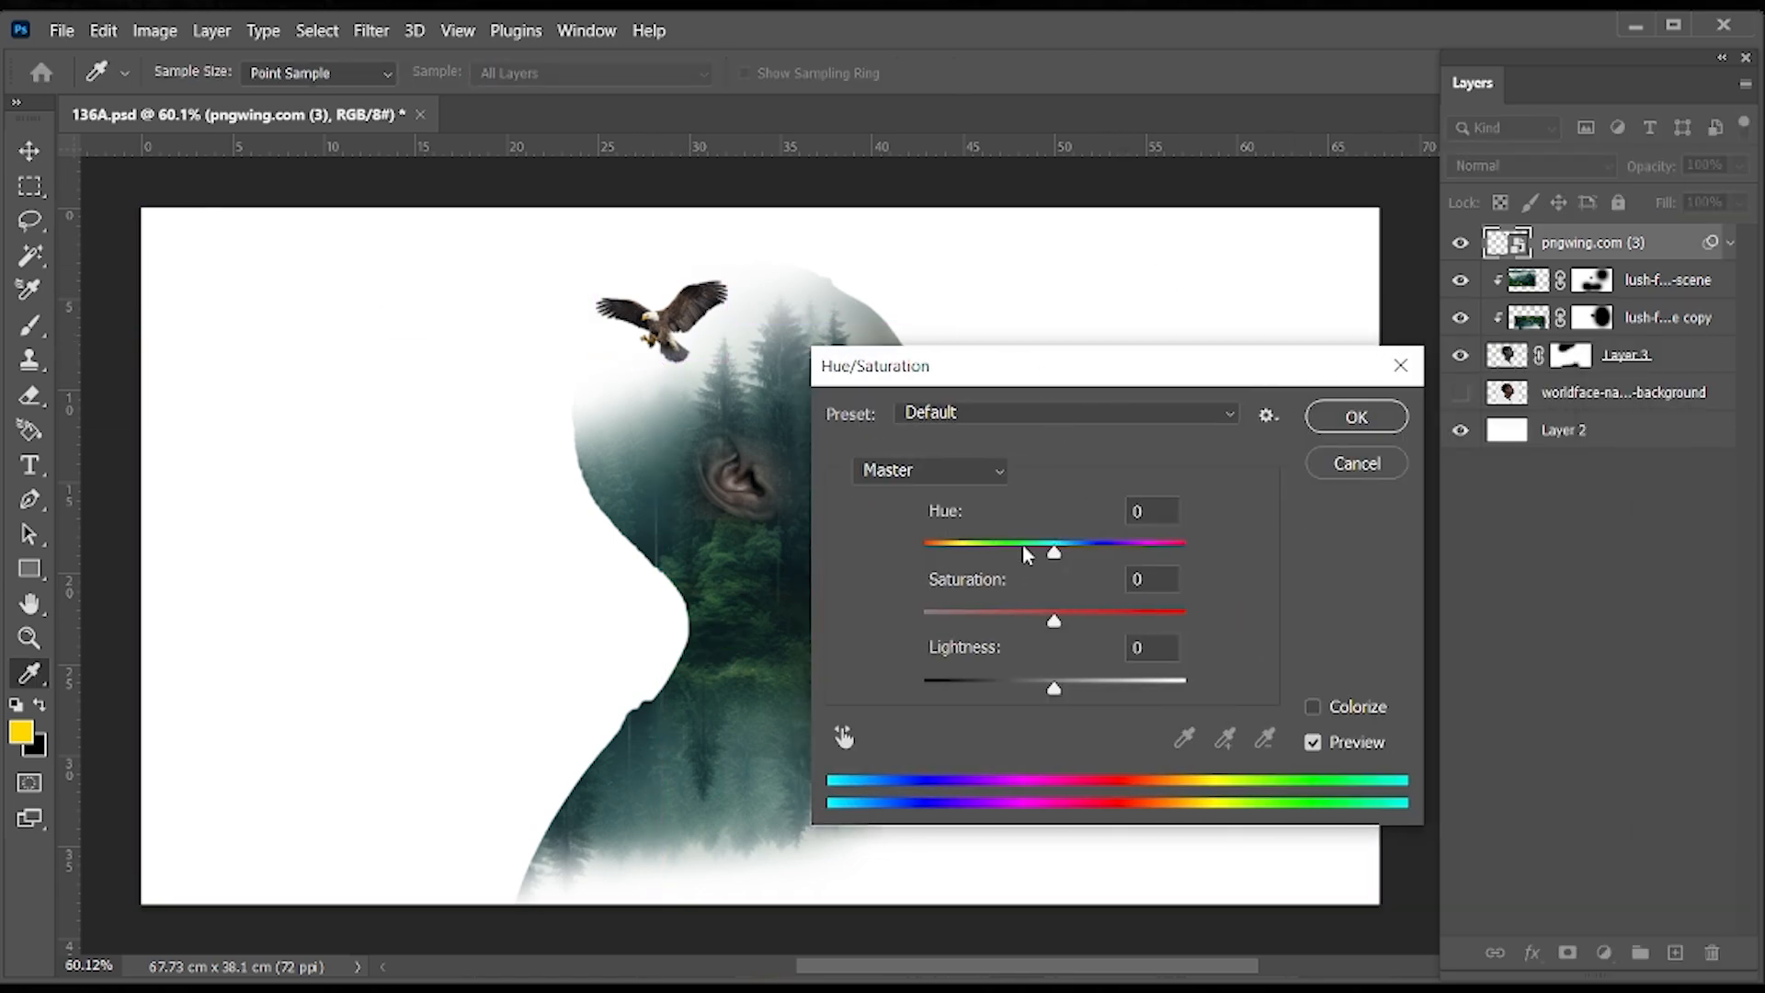
- Adjust the eagle to Hue +57 and Saturation +28 and apply it
left_click_drag(1053, 552, 1116, 552)
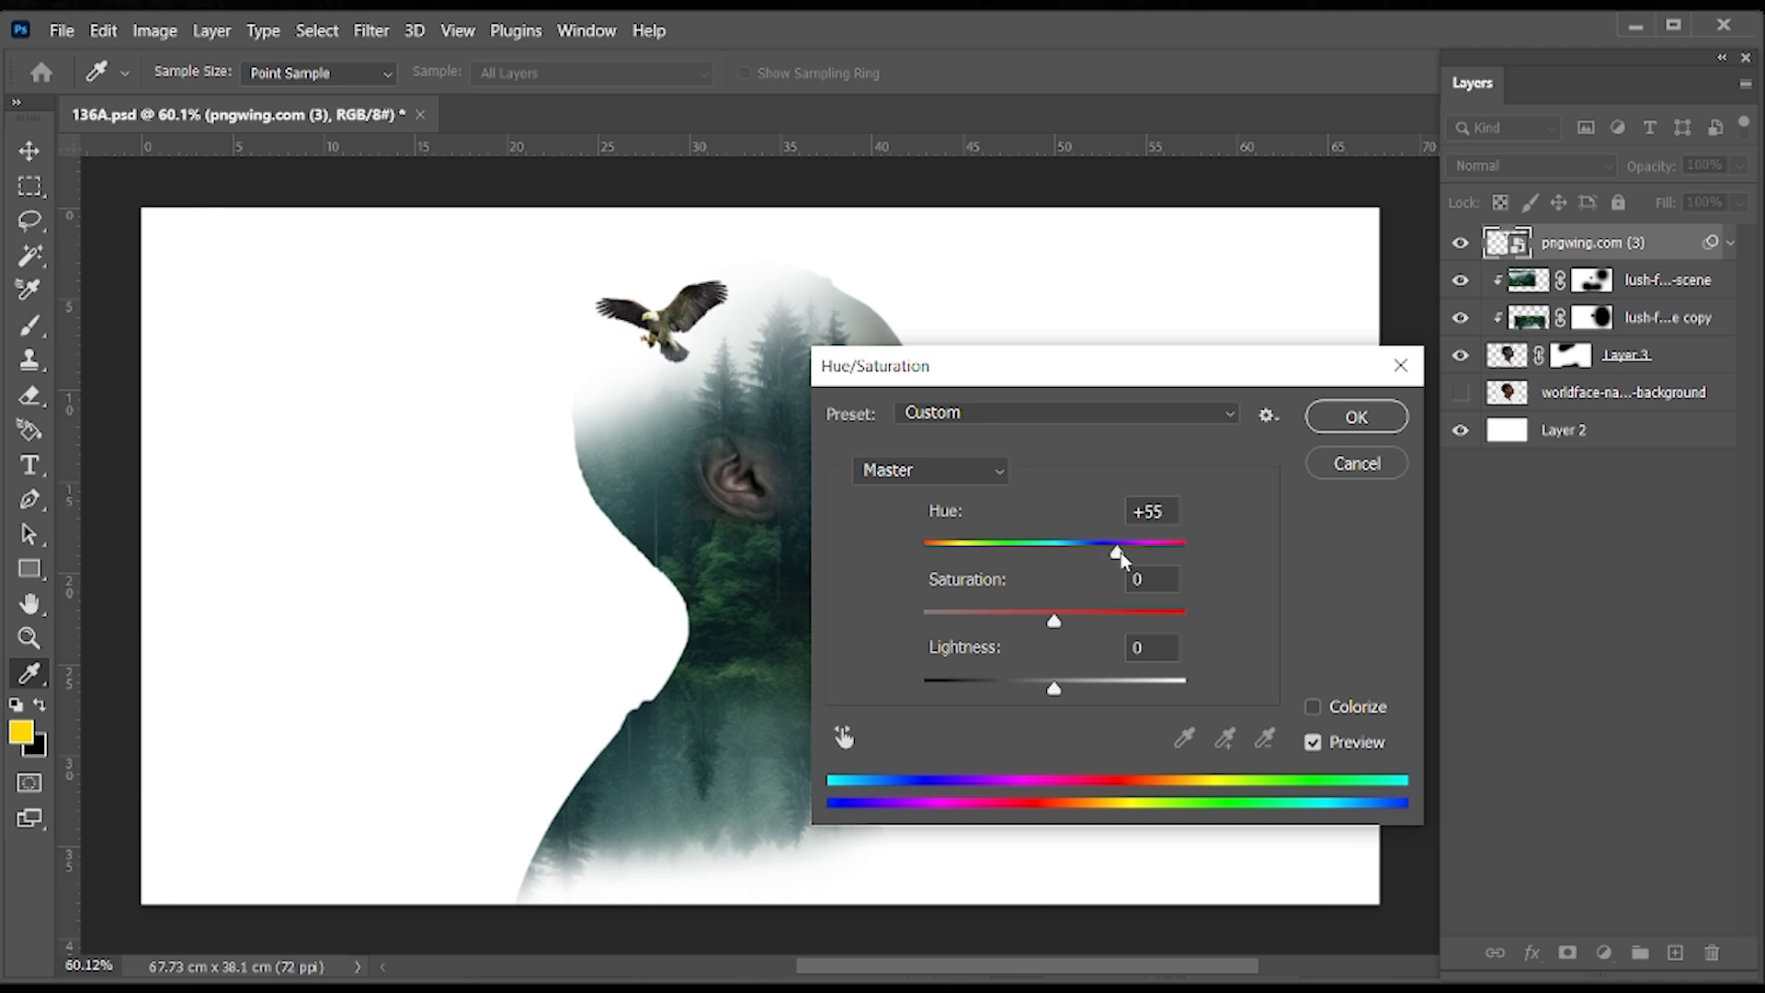
left_click_drag(1116, 552, 1119, 552)
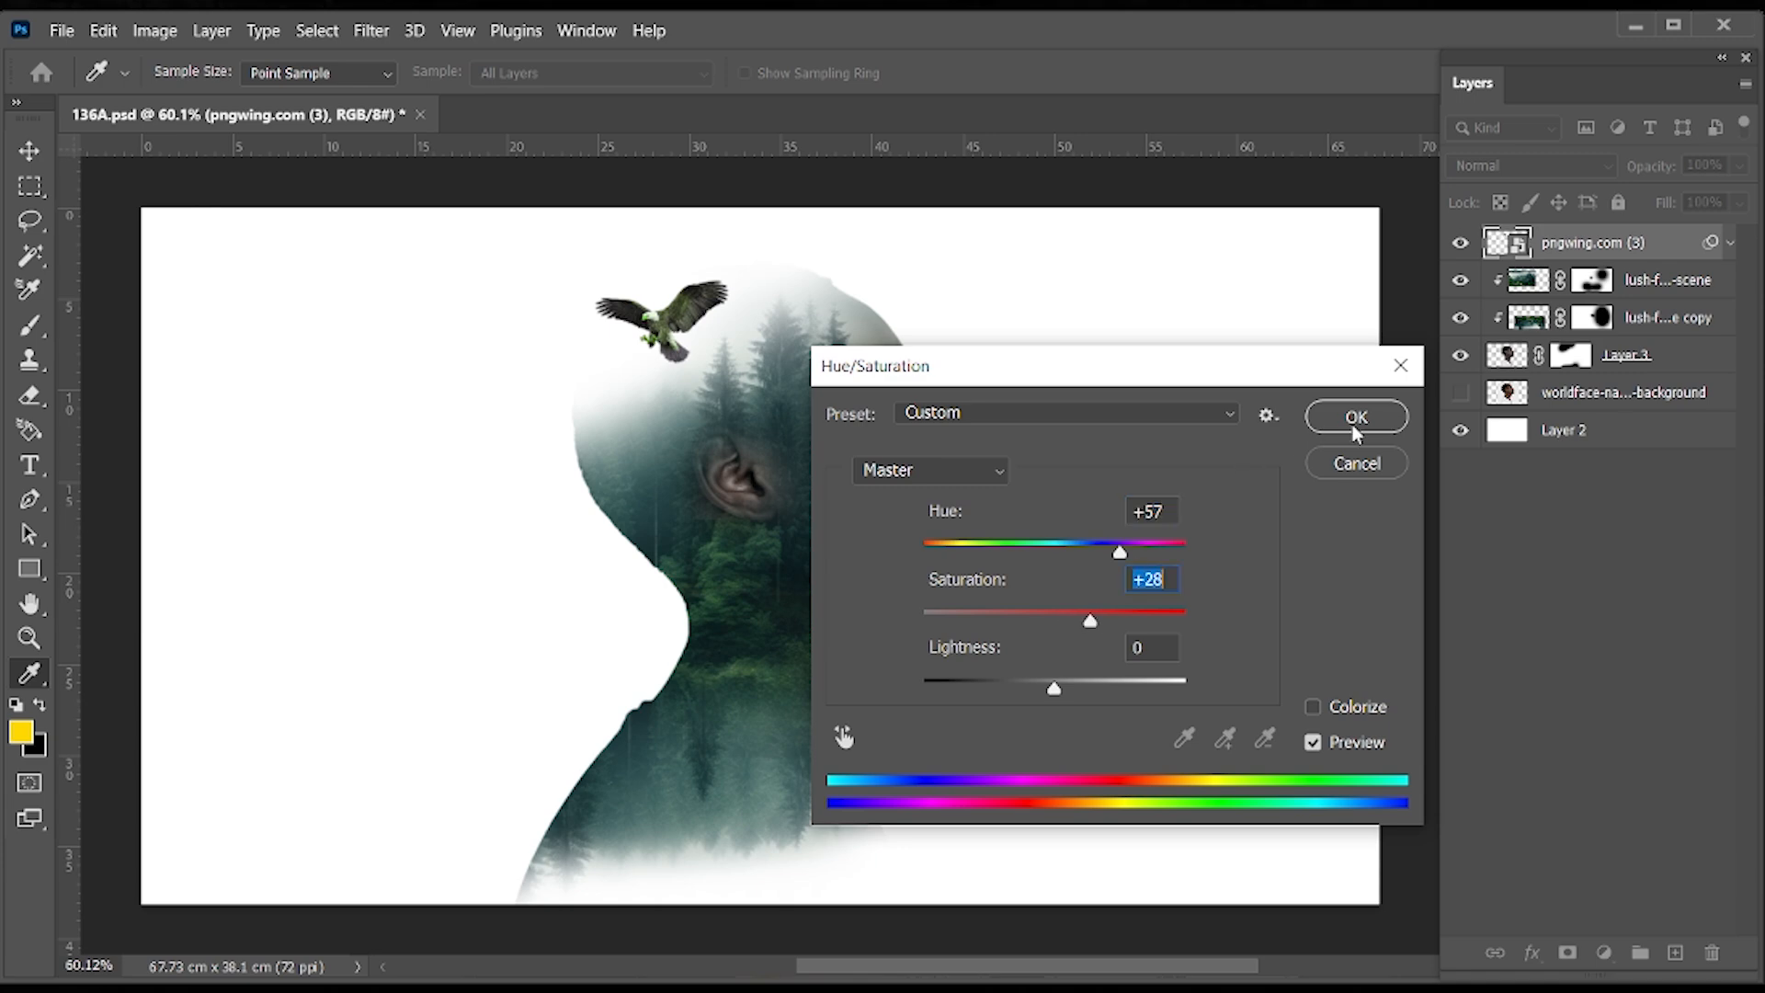
left_click_drag(1120, 550, 1109, 550)
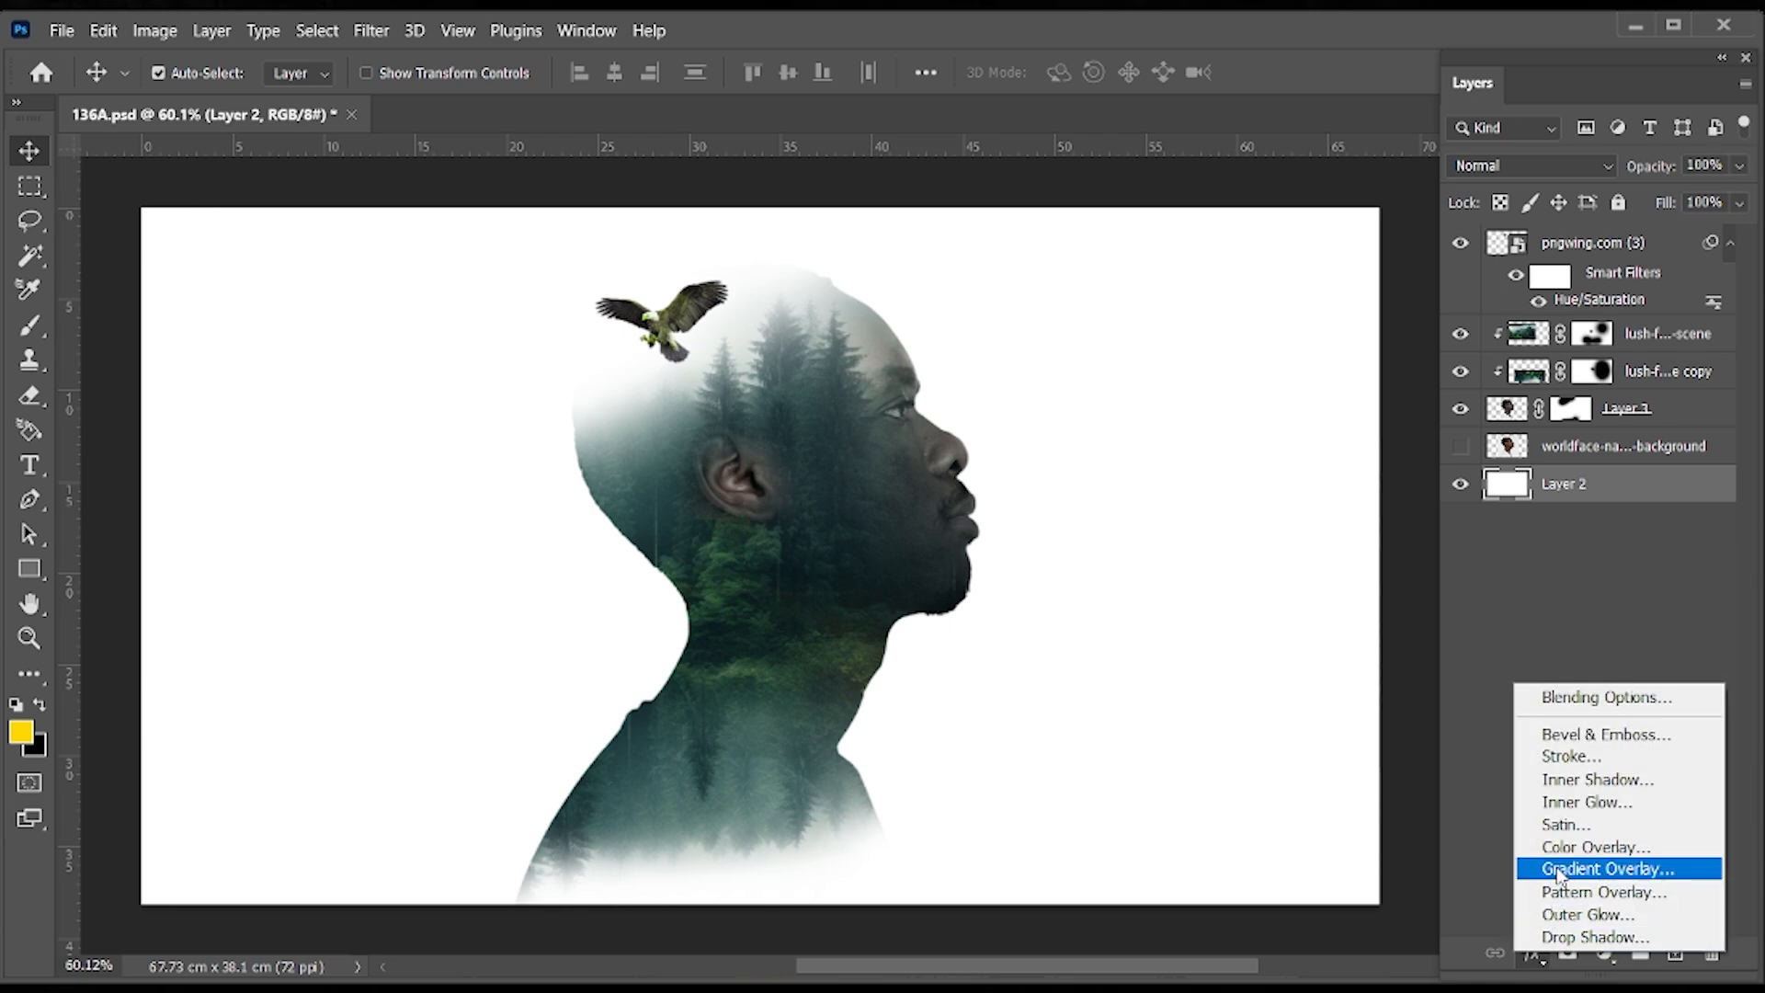
- Add a Gradient Overlay effect to Layer 2 and pick a pale green tint for one stop
left_click(1607, 868)
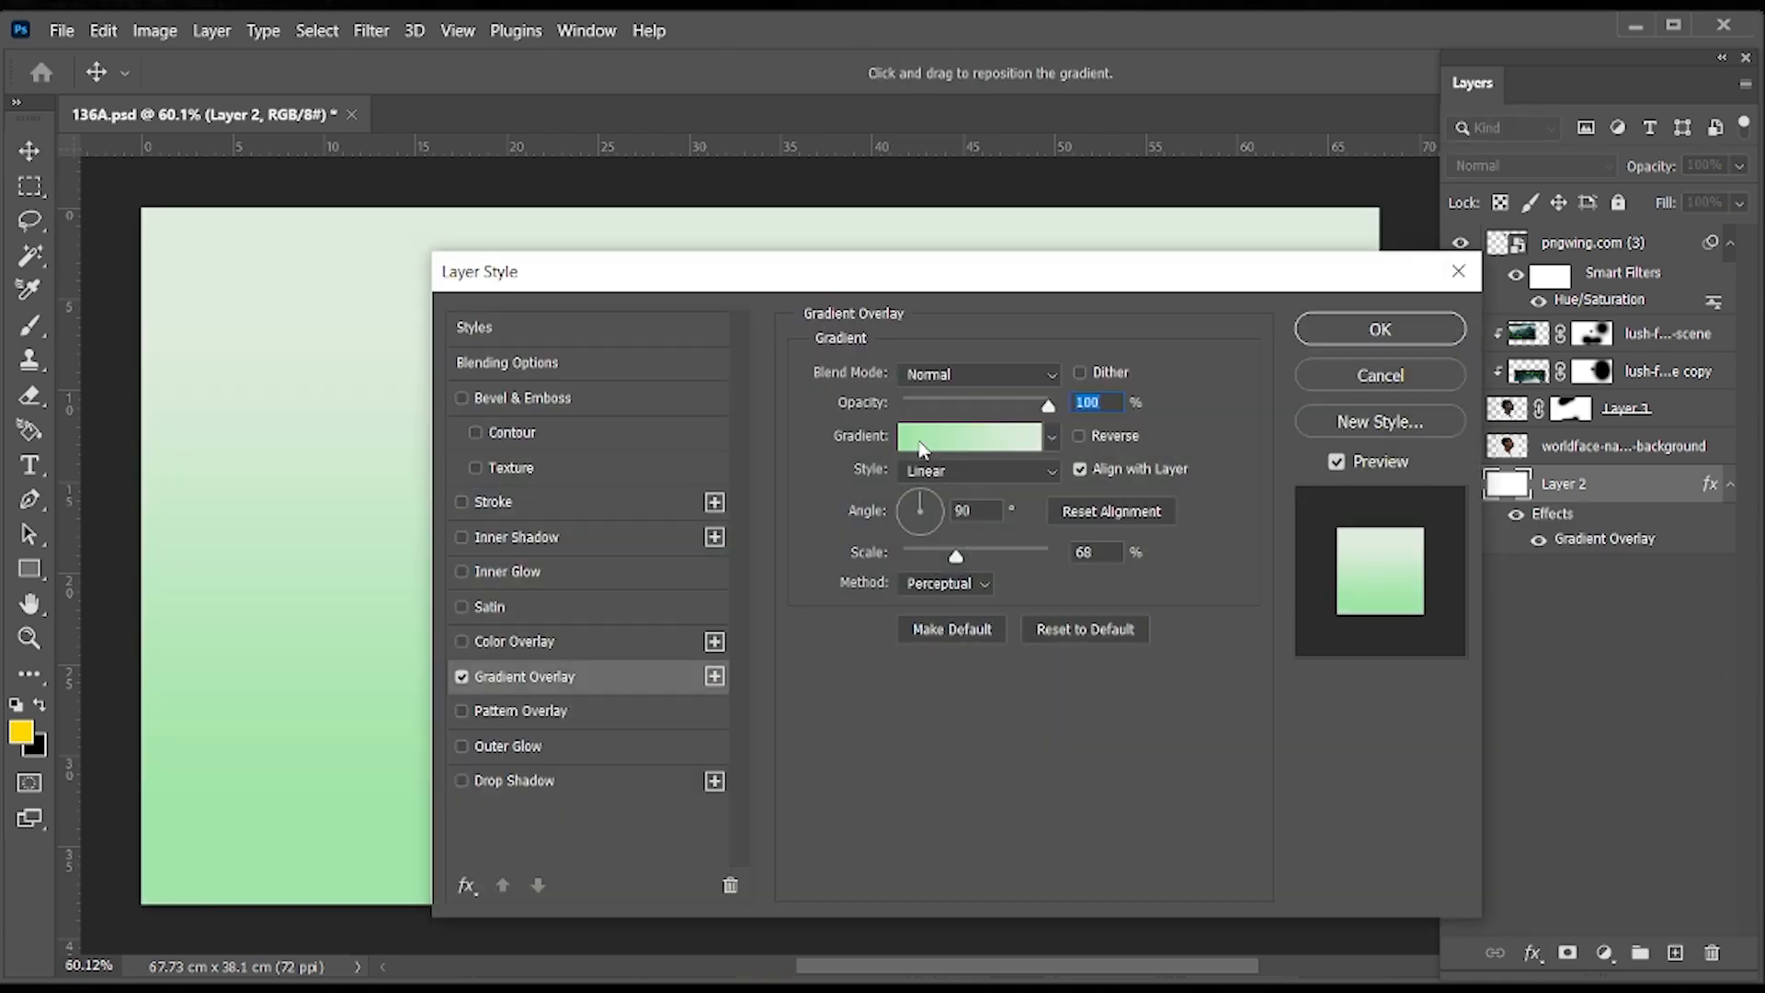
left_click(971, 438)
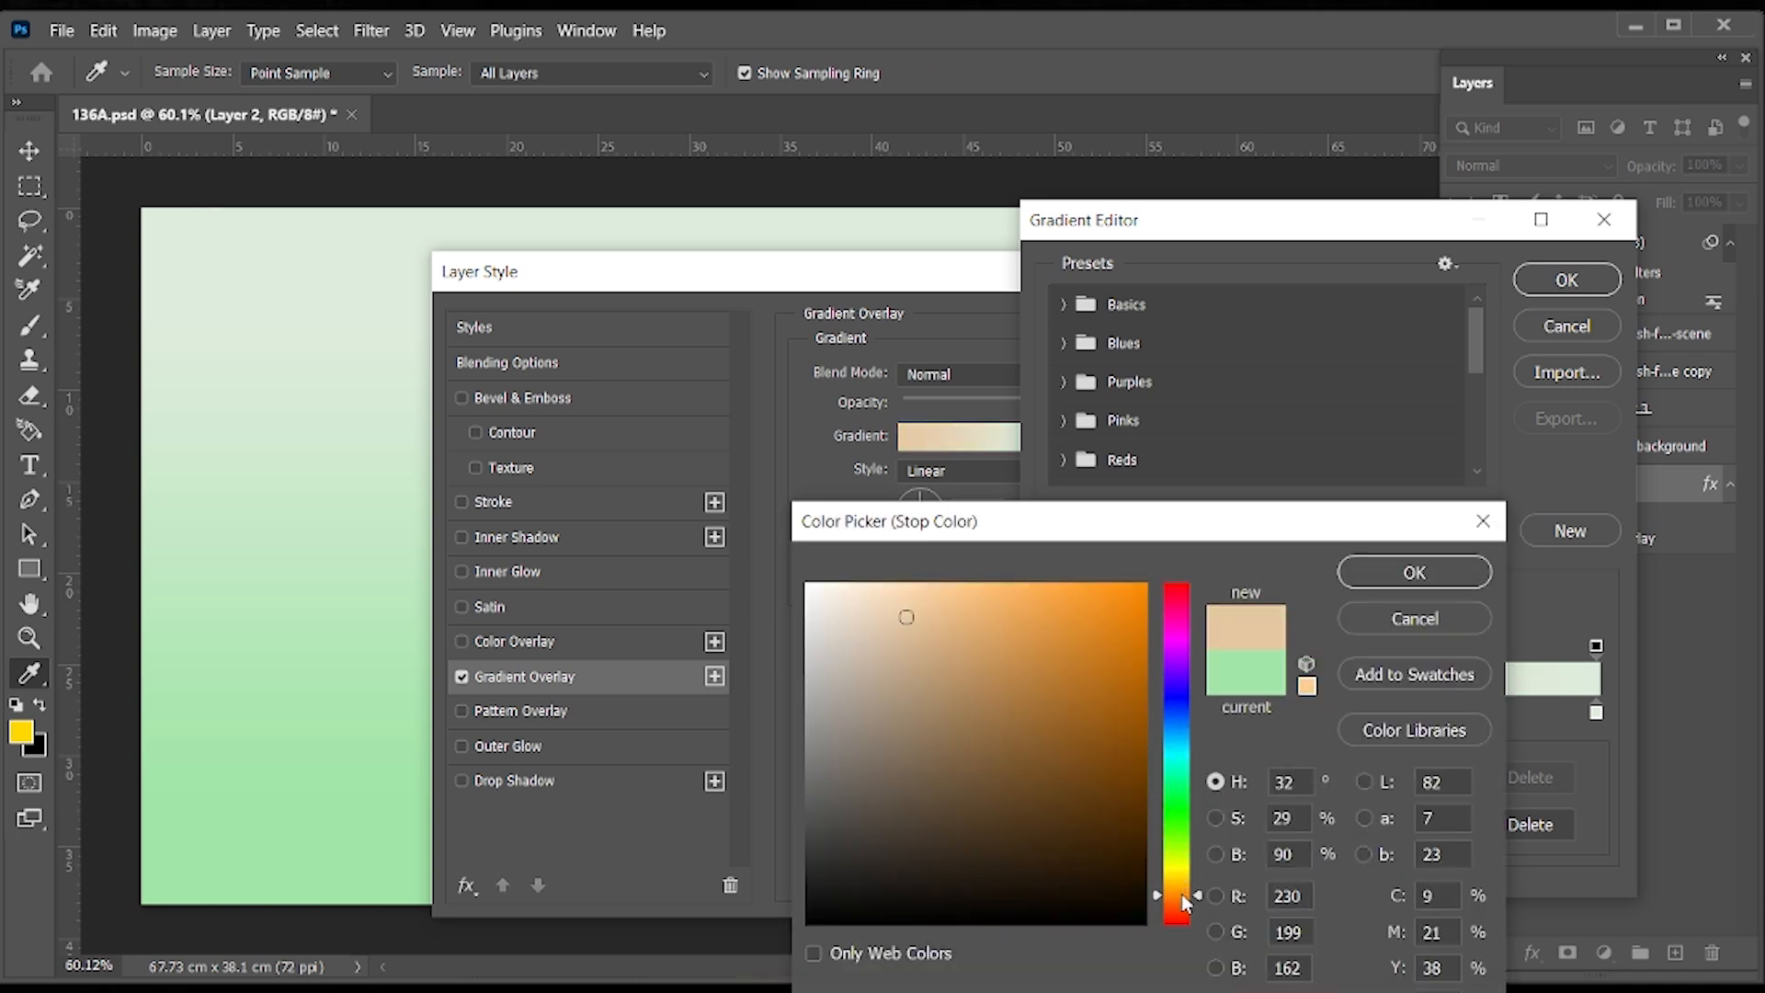
left_click_drag(1176, 901, 1176, 850)
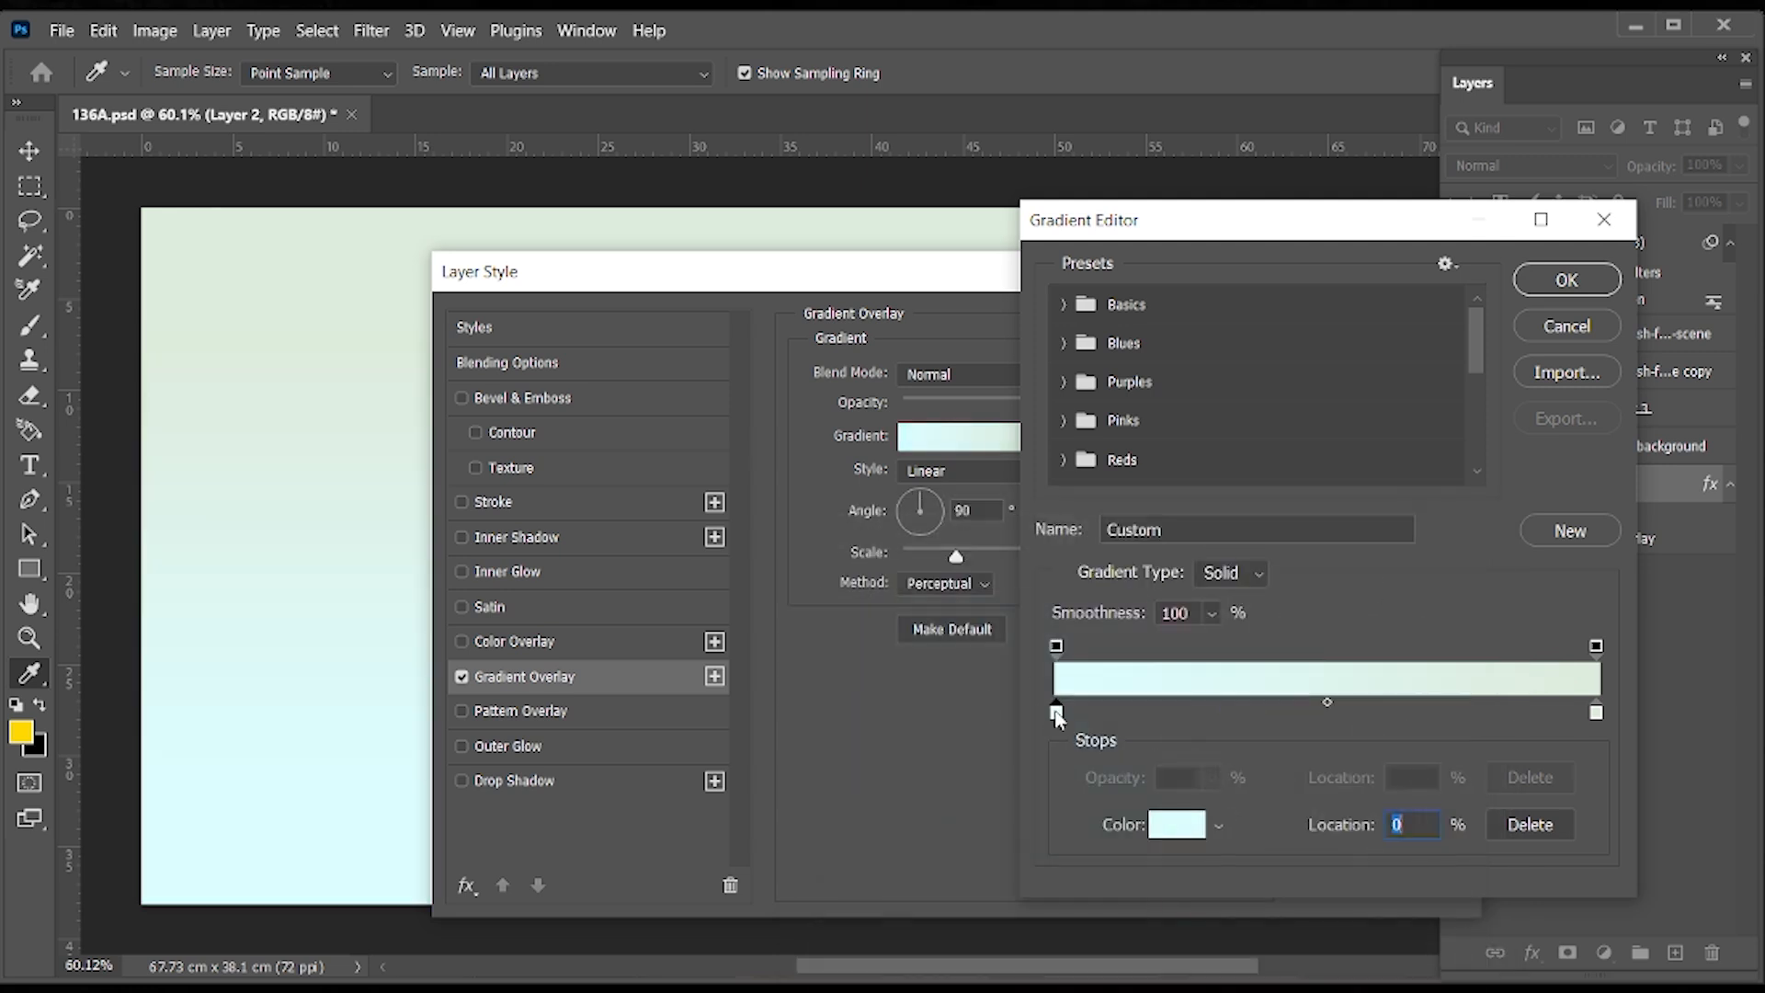
- Set the other gradient stop to grey and accept the green-to-grey gradient
left_click(1176, 824)
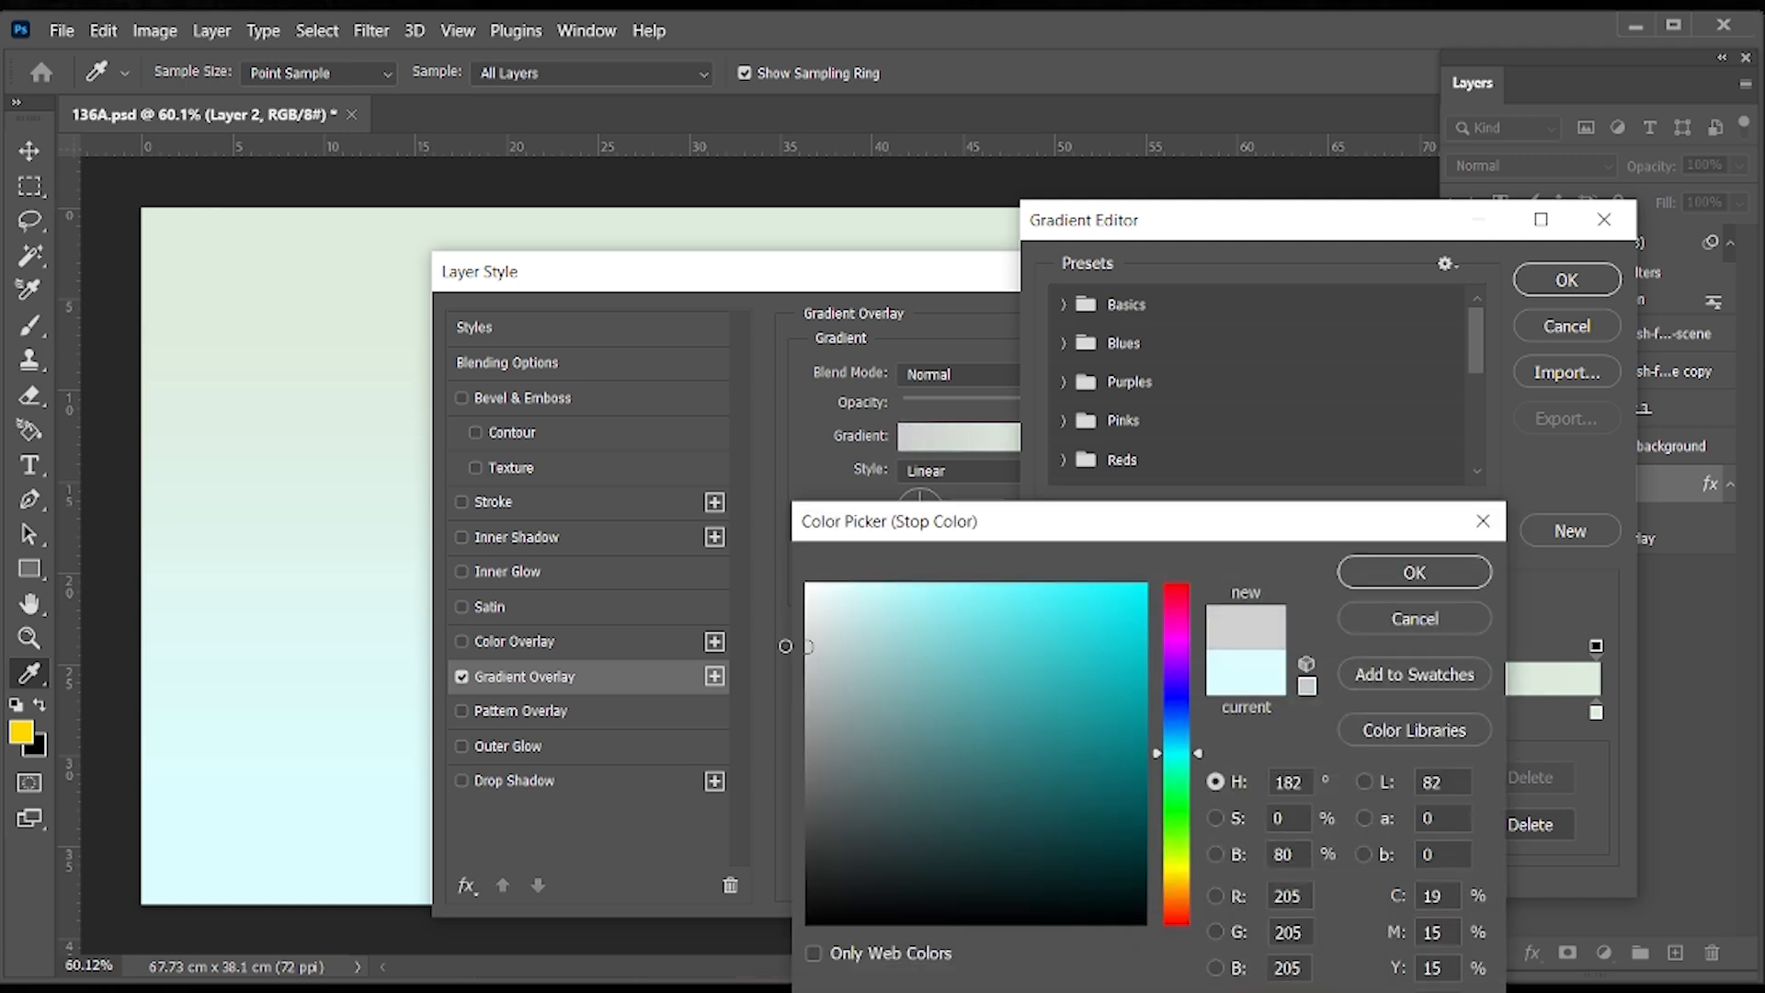
left_click(1414, 572)
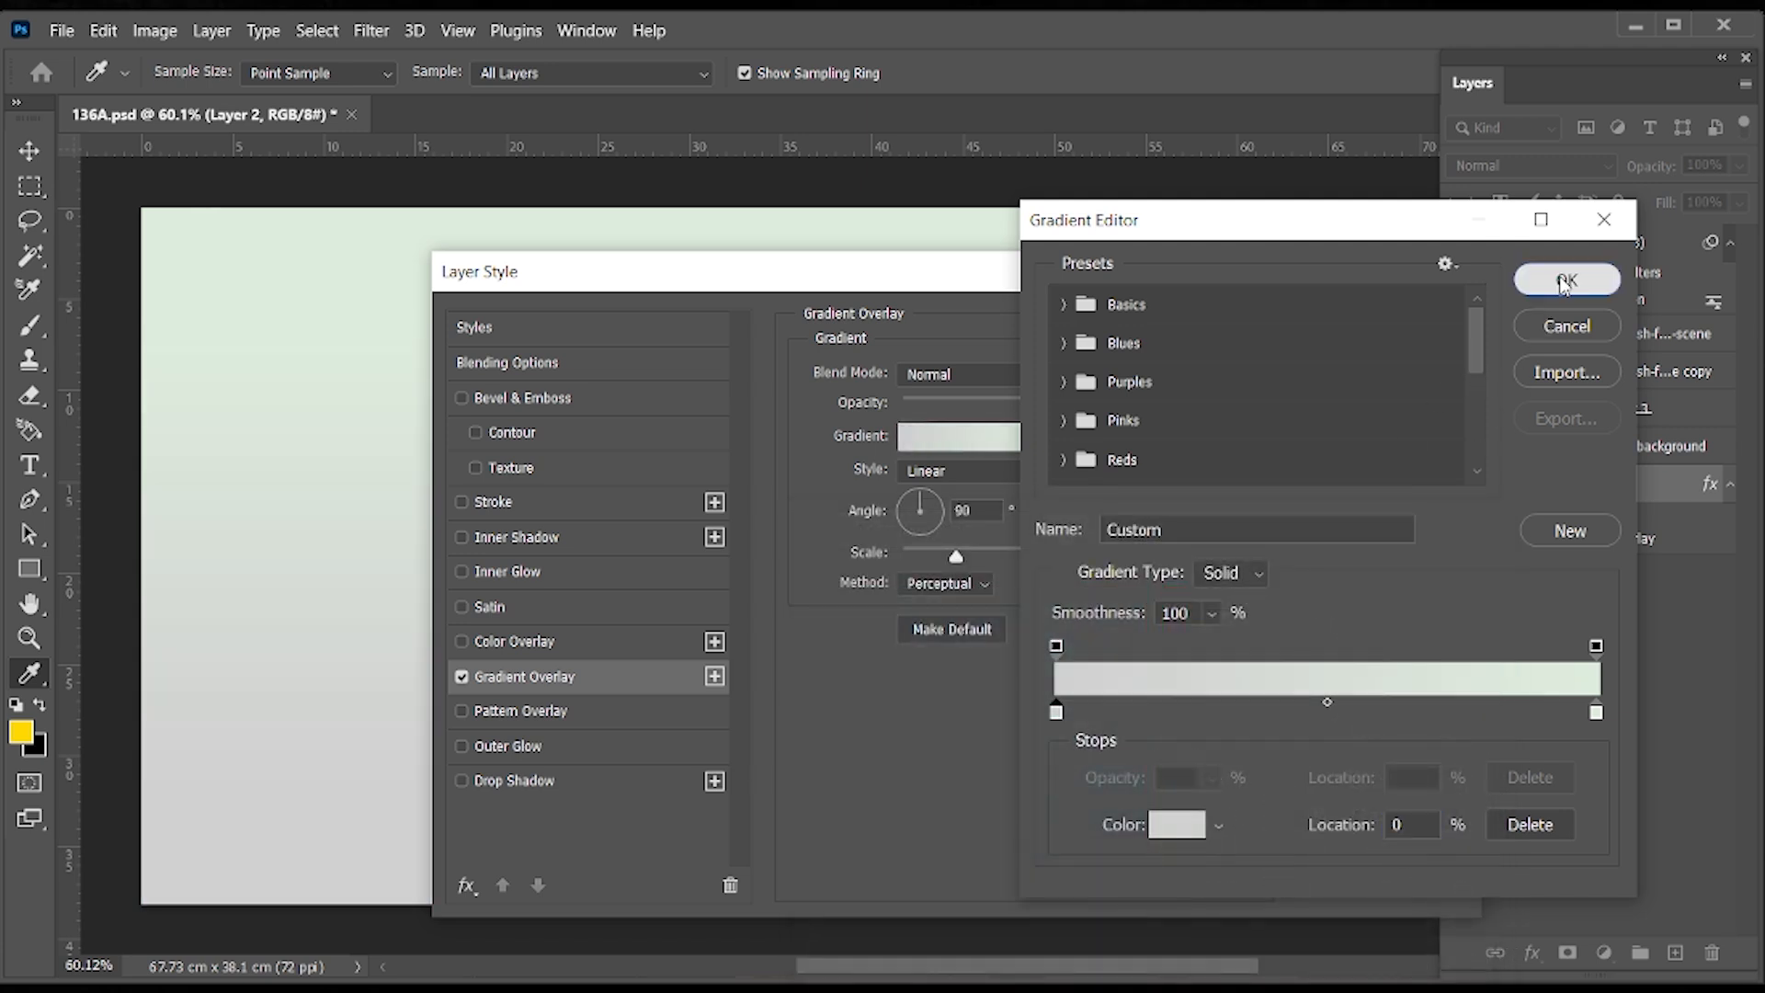
left_click(1567, 279)
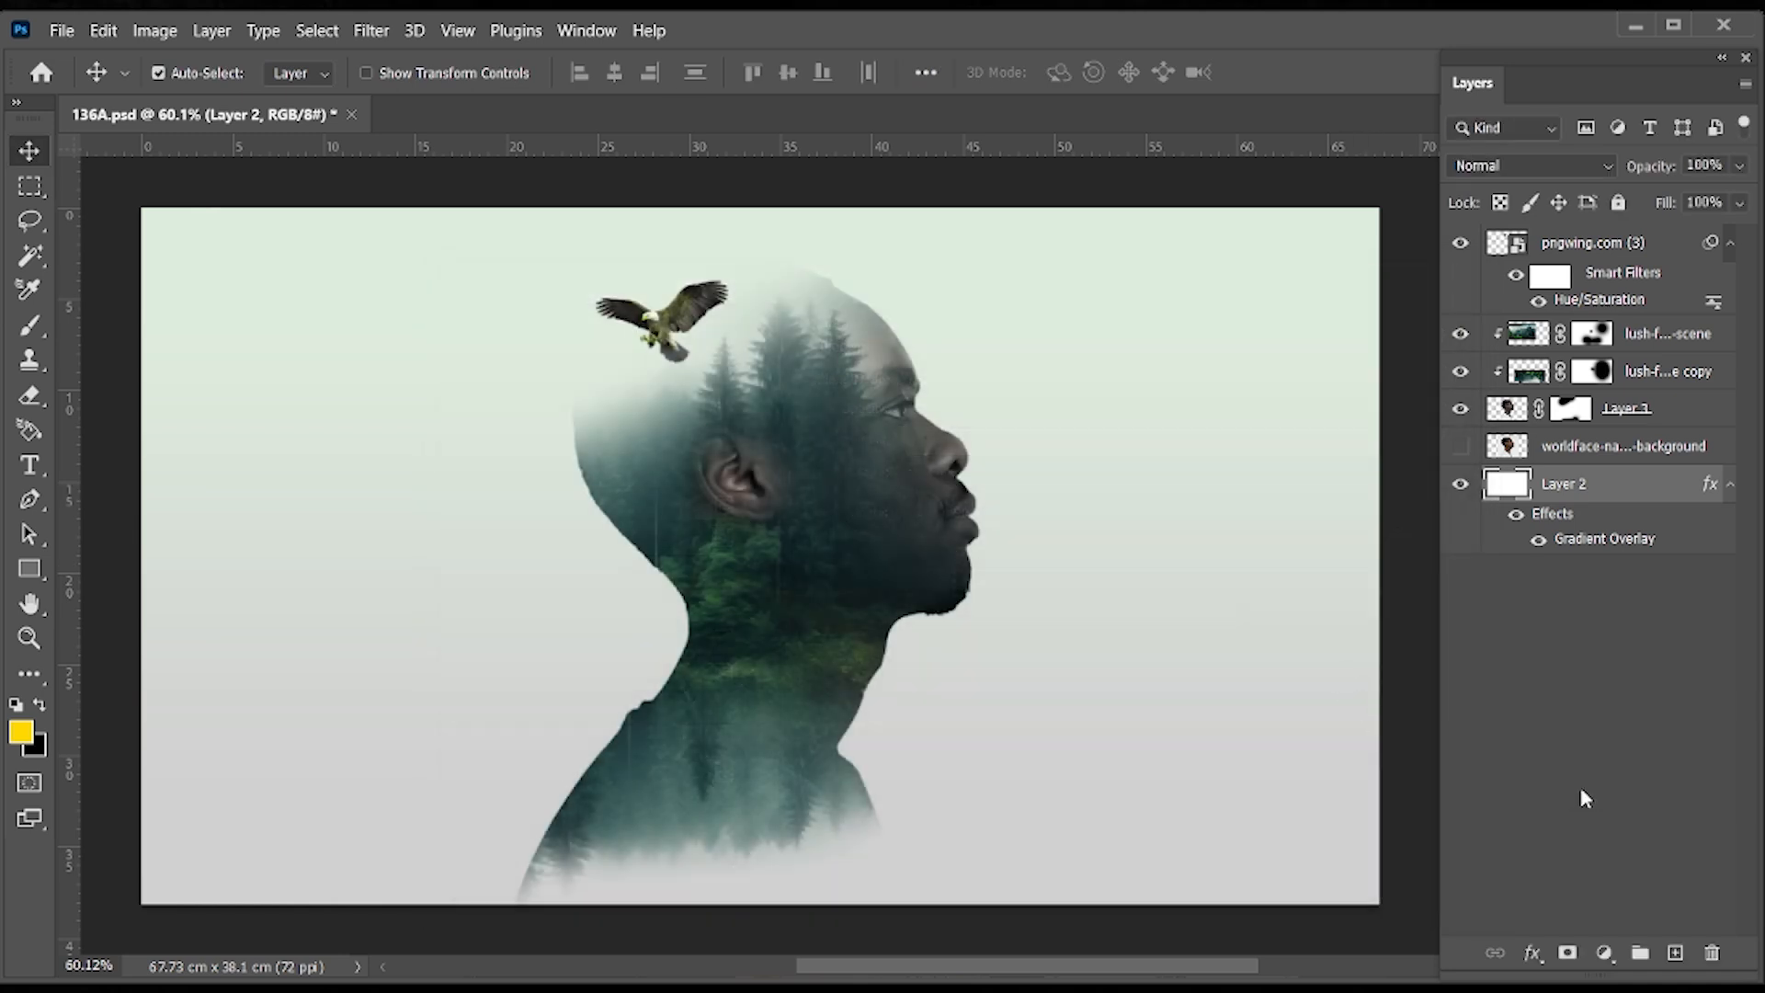
mouse_move(1572, 722)
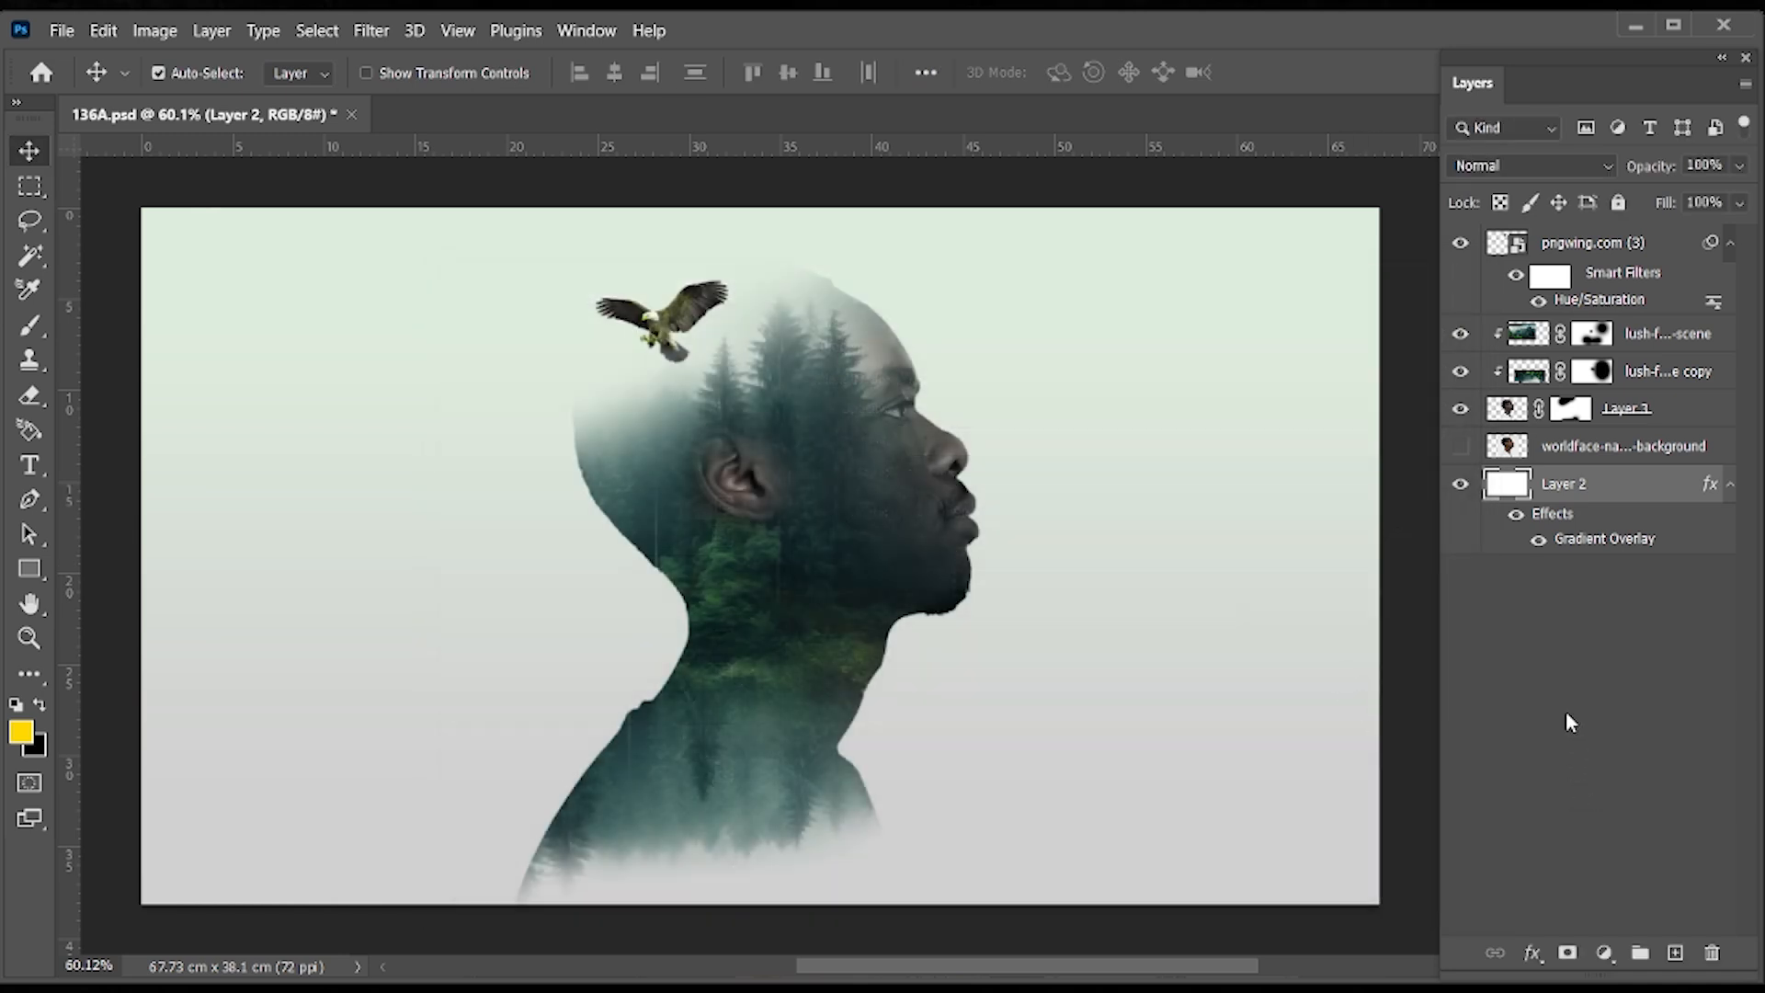
- Stamp all visible layers into a merged top layer and head to the Filter menu
left_click(1592, 243)
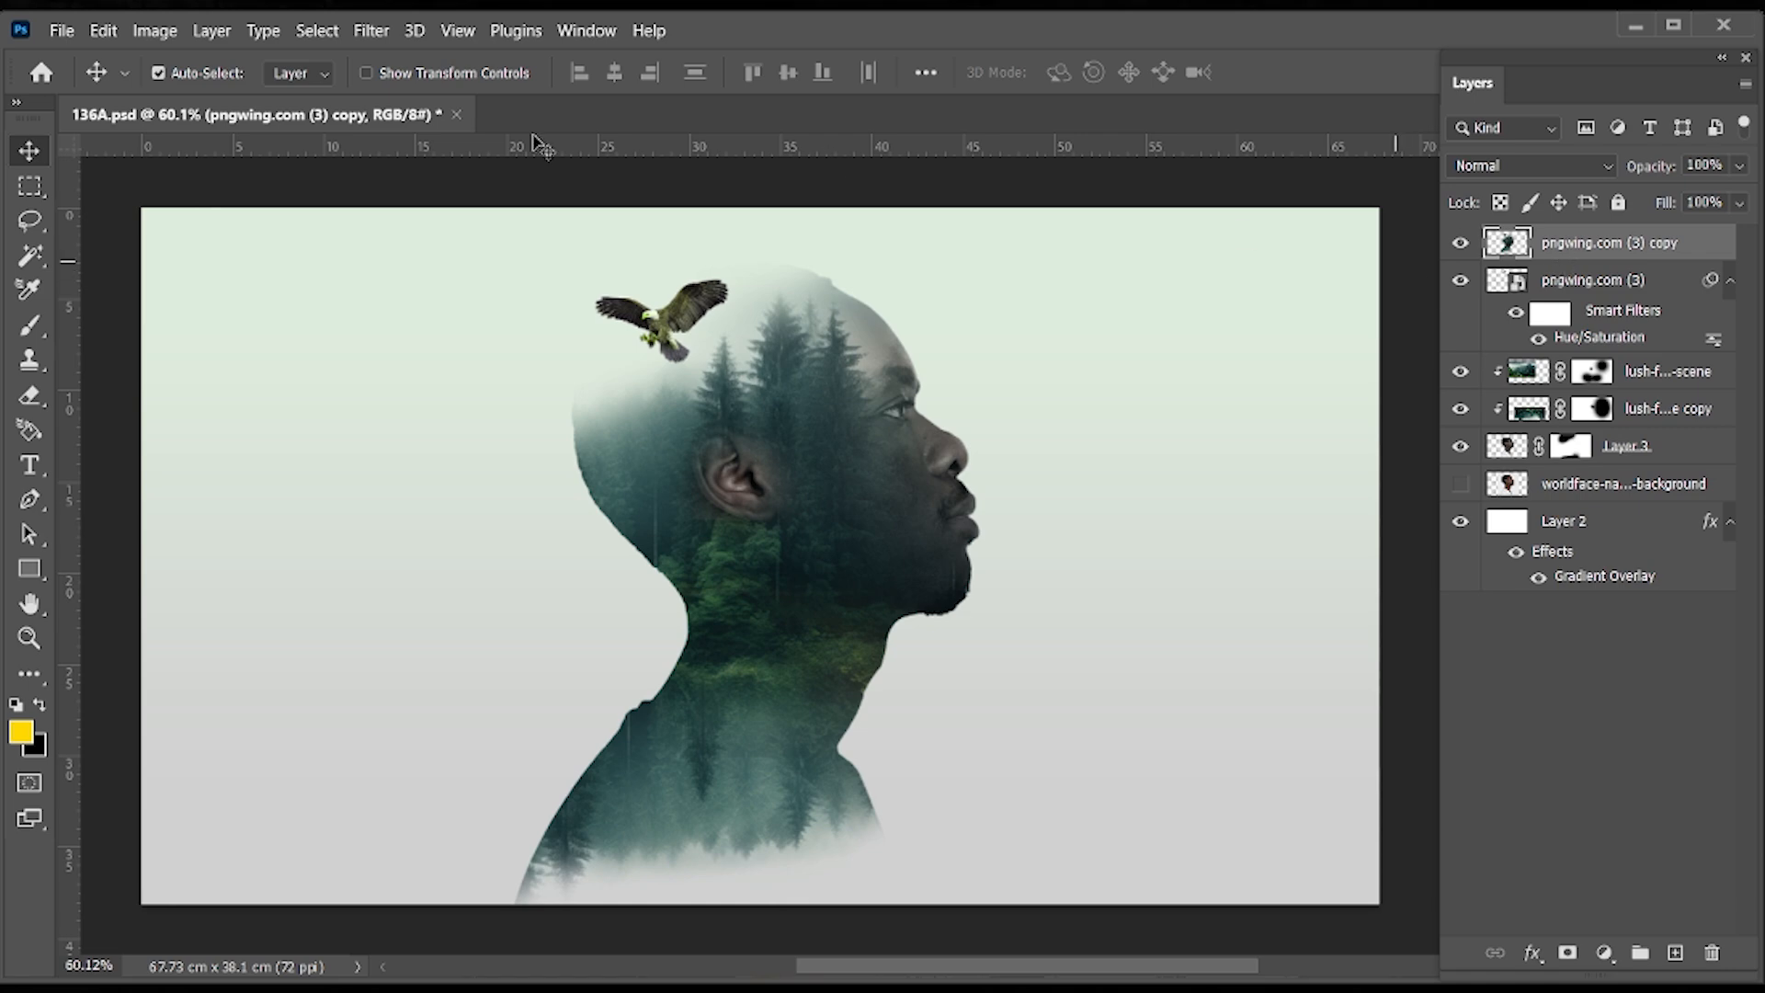
left_click(316, 32)
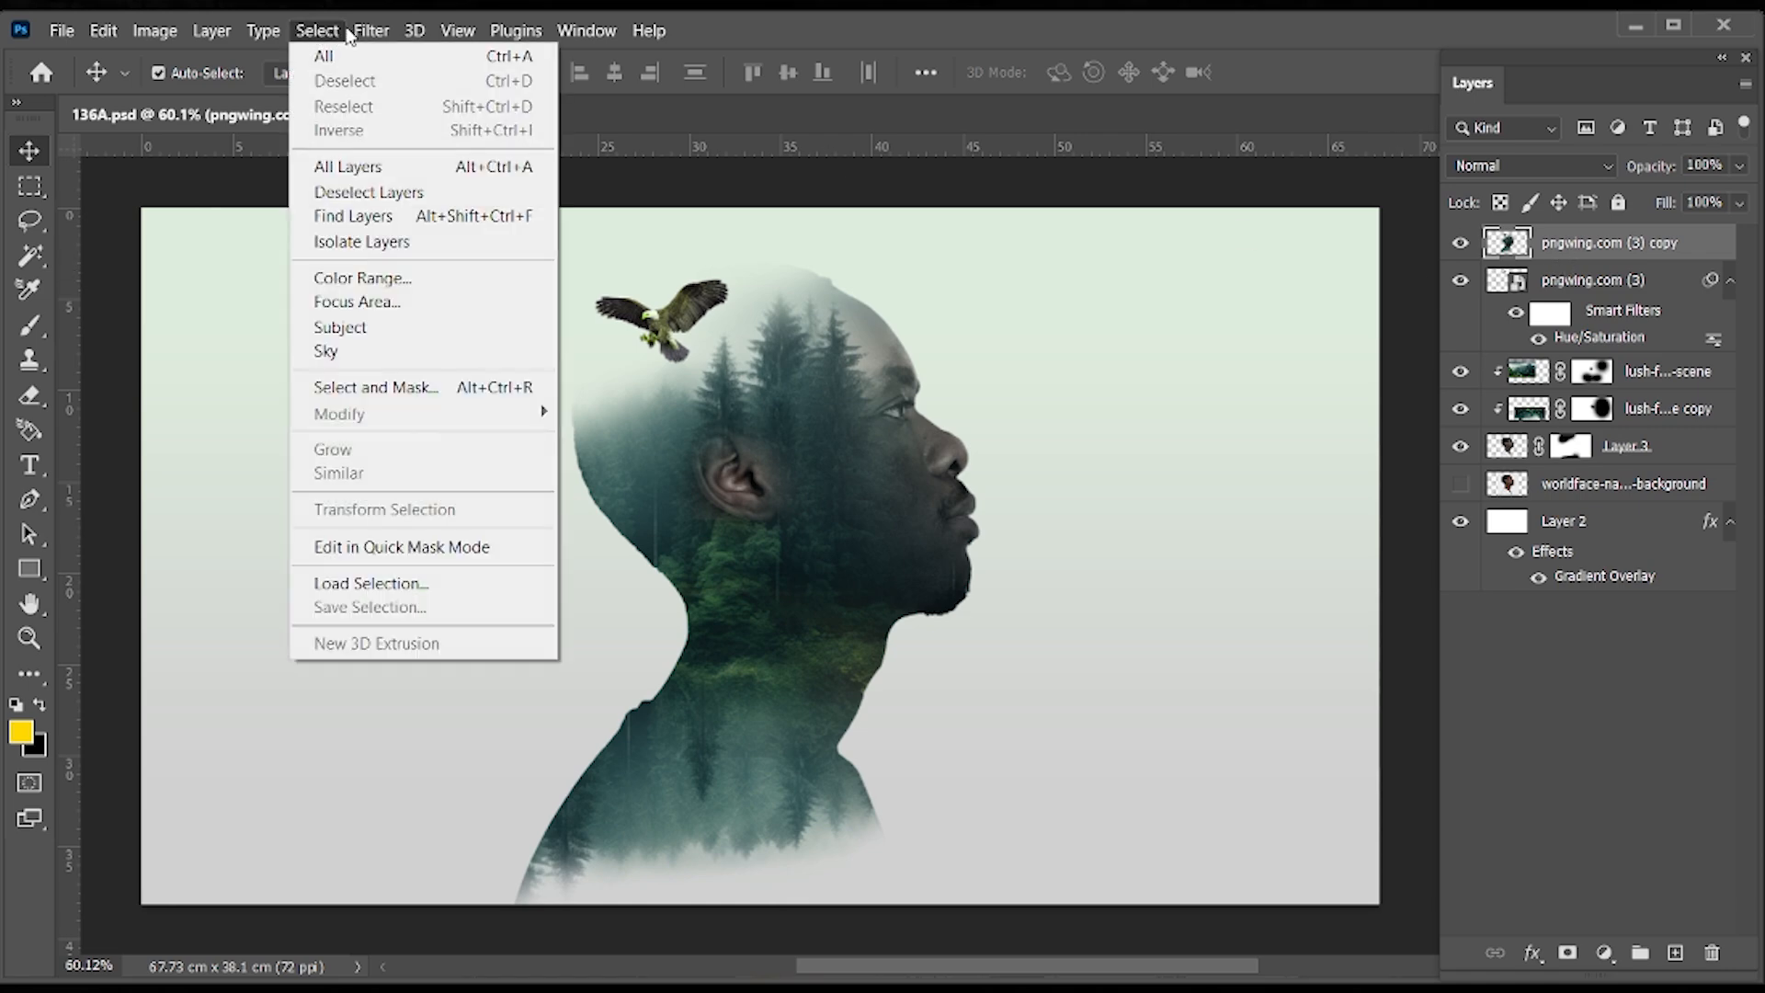
left_click(371, 31)
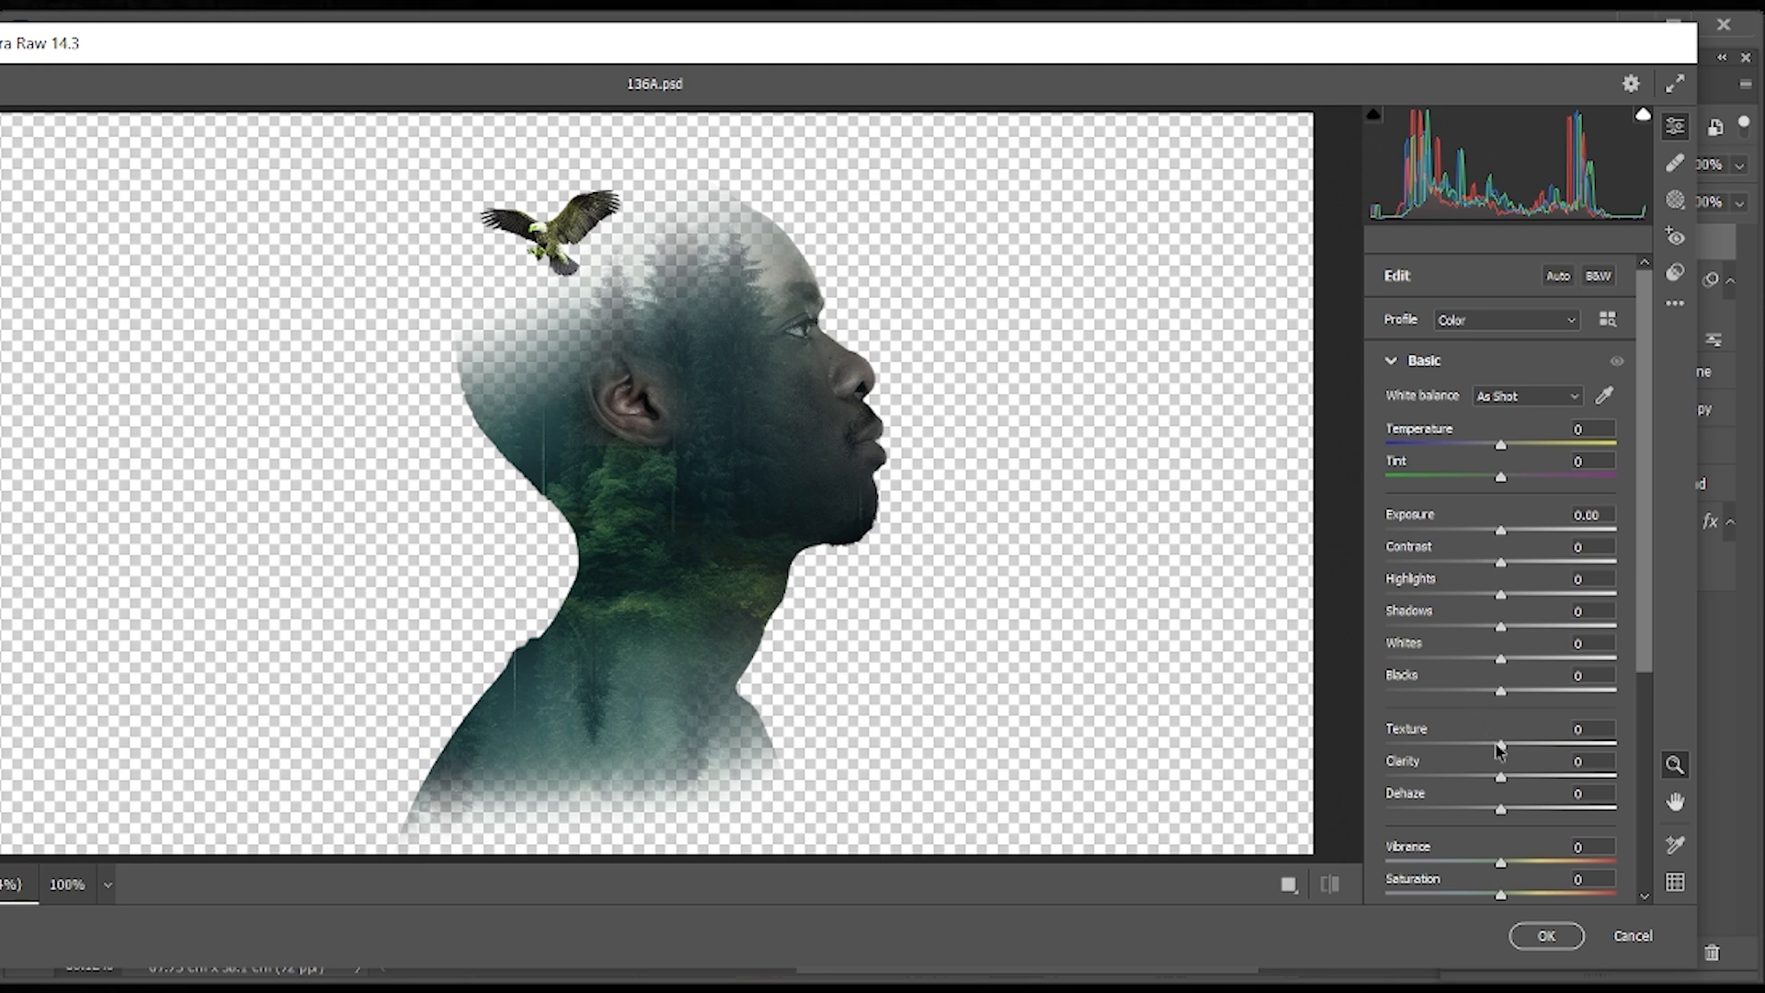
- In Camera Raw, raise Texture to +64 and Contrast to +36
left_click_drag(1500, 745, 1570, 744)
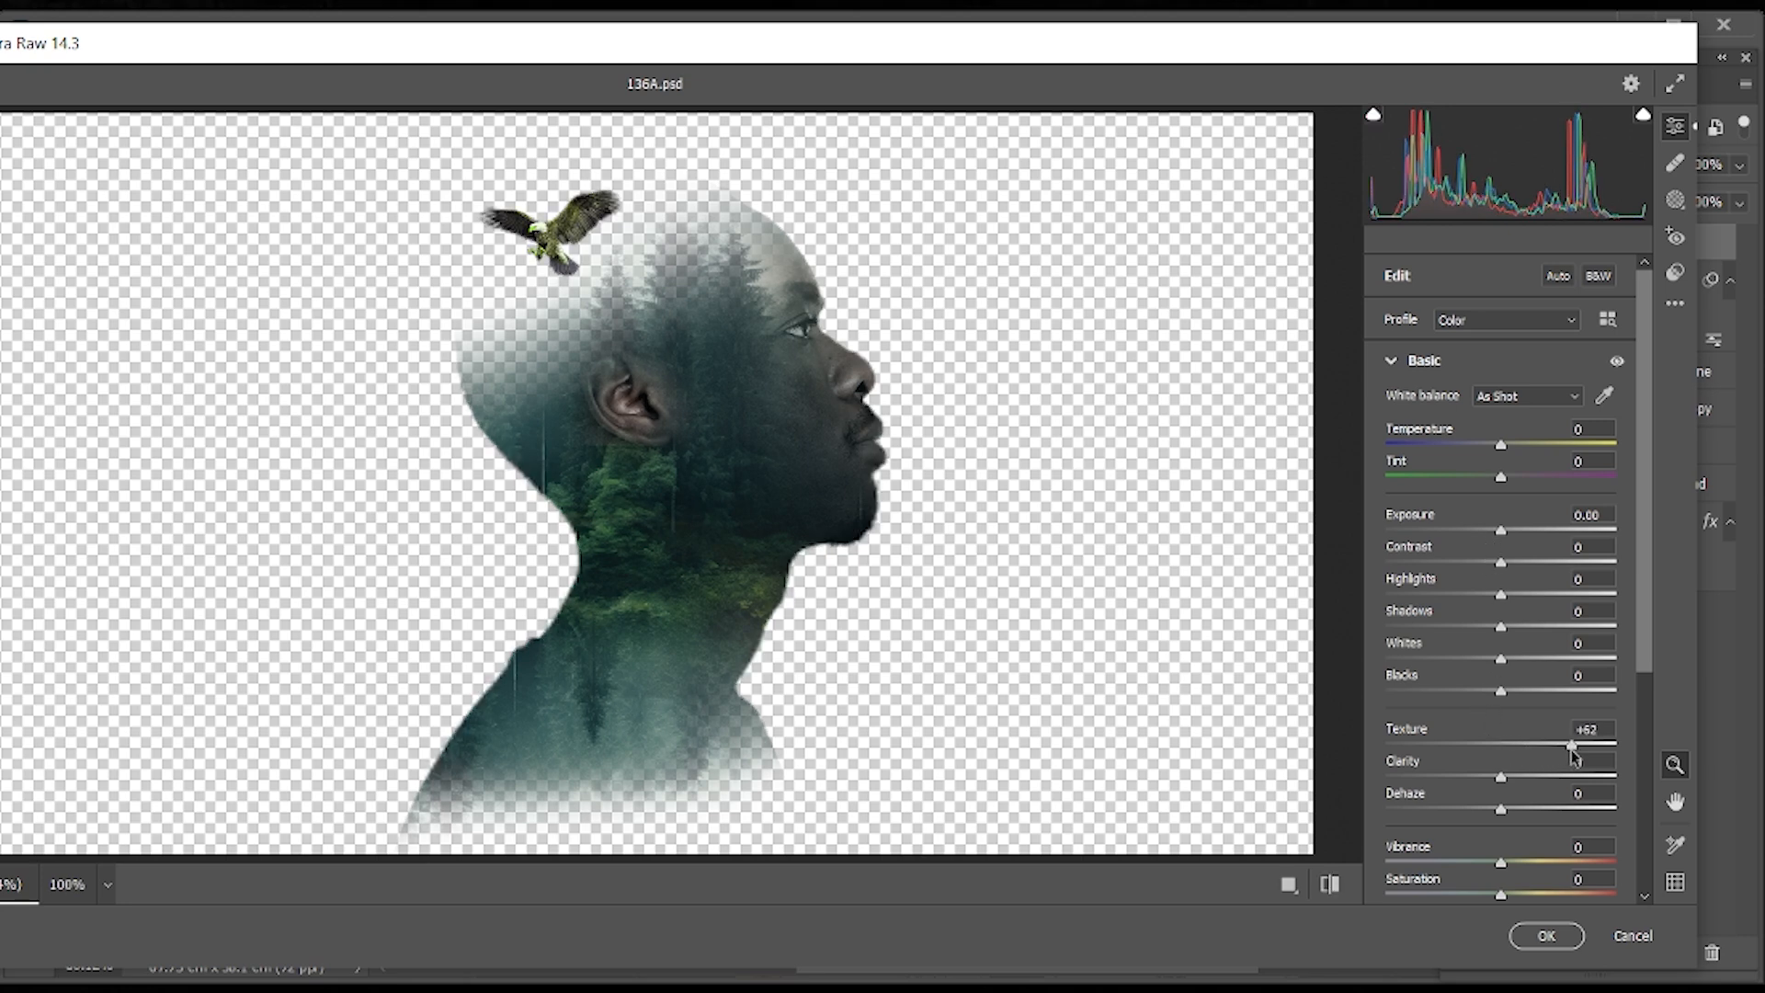
left_click_drag(1569, 746, 1576, 747)
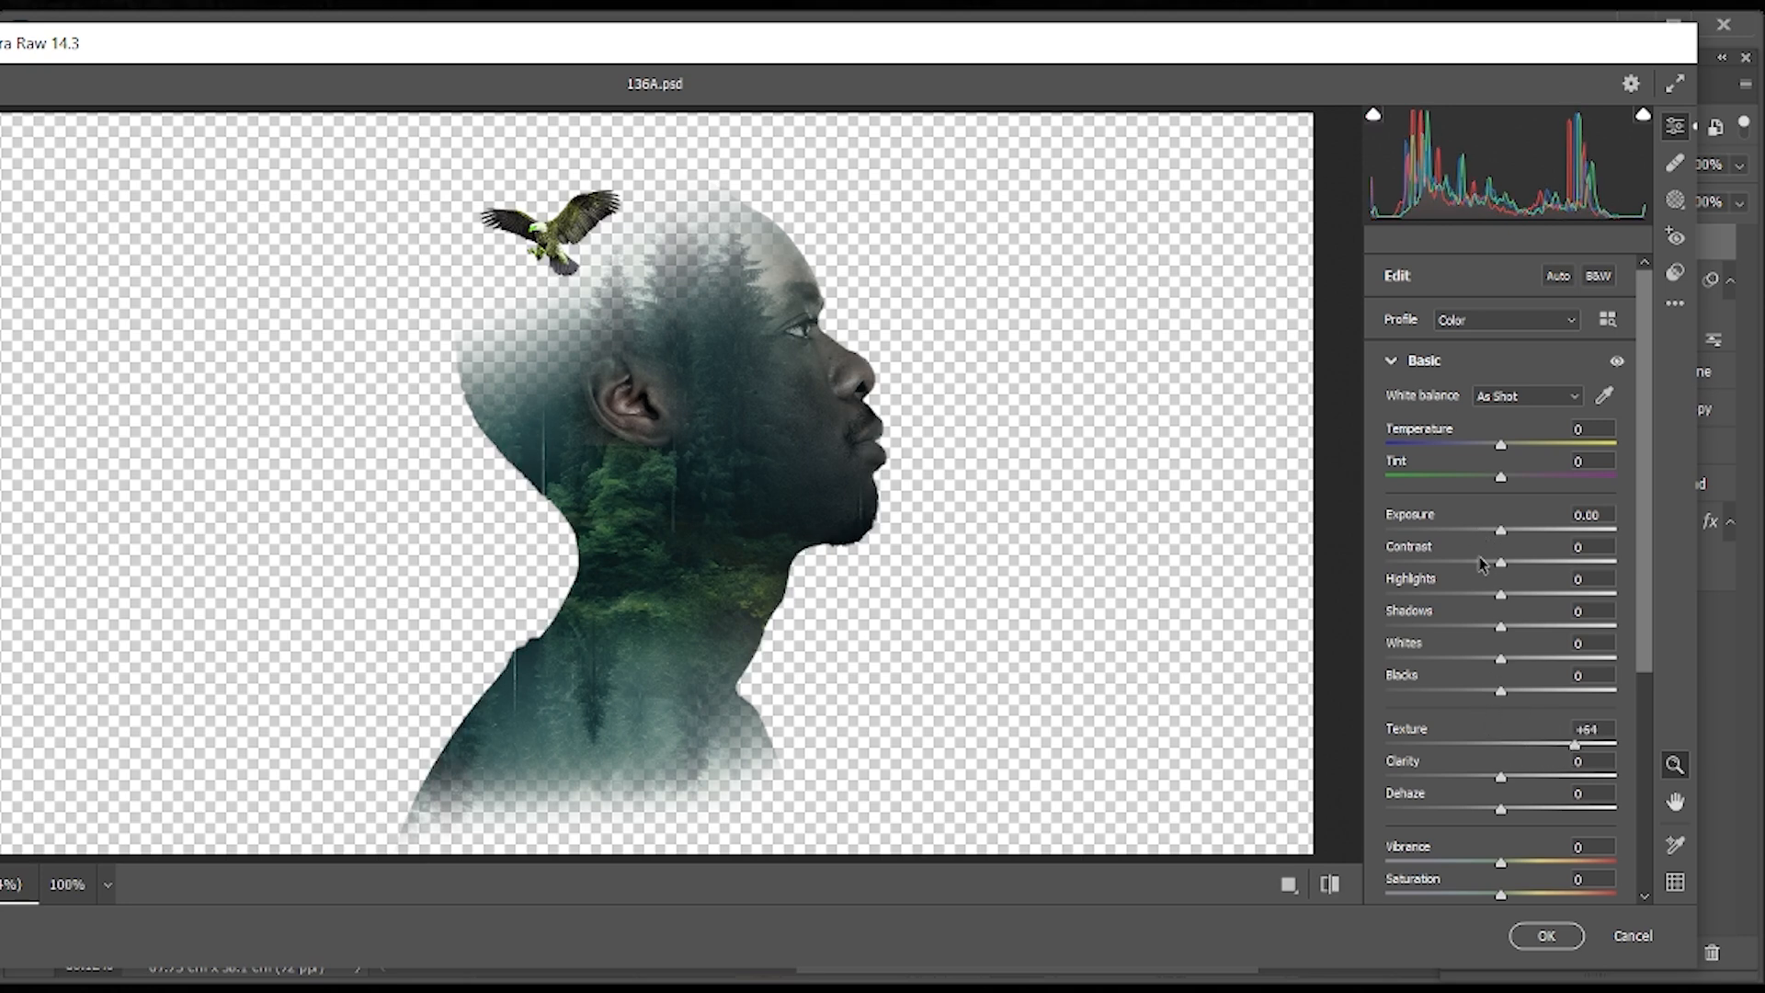
left_click_drag(1500, 565, 1526, 564)
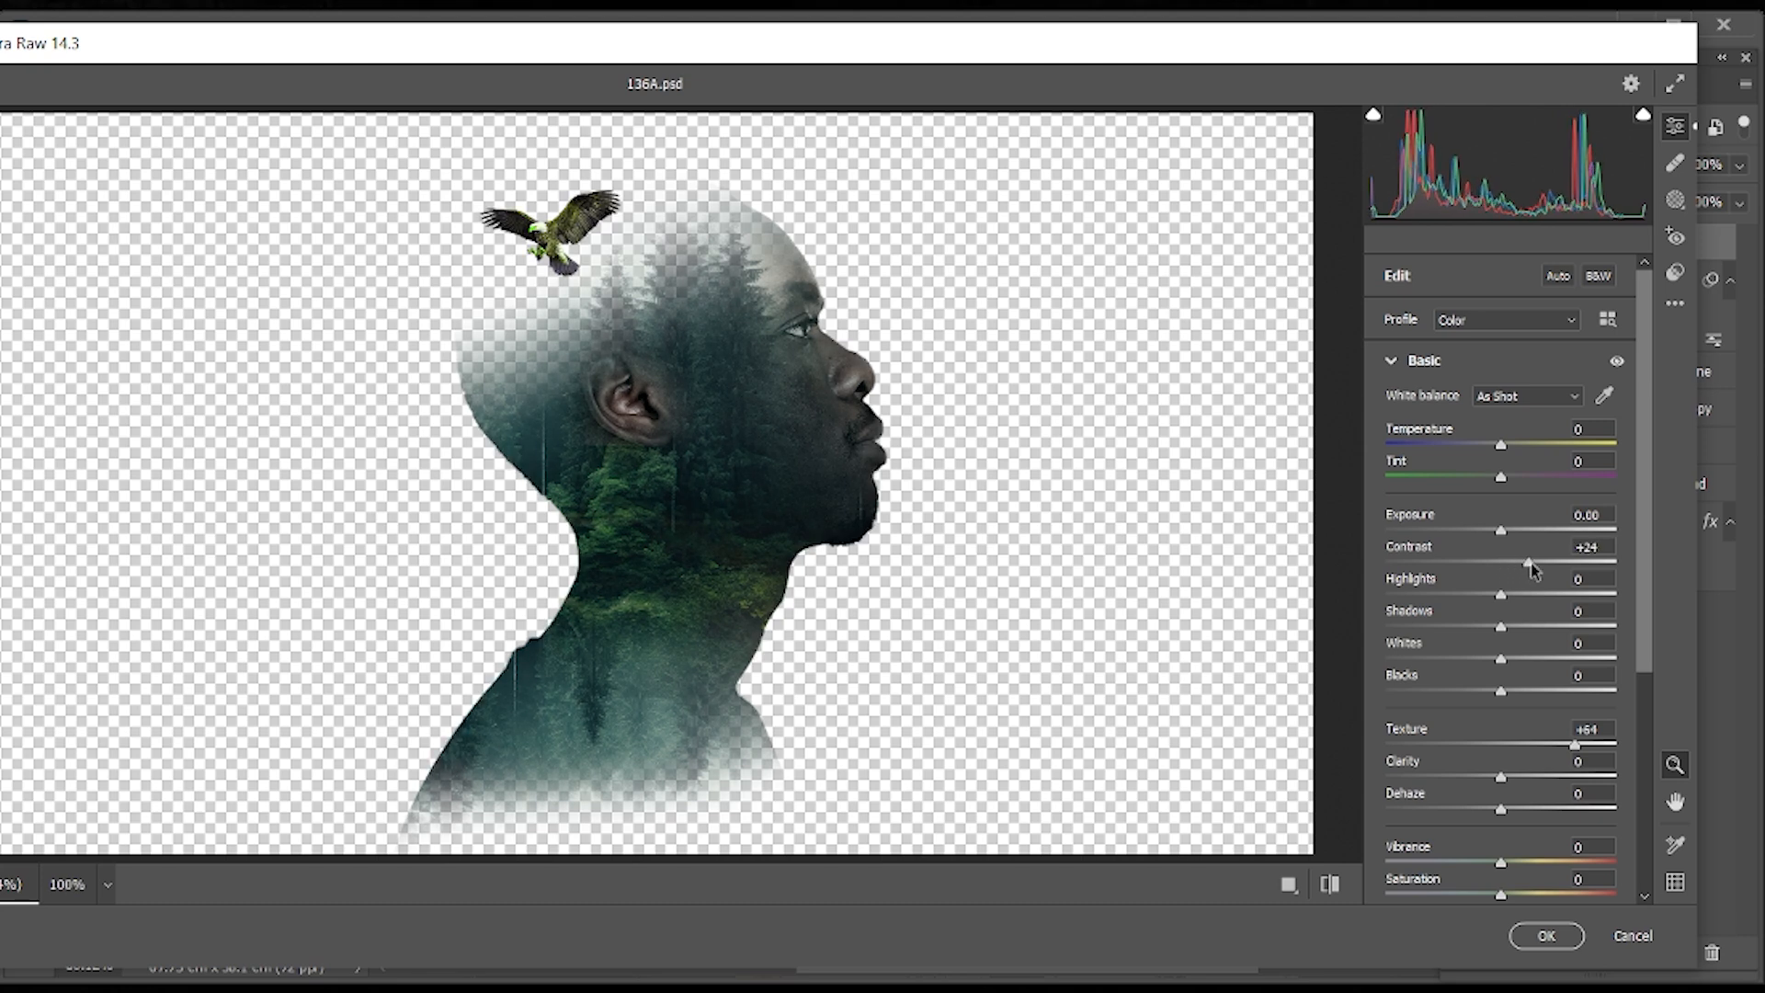
left_click_drag(1526, 559, 1543, 559)
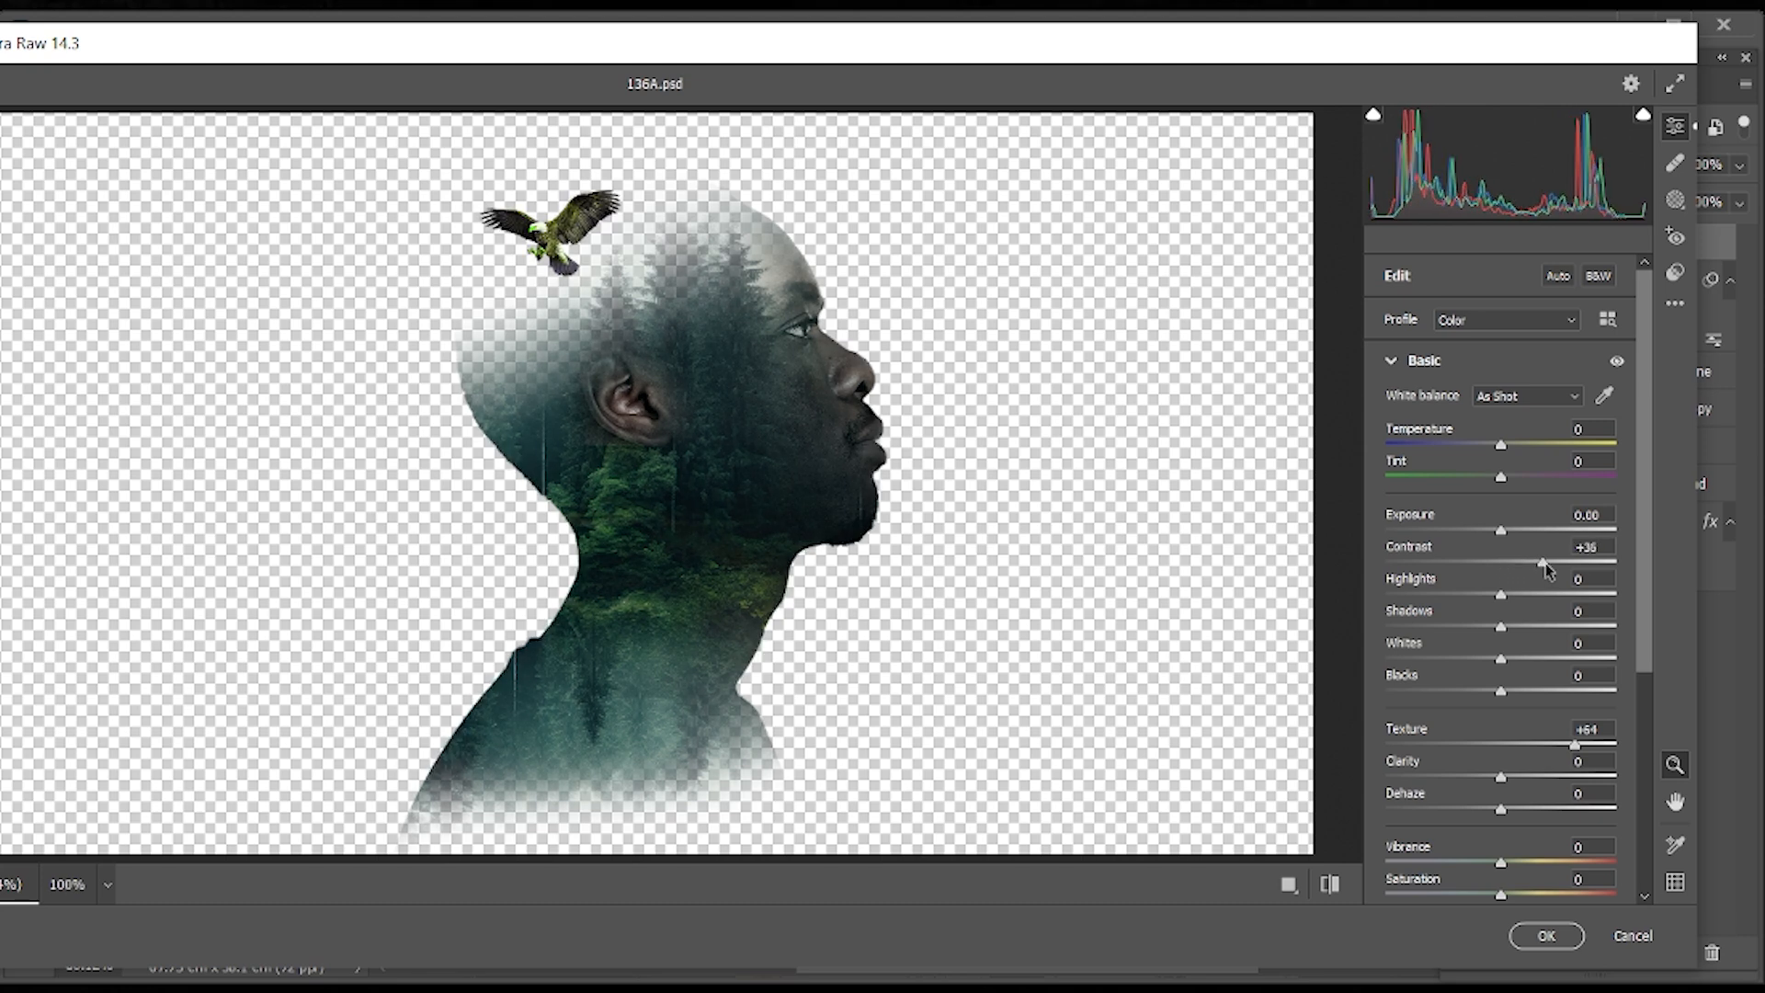
mouse_move(1519, 498)
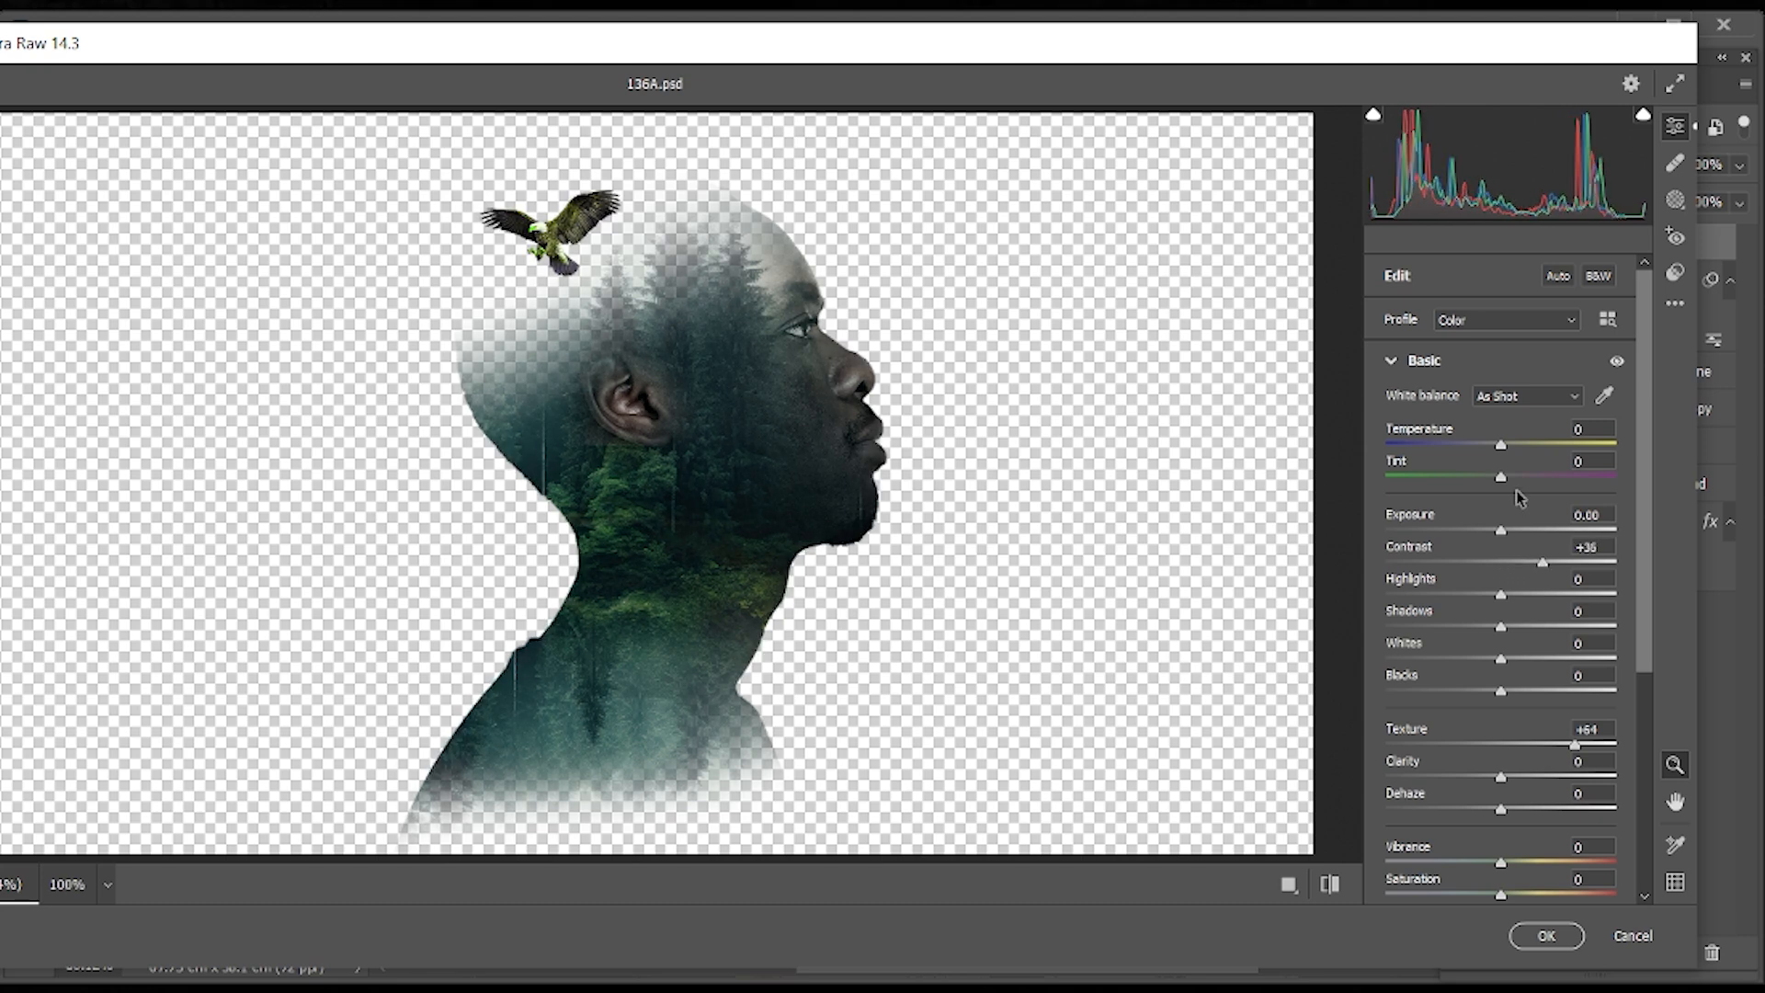
- Warm Temperature to +14, boost Vibrance, and apply the Camera Raw adjustments
left_click_drag(1501, 445, 1514, 445)
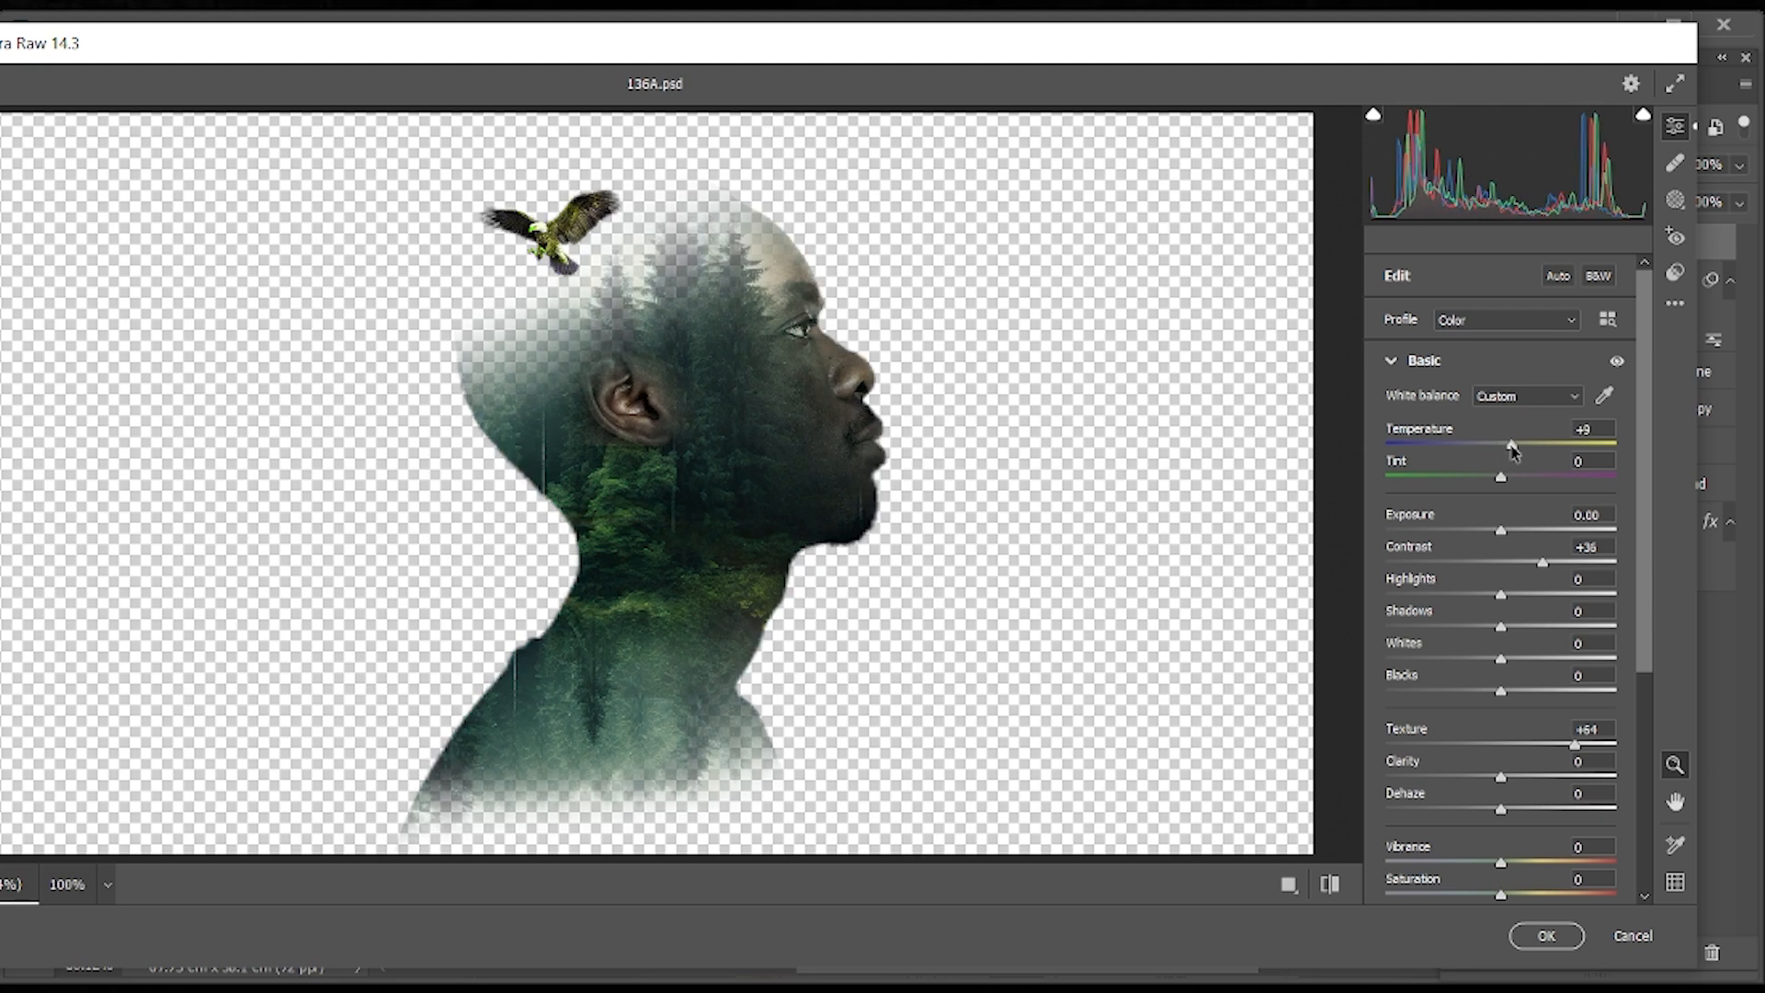
left_click_drag(1511, 445, 1519, 445)
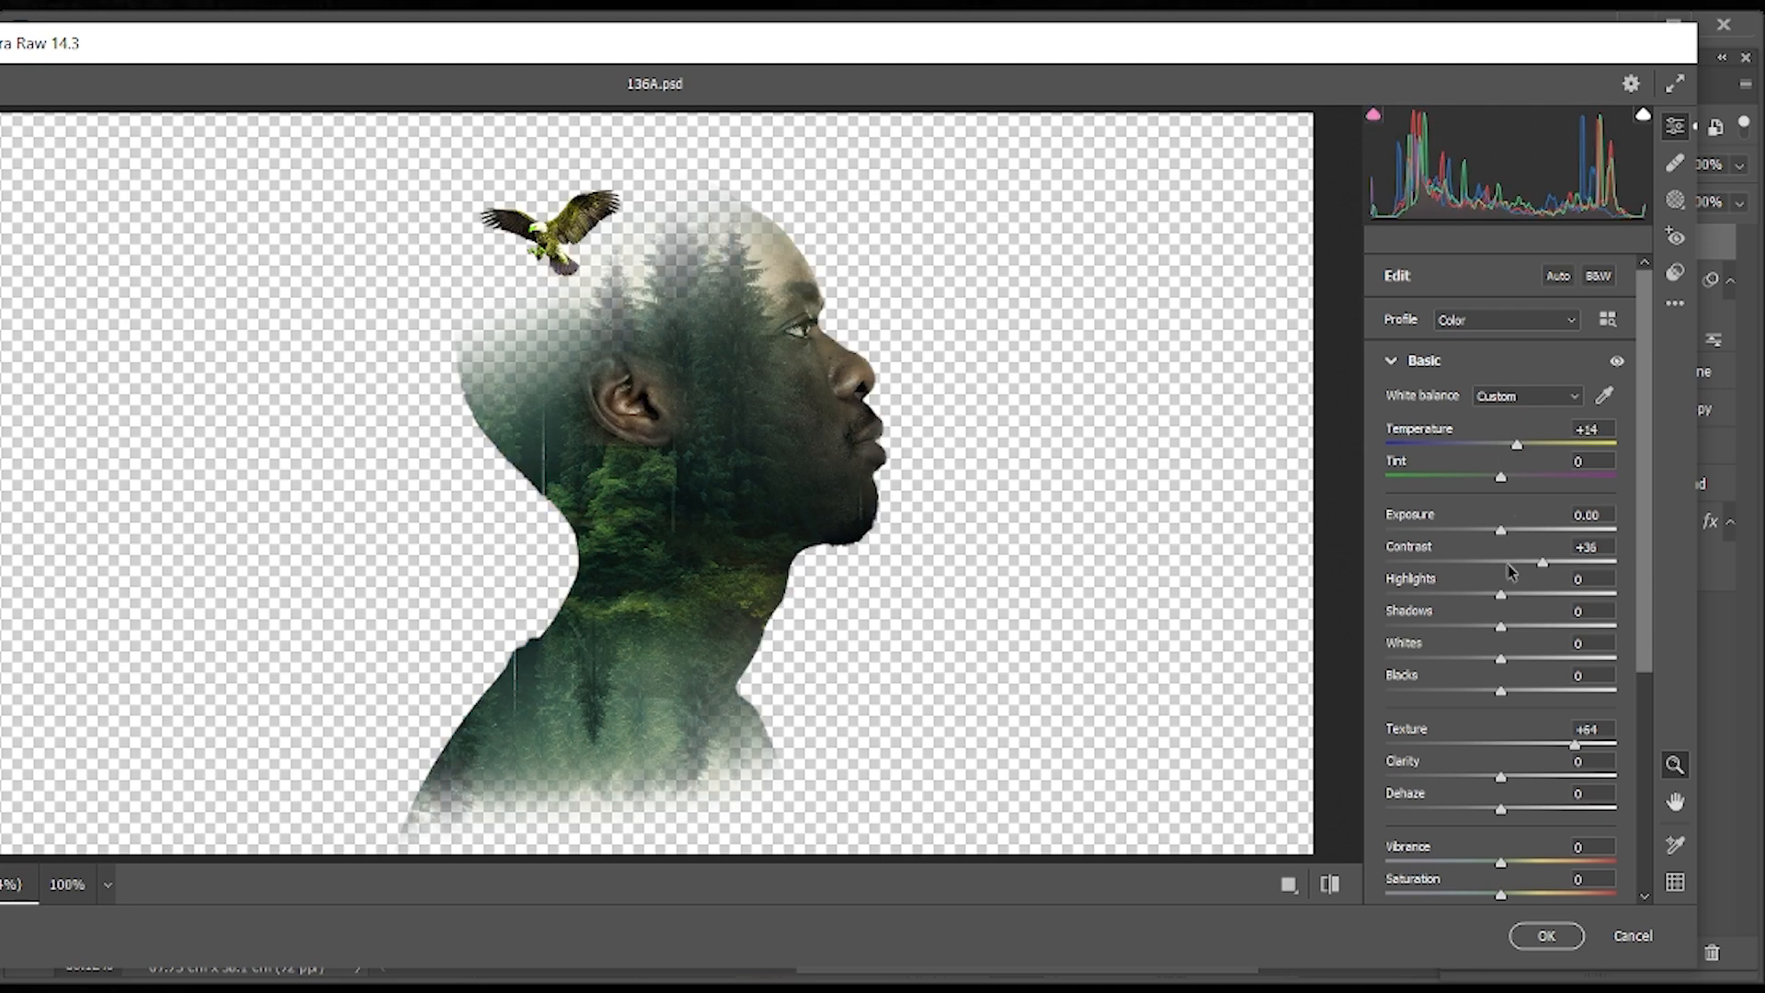
mouse_move(1498, 827)
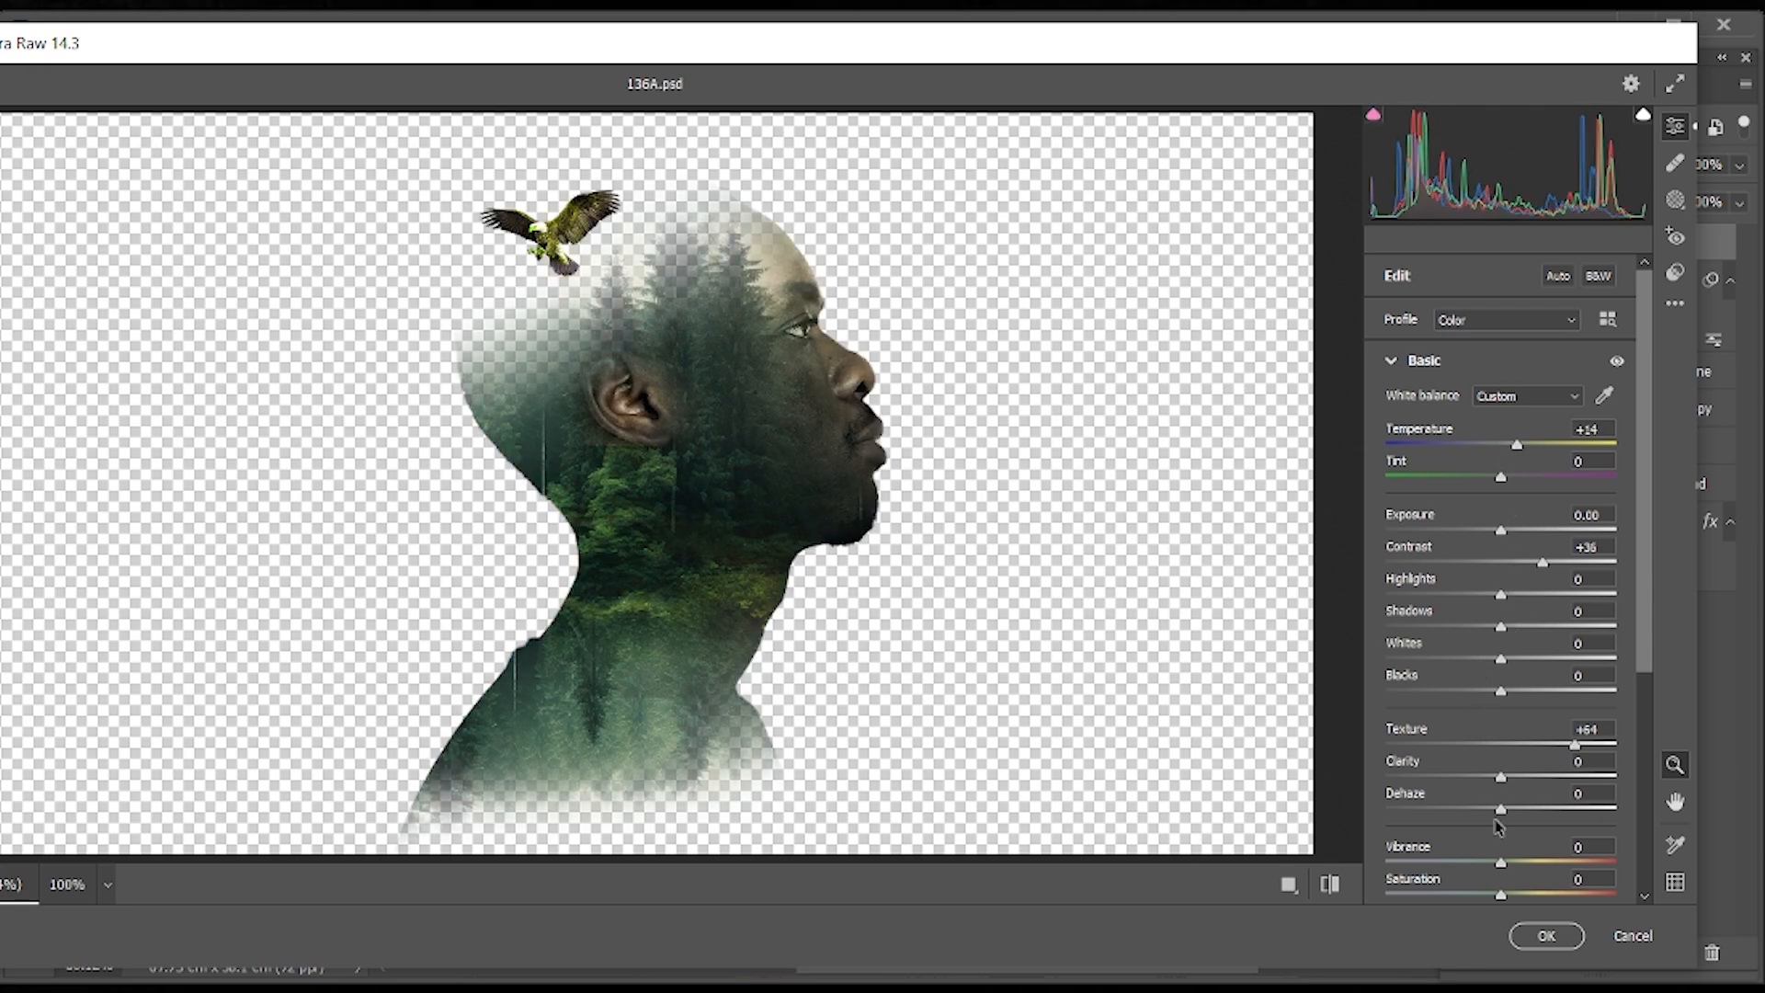
left_click_drag(1500, 861, 1508, 860)
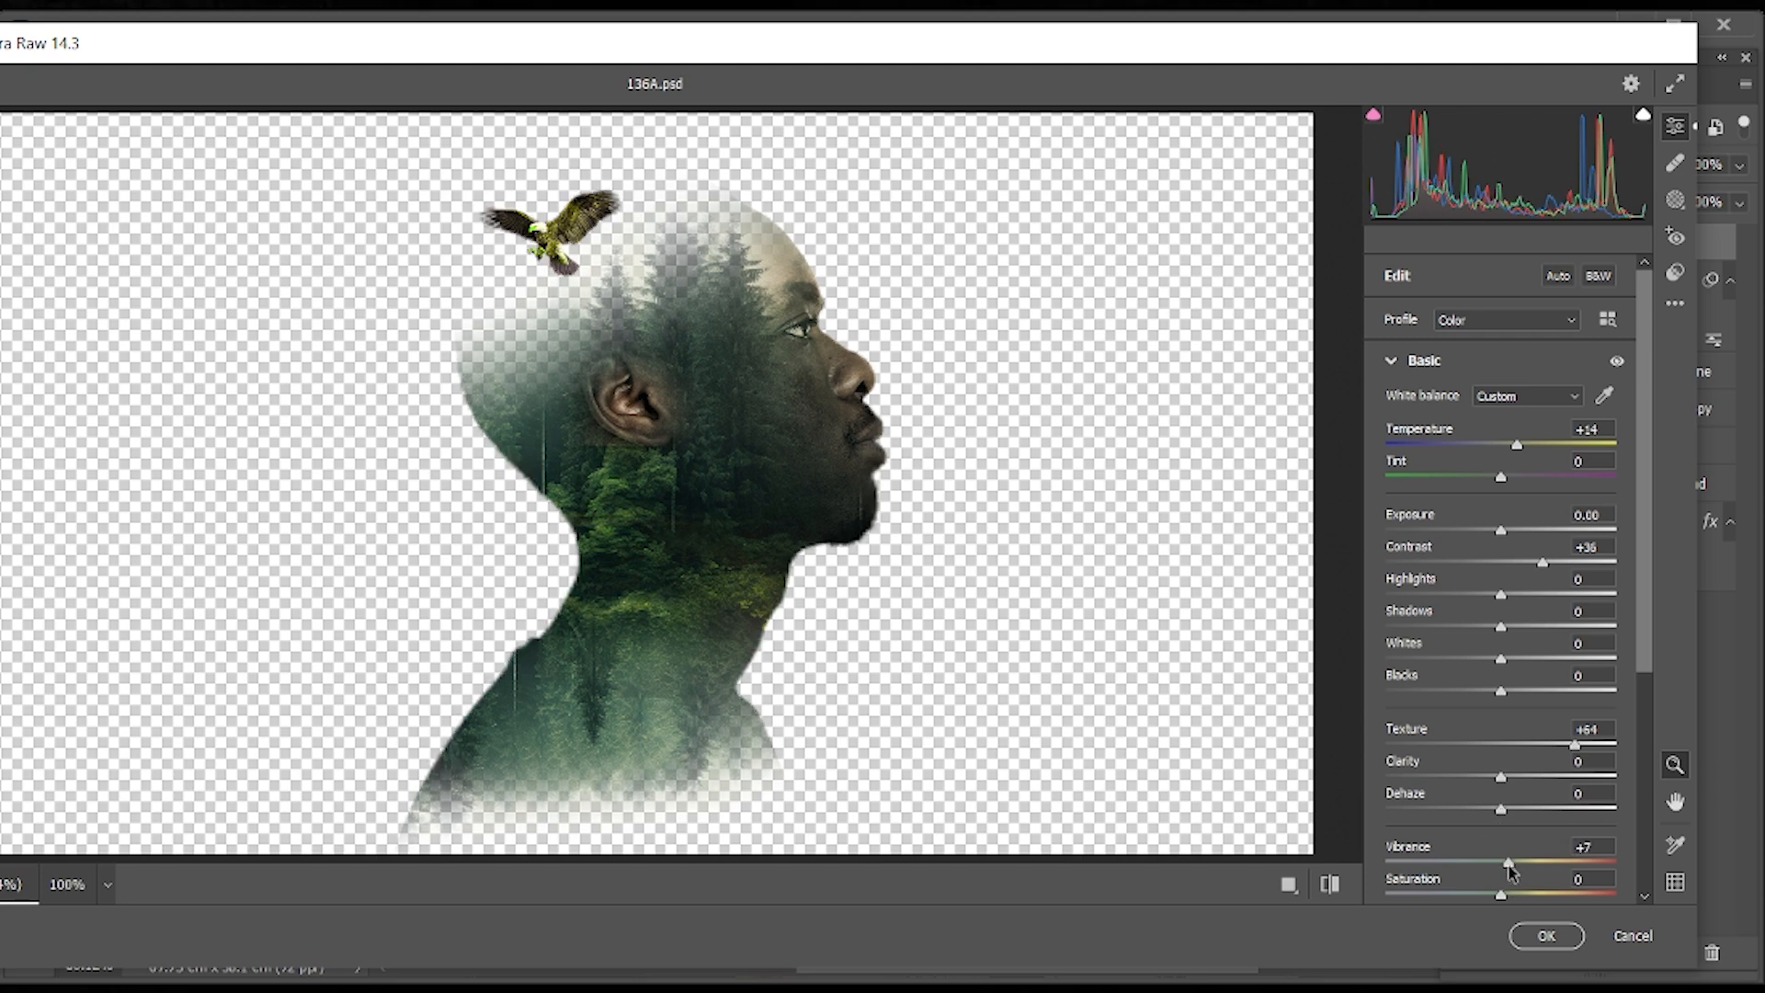
left_click_drag(1507, 861, 1532, 861)
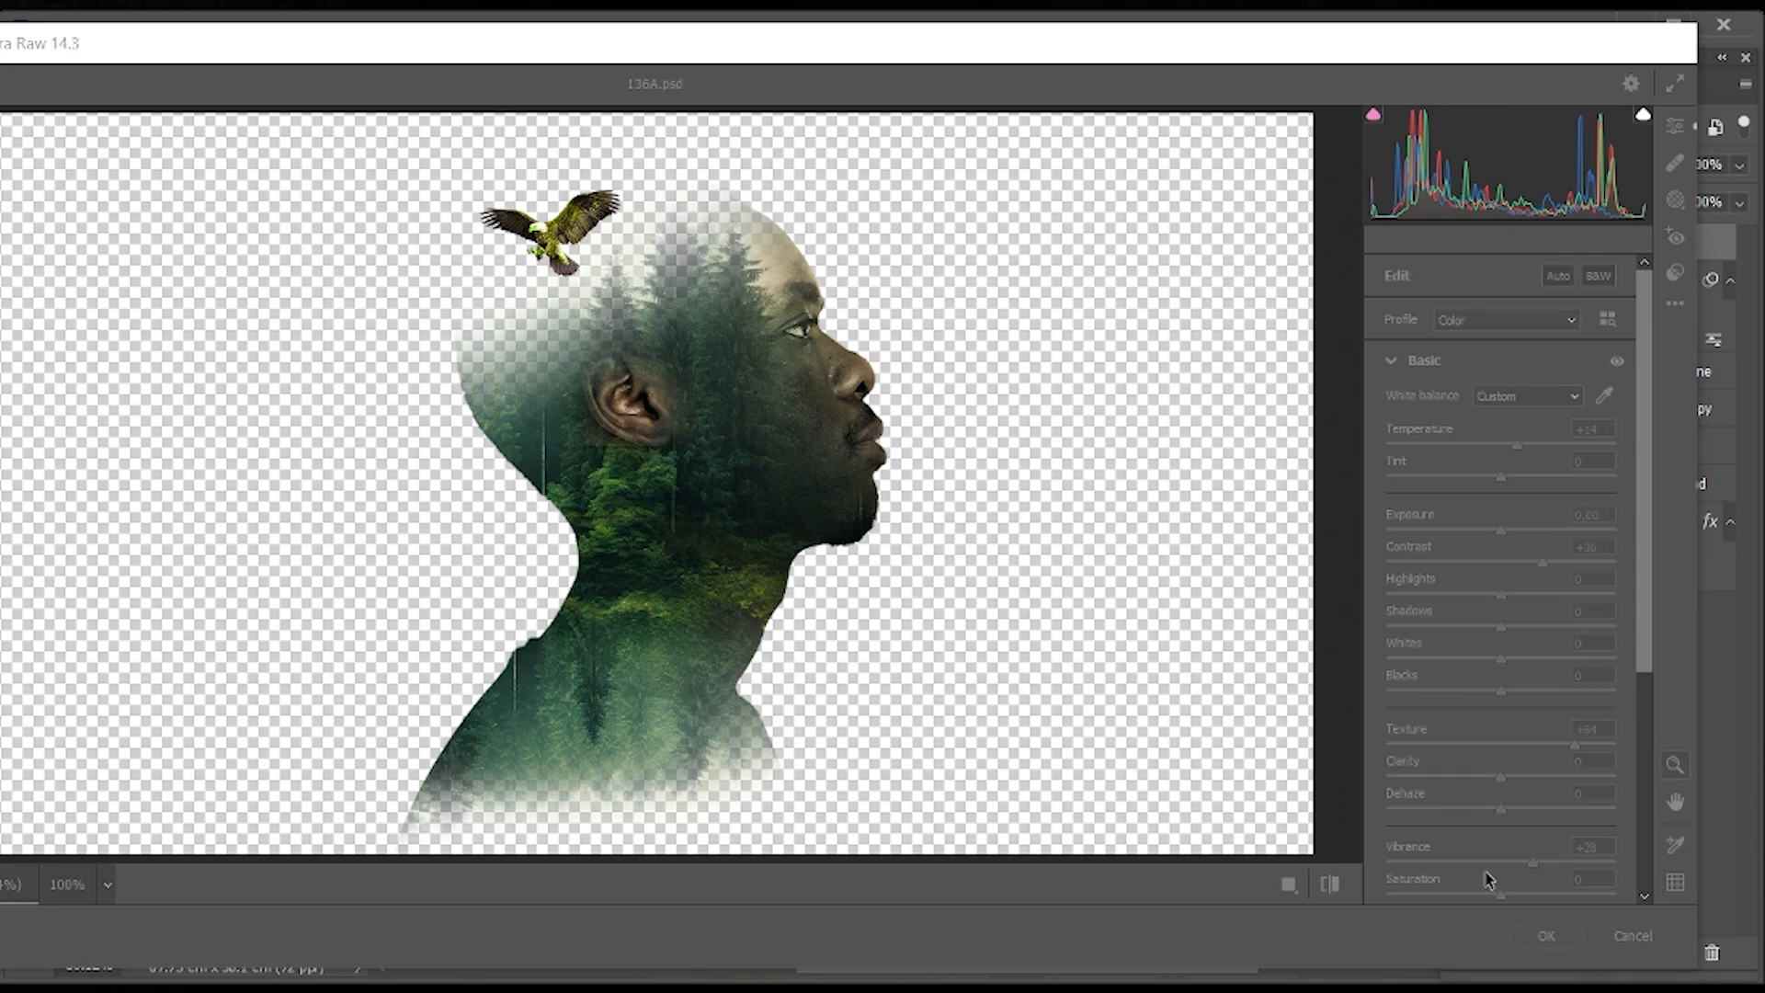
left_click(1544, 936)
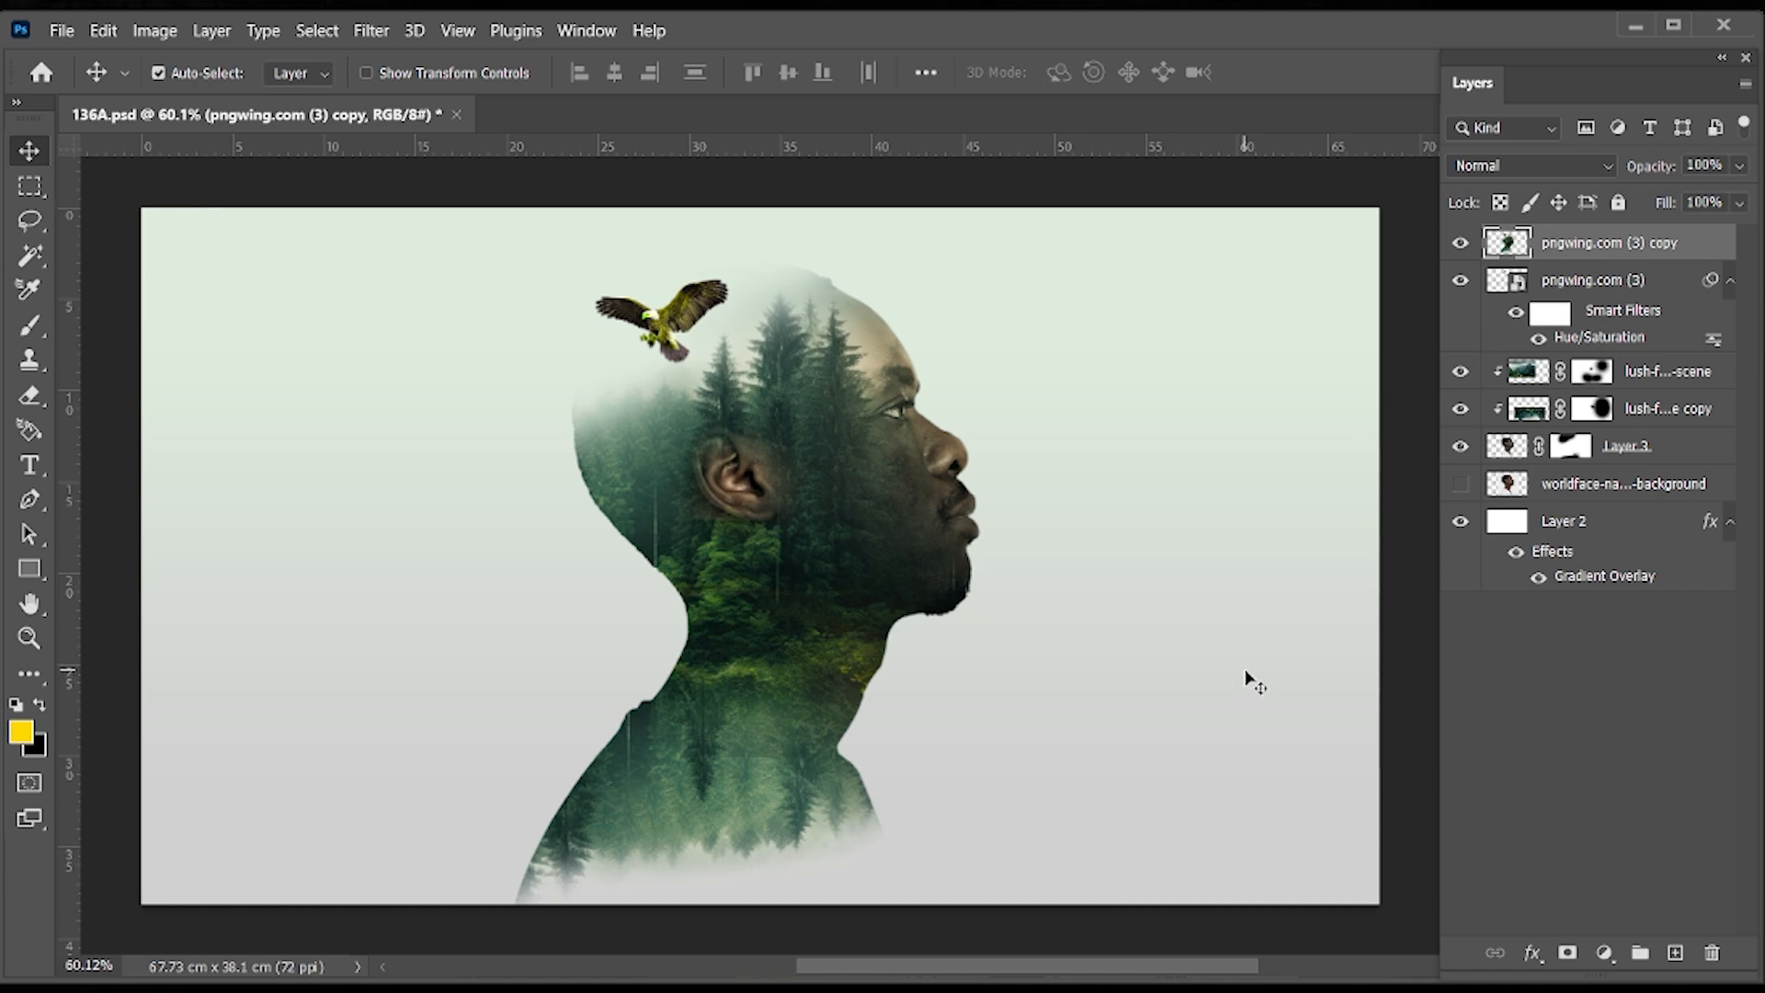
mouse_move(986, 480)
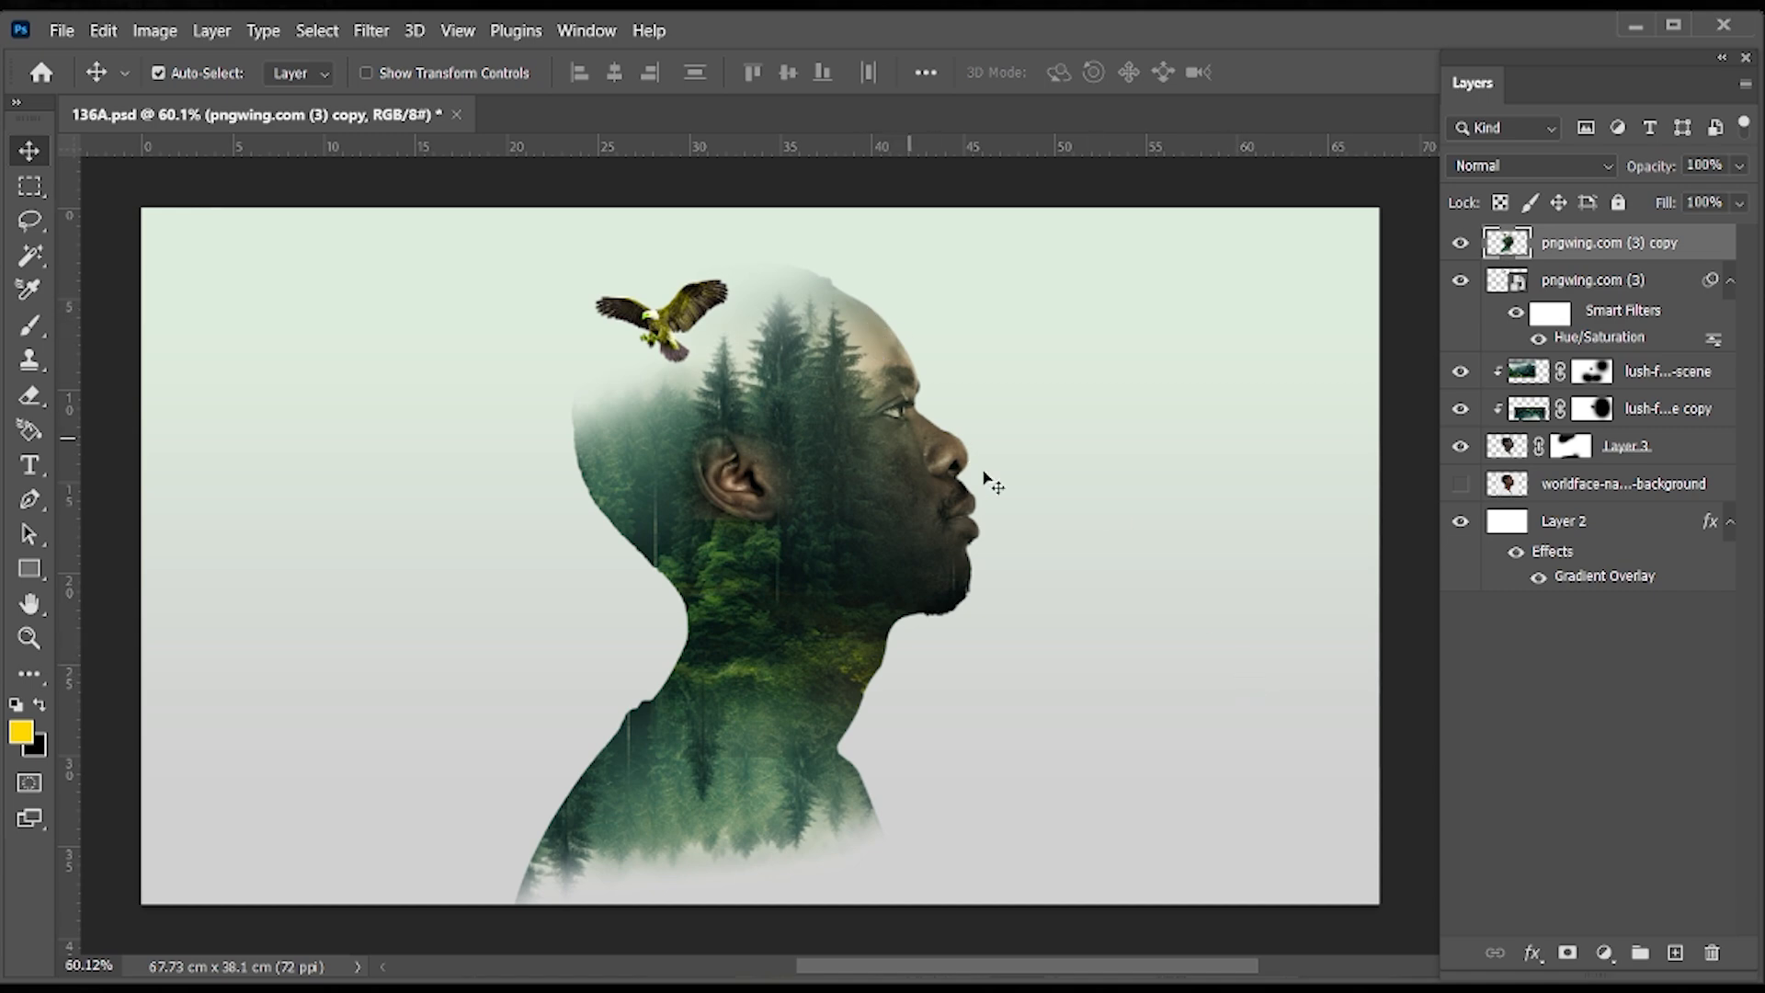
mouse_move(1631, 837)
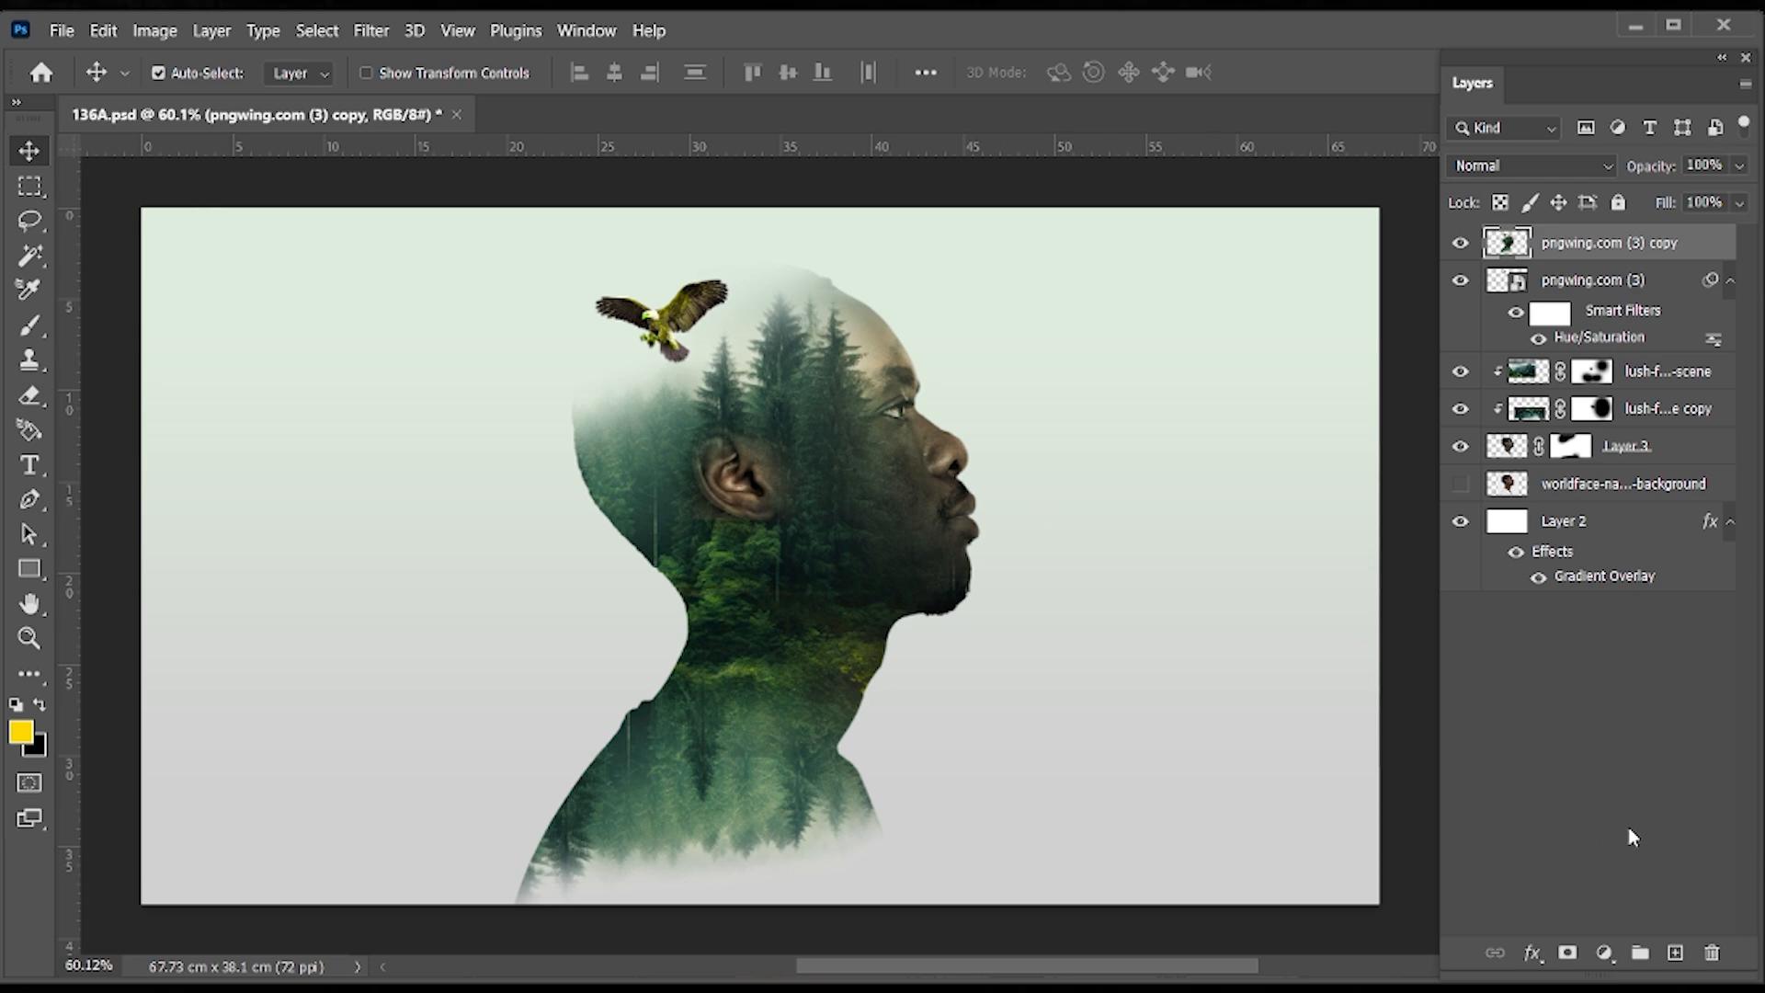